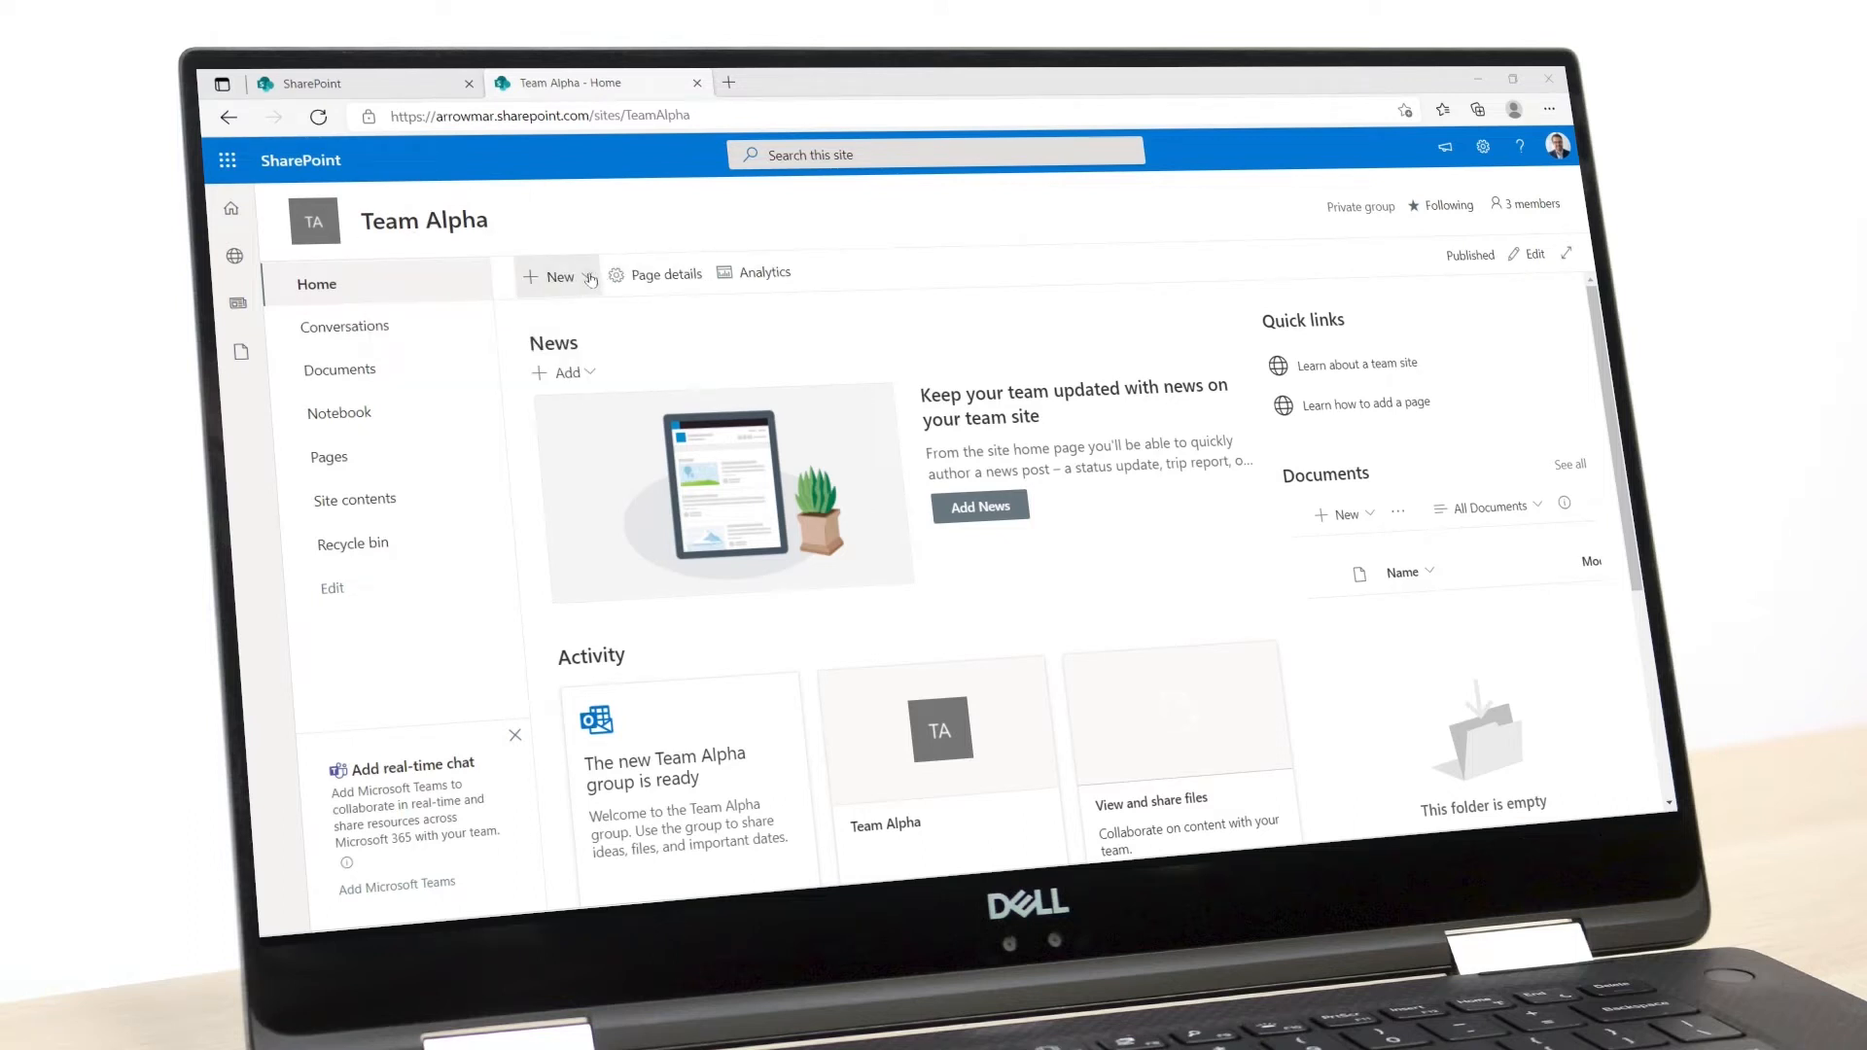
# Glance at the + New menu, then go to Team Alpha's Site contents via the gear.
pyautogui.click(553, 278)
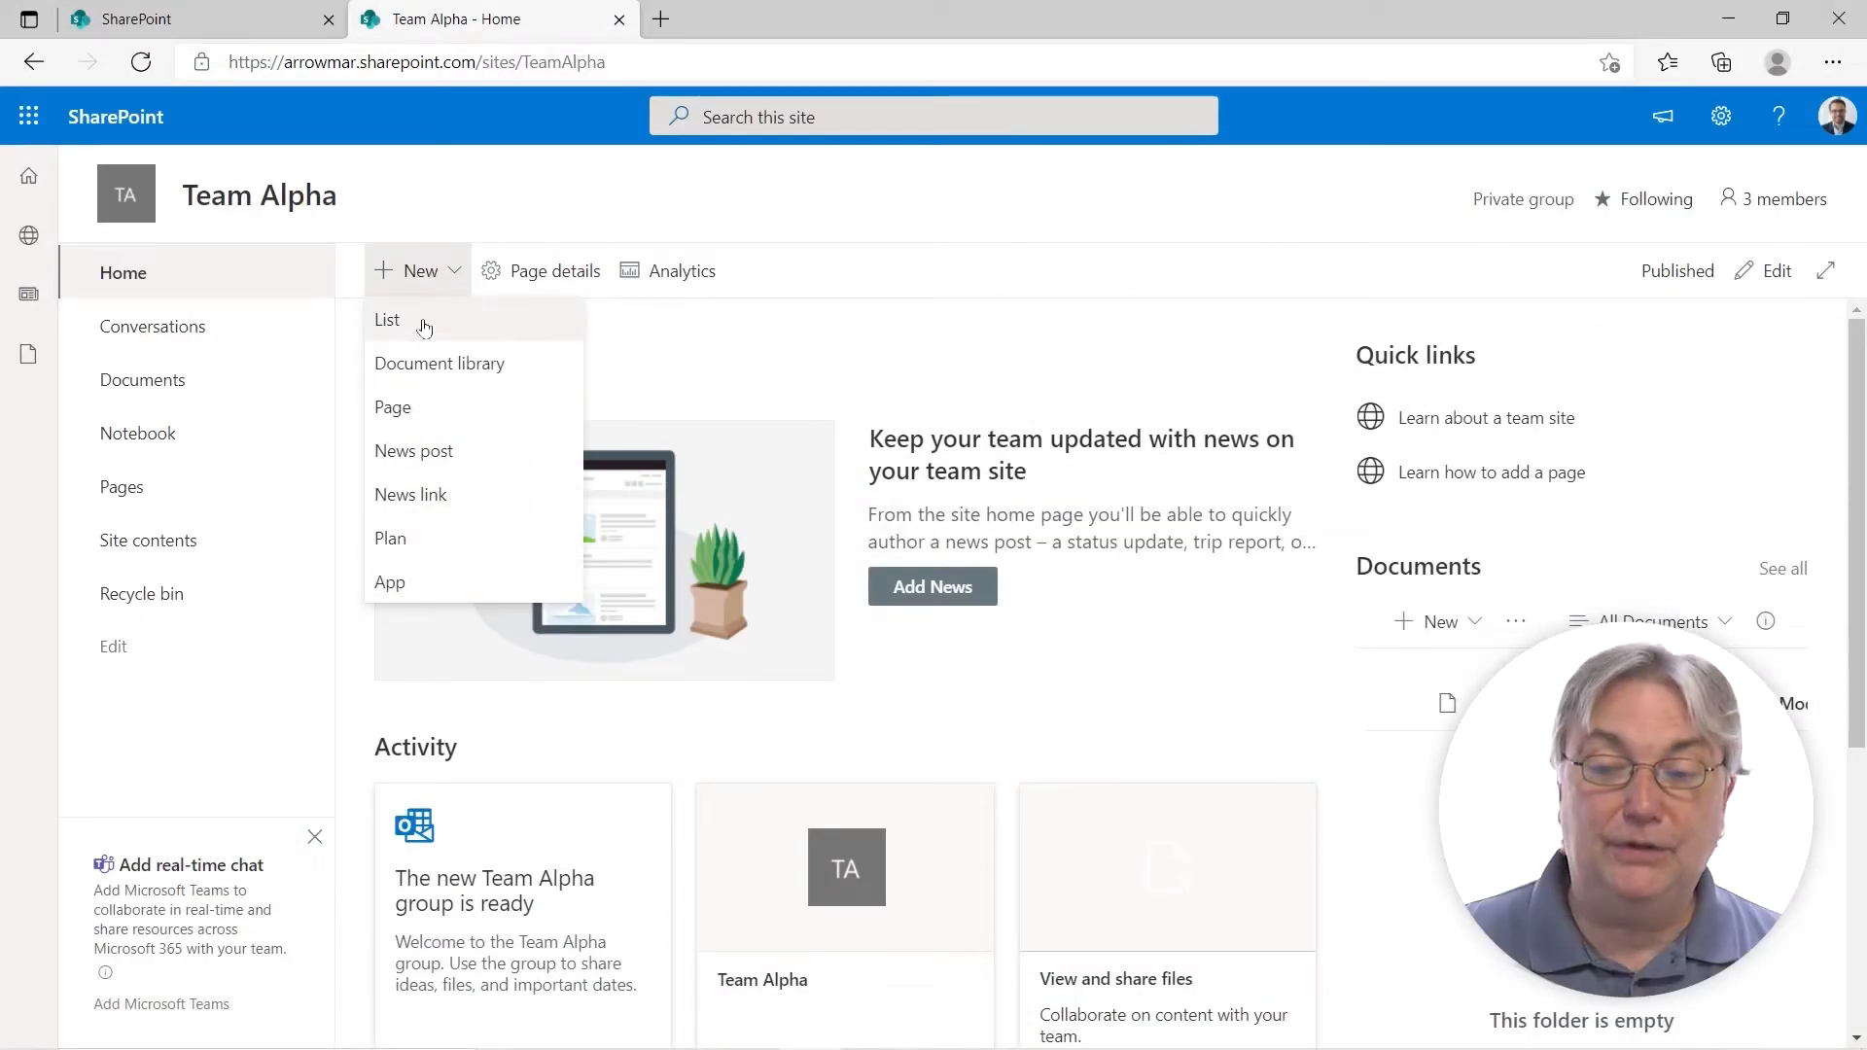
pyautogui.click(1008, 211)
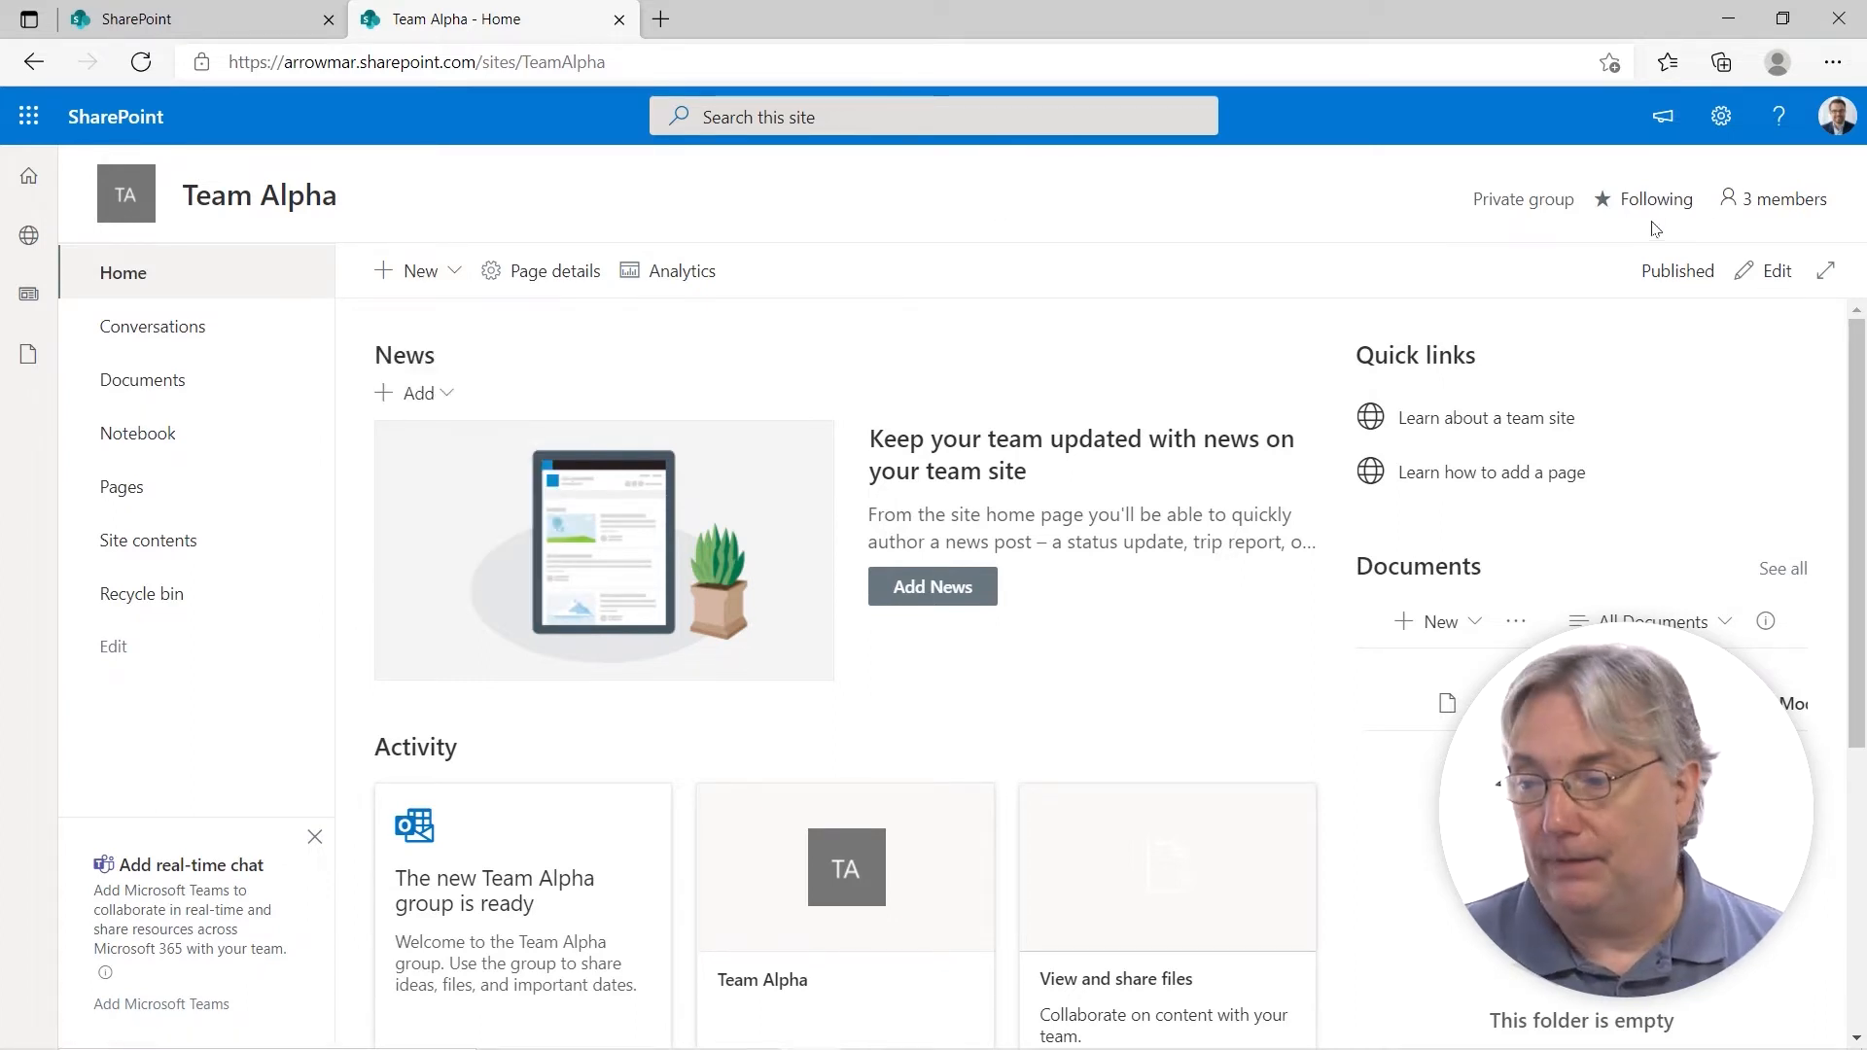
pyautogui.click(1720, 116)
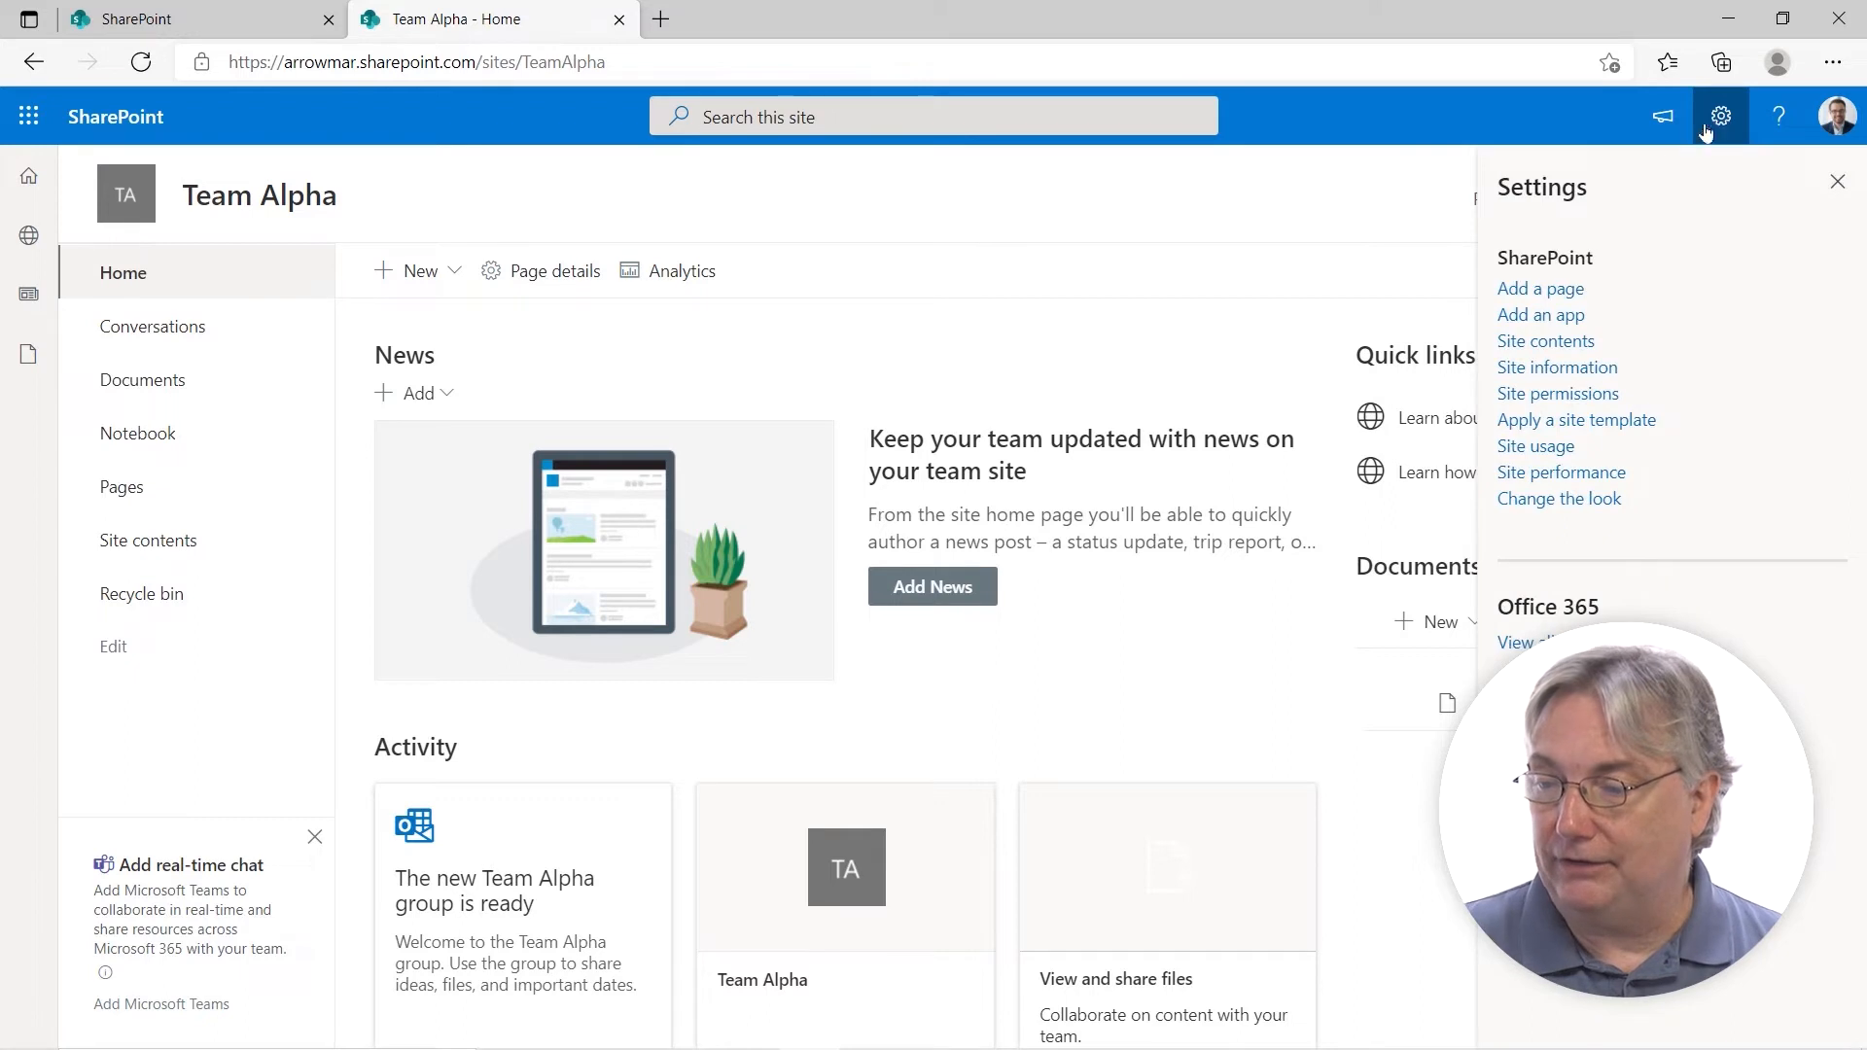
pyautogui.moveTo(1545, 345)
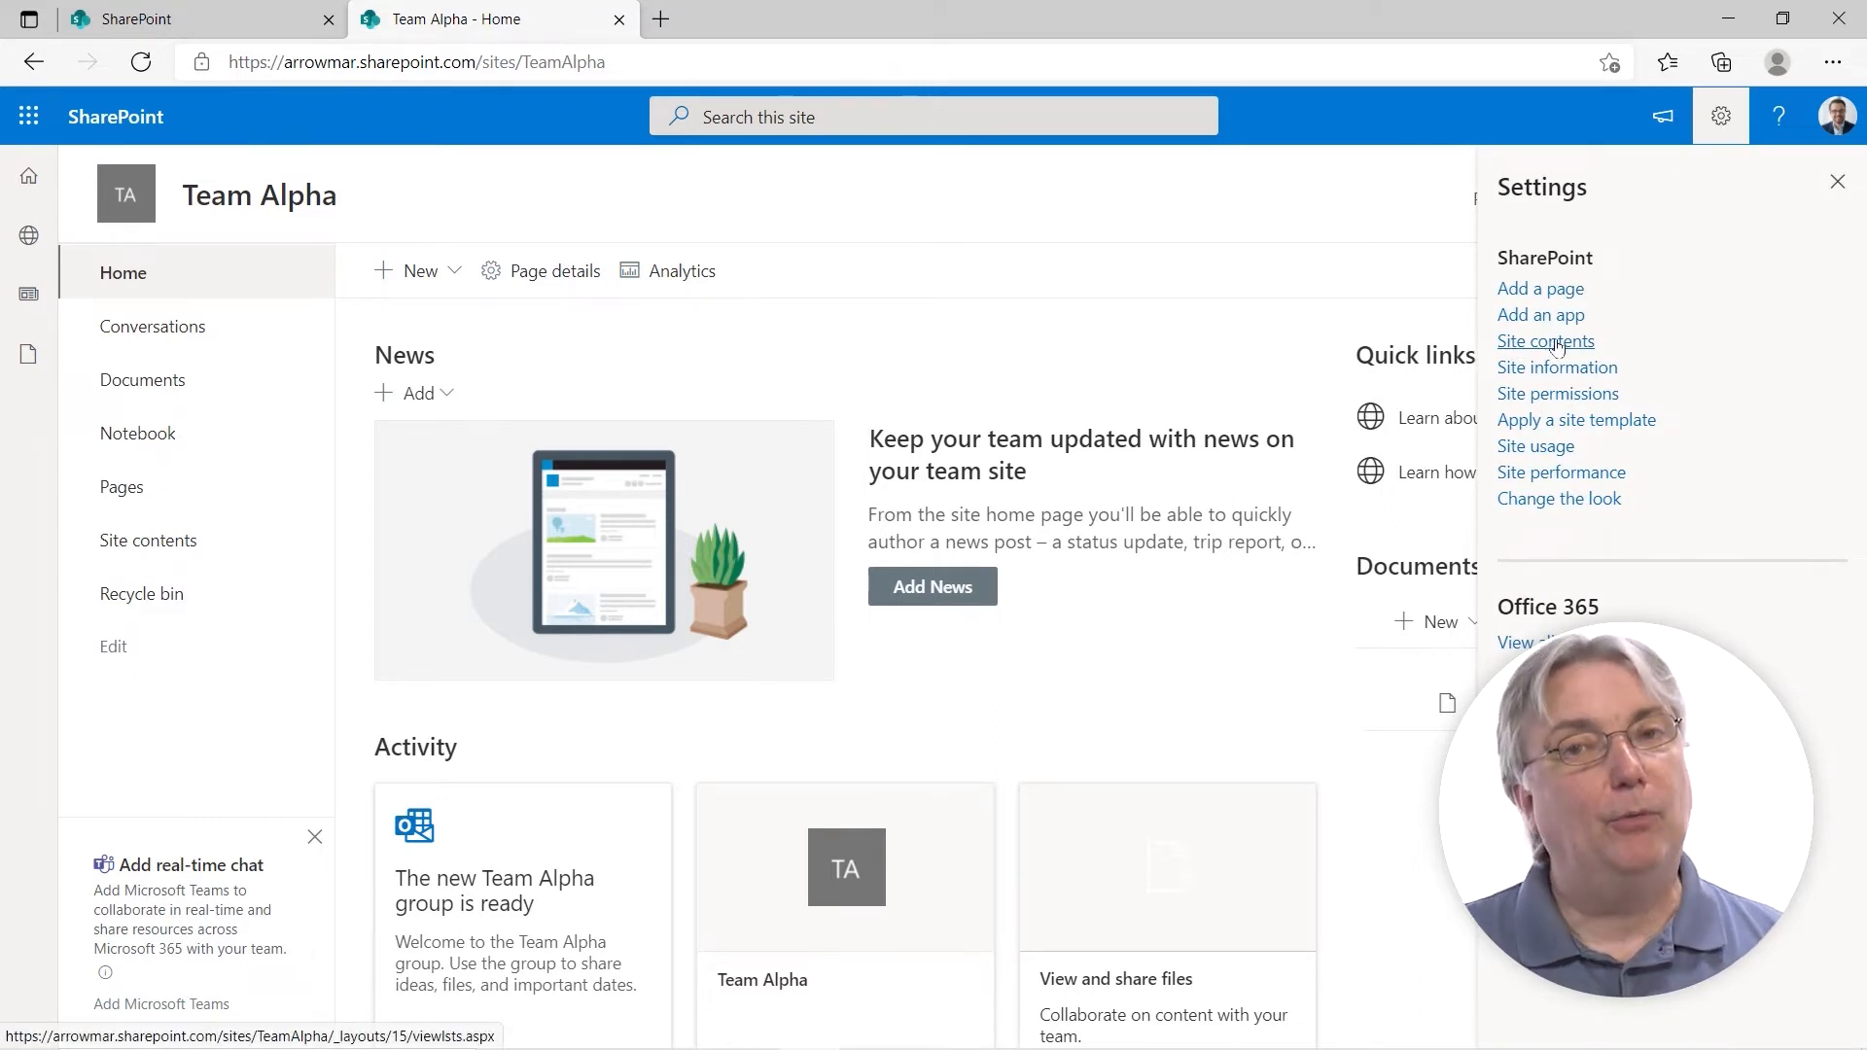
pyautogui.click(1545, 342)
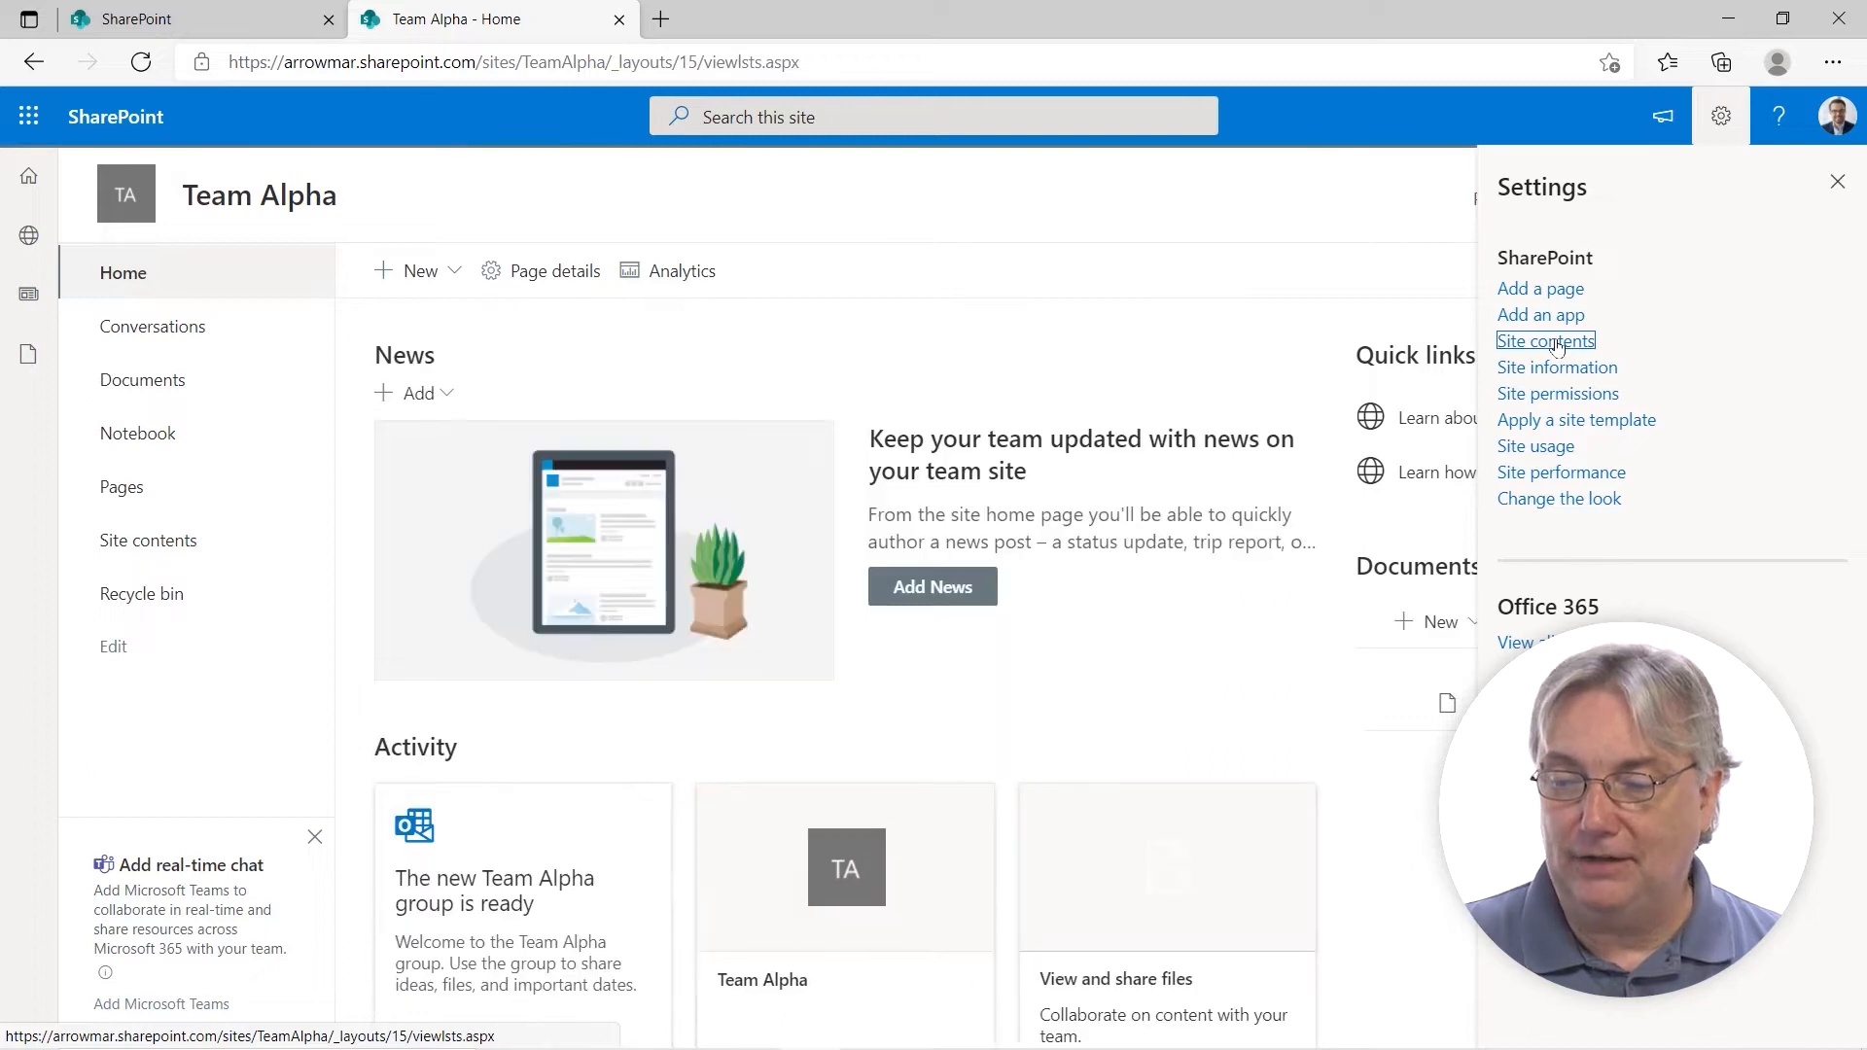
# Show Team Alpha's empty Subsites tab and preview the + New Subsite option.
pyautogui.click(1545, 341)
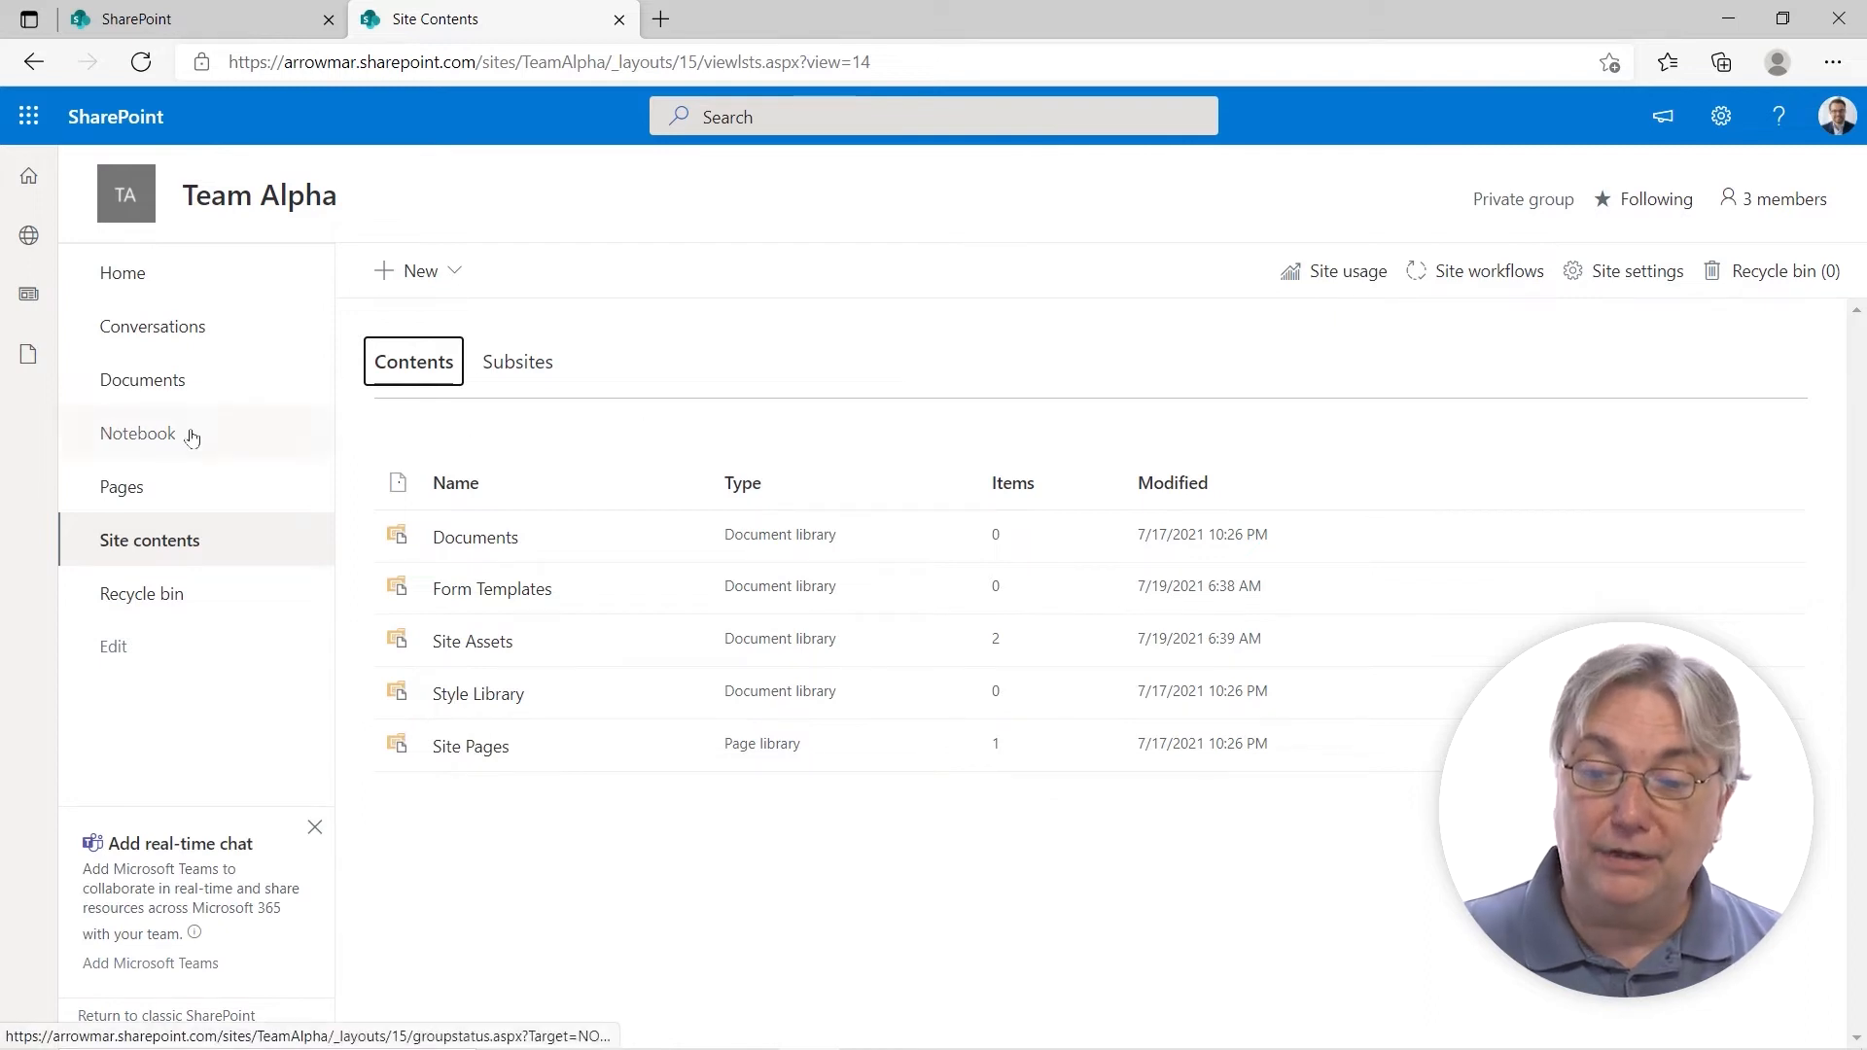
pyautogui.moveTo(179, 366)
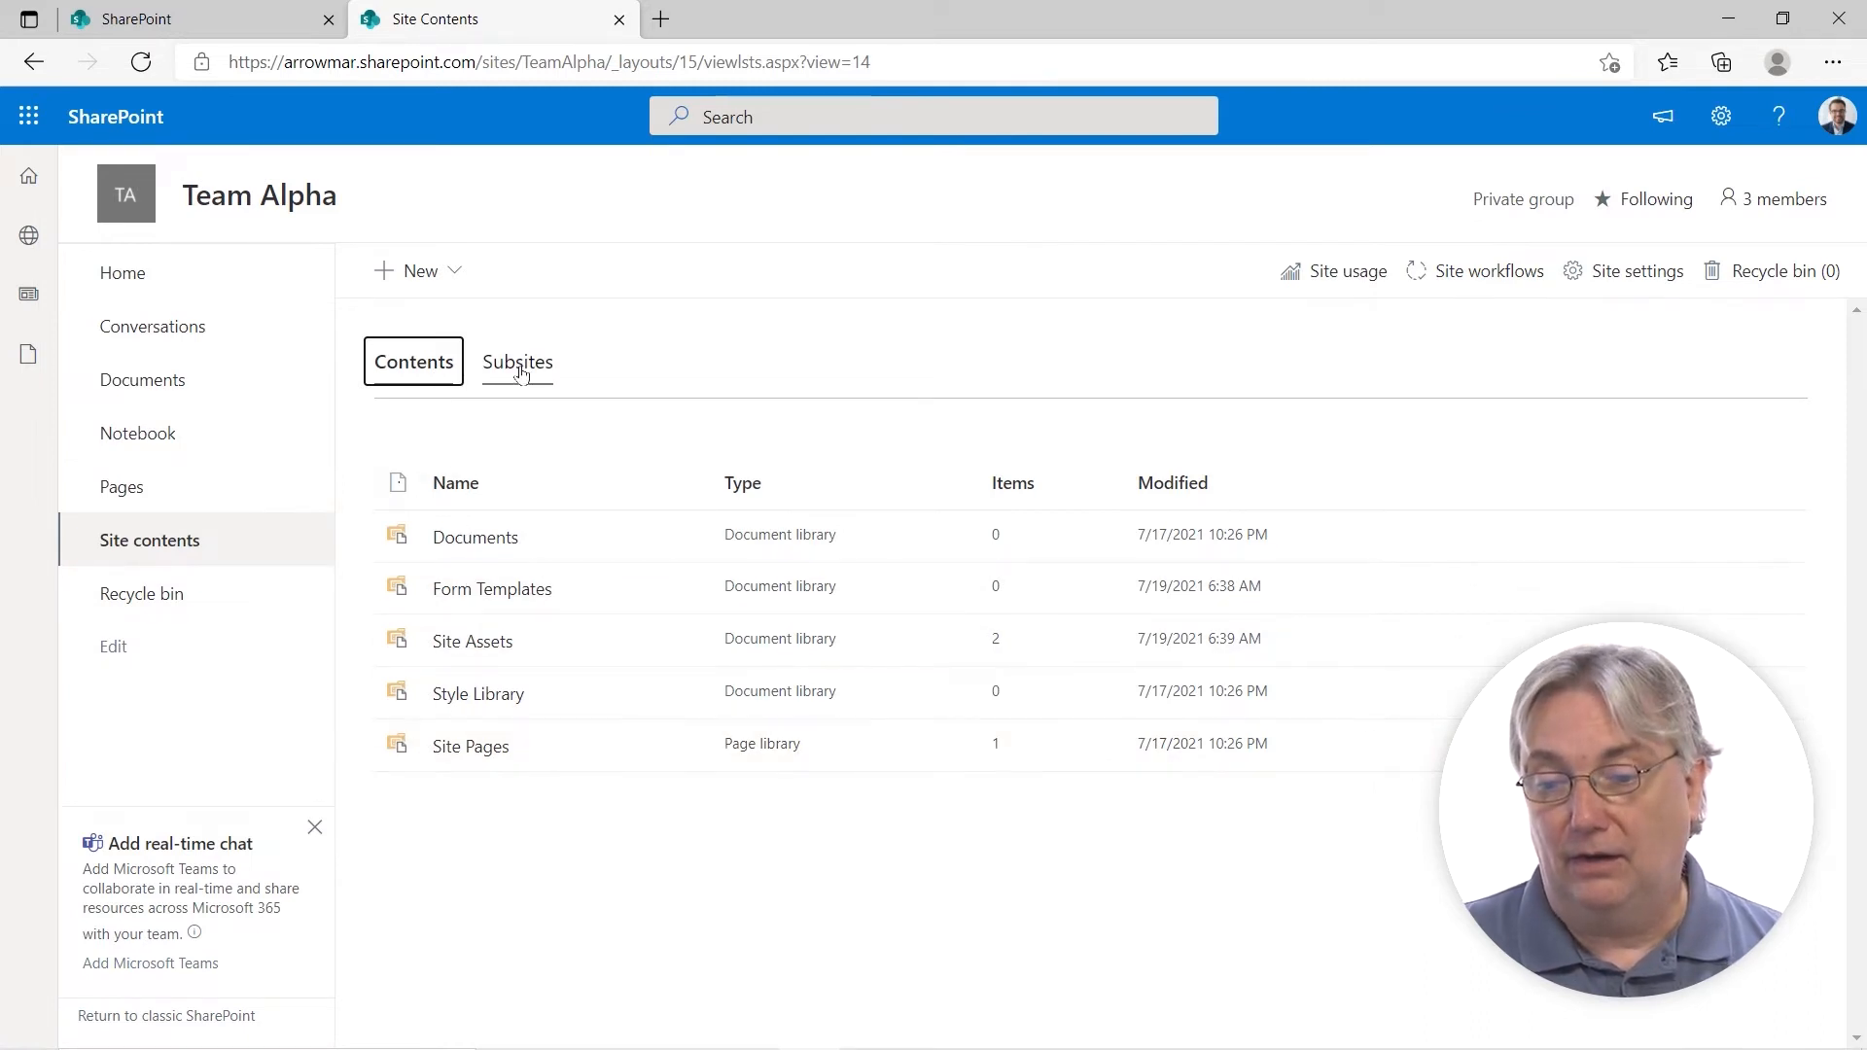
pyautogui.click(517, 362)
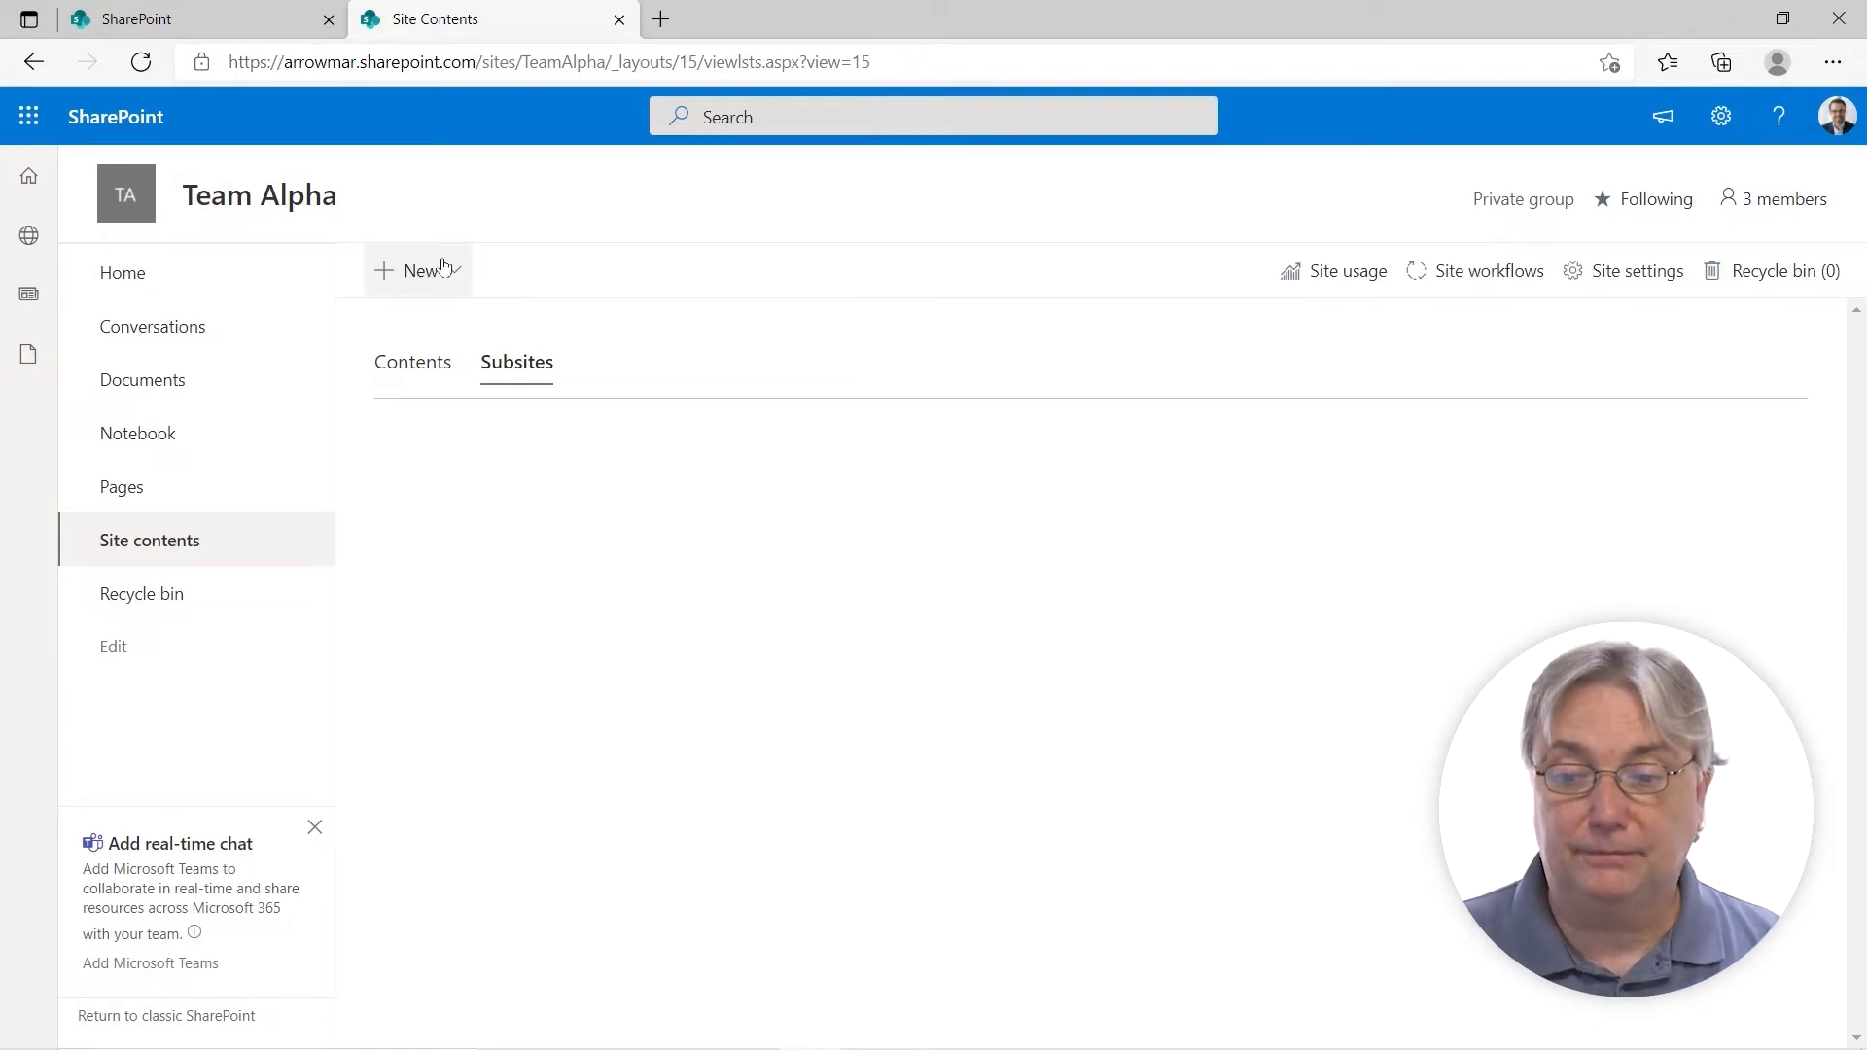
pyautogui.click(420, 270)
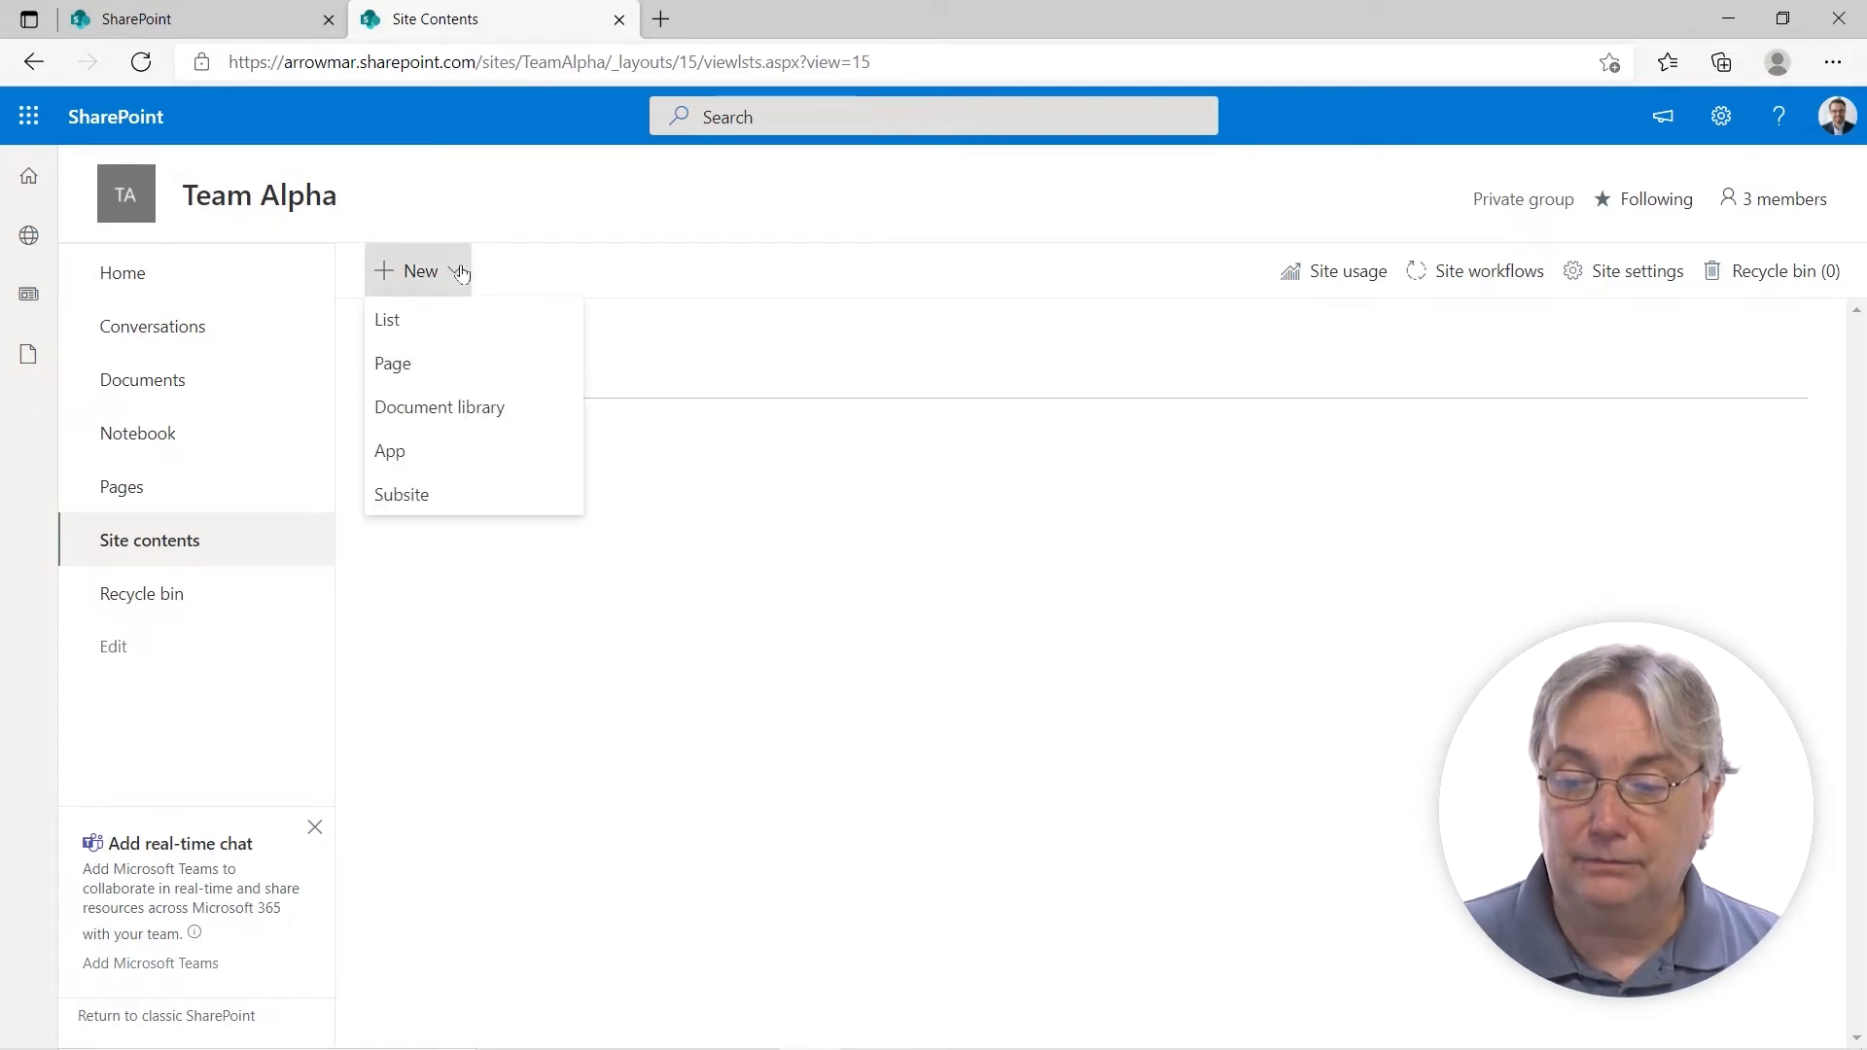
pyautogui.moveTo(425, 496)
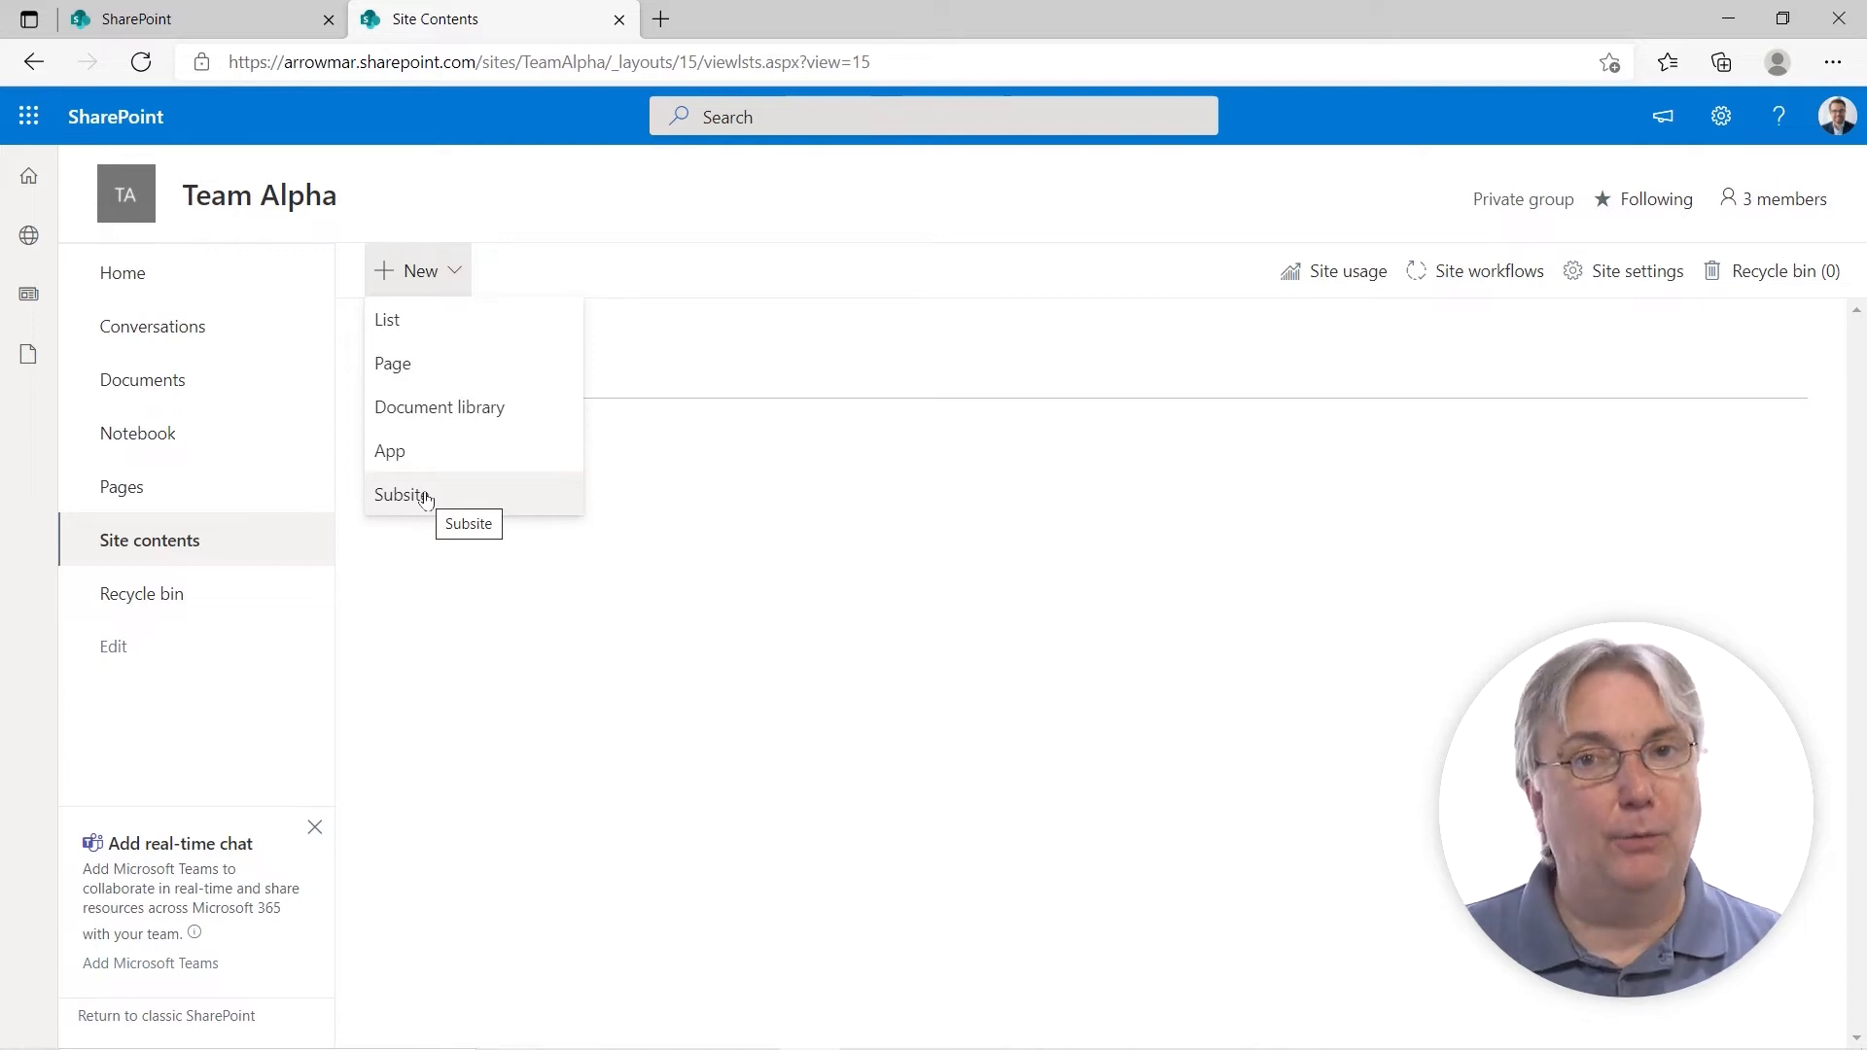
pyautogui.click(401, 495)
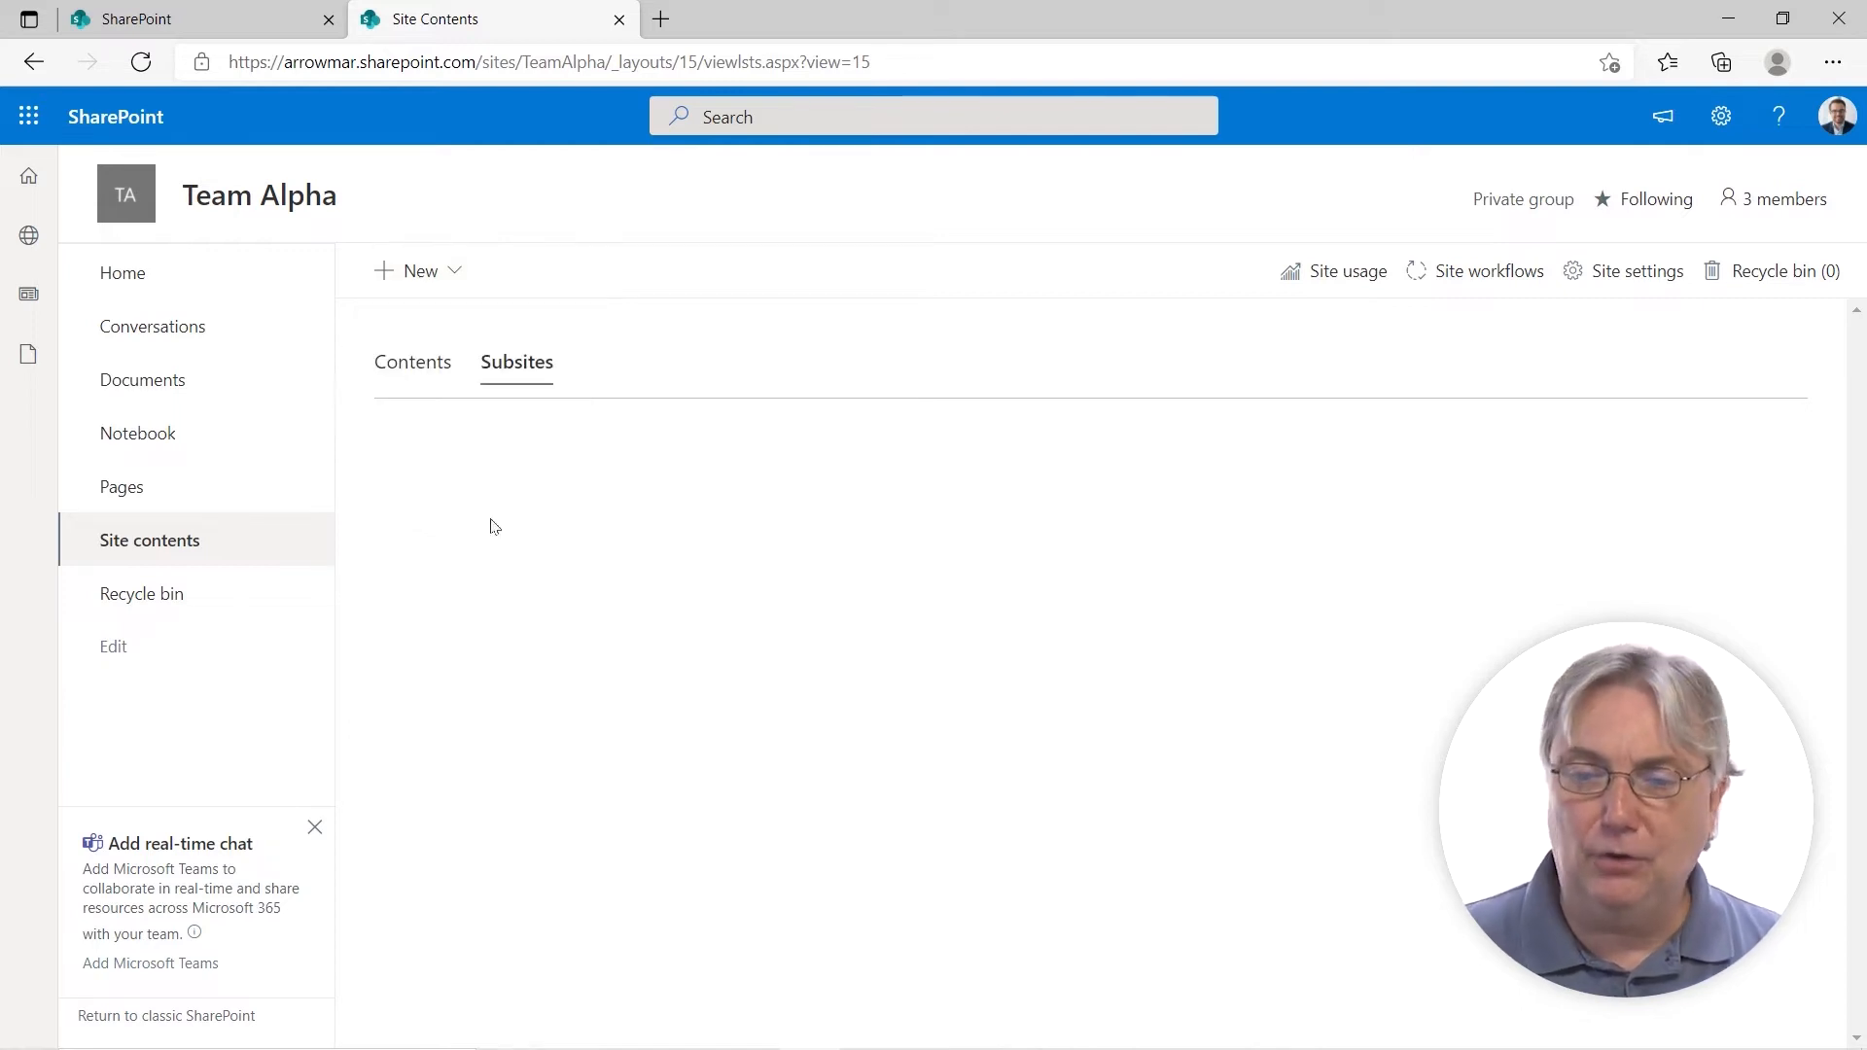
pyautogui.moveTo(28, 174)
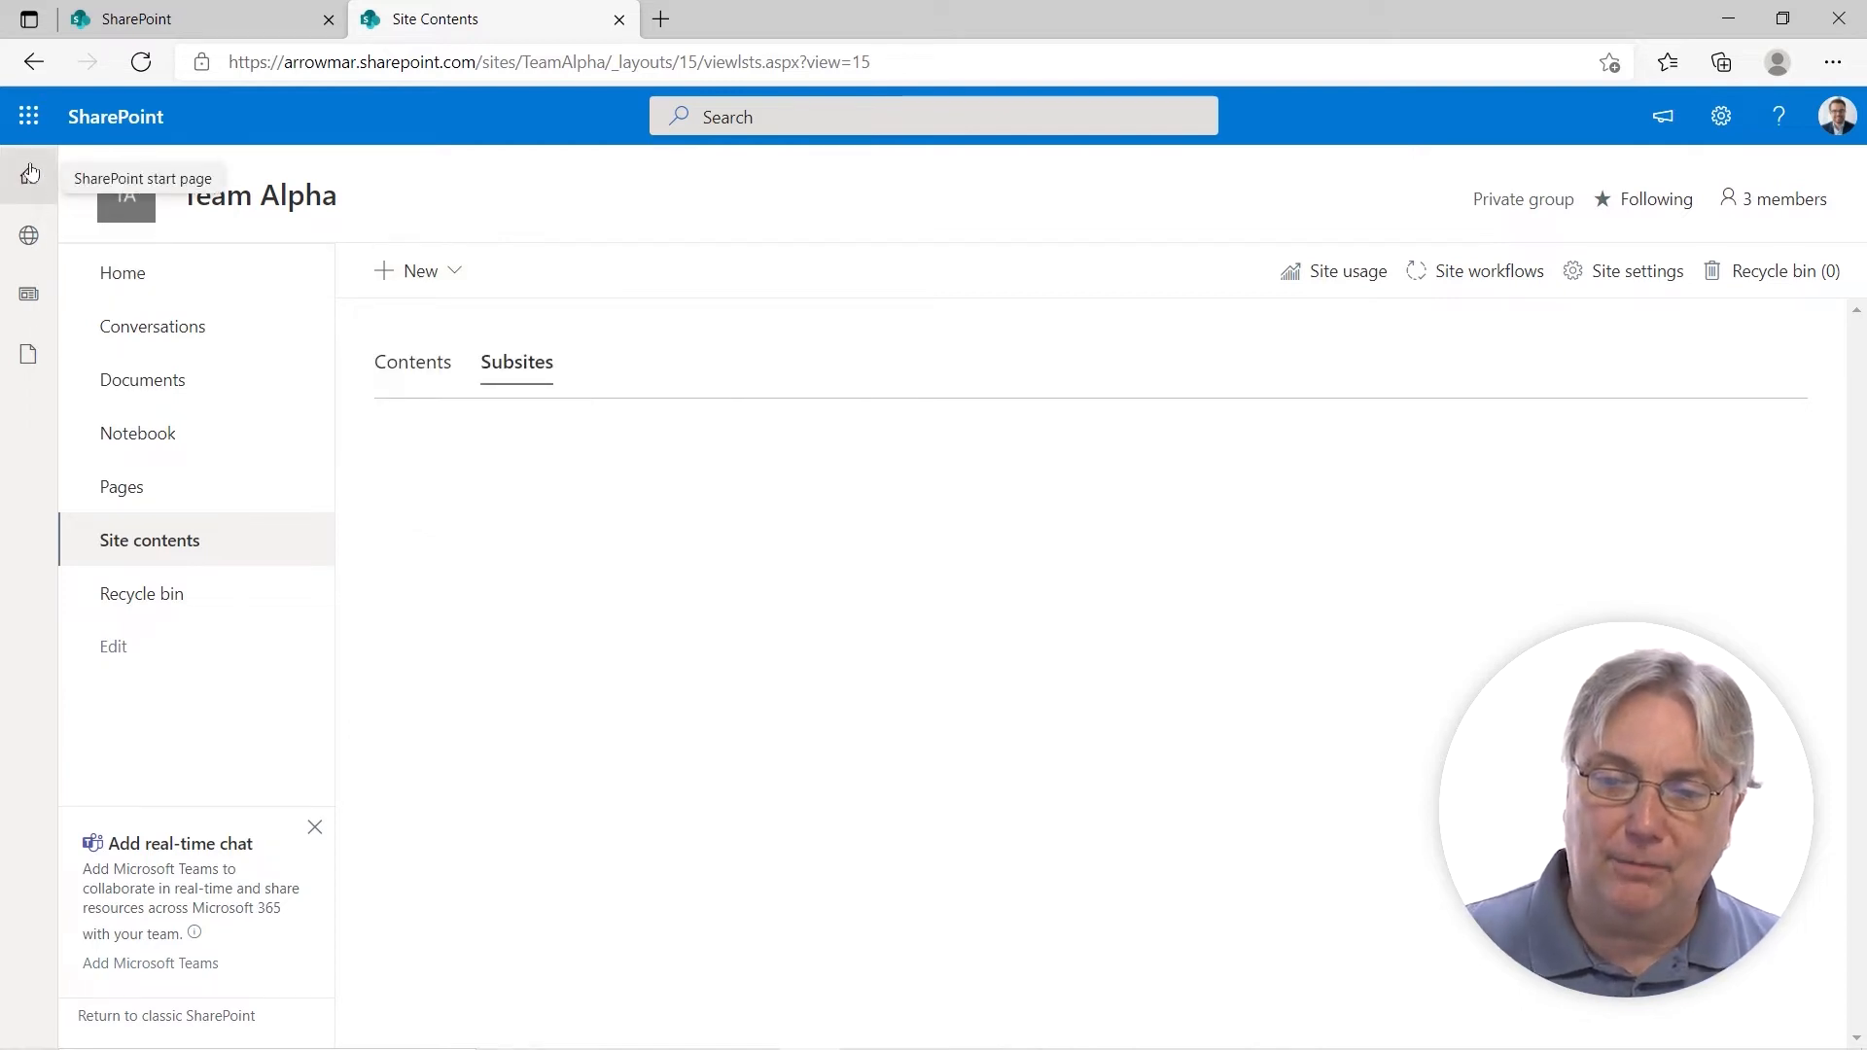
# Open Arrowmar Team Site from the start page and reveal its Human Resources and Marketing subsites.
pyautogui.click(28, 175)
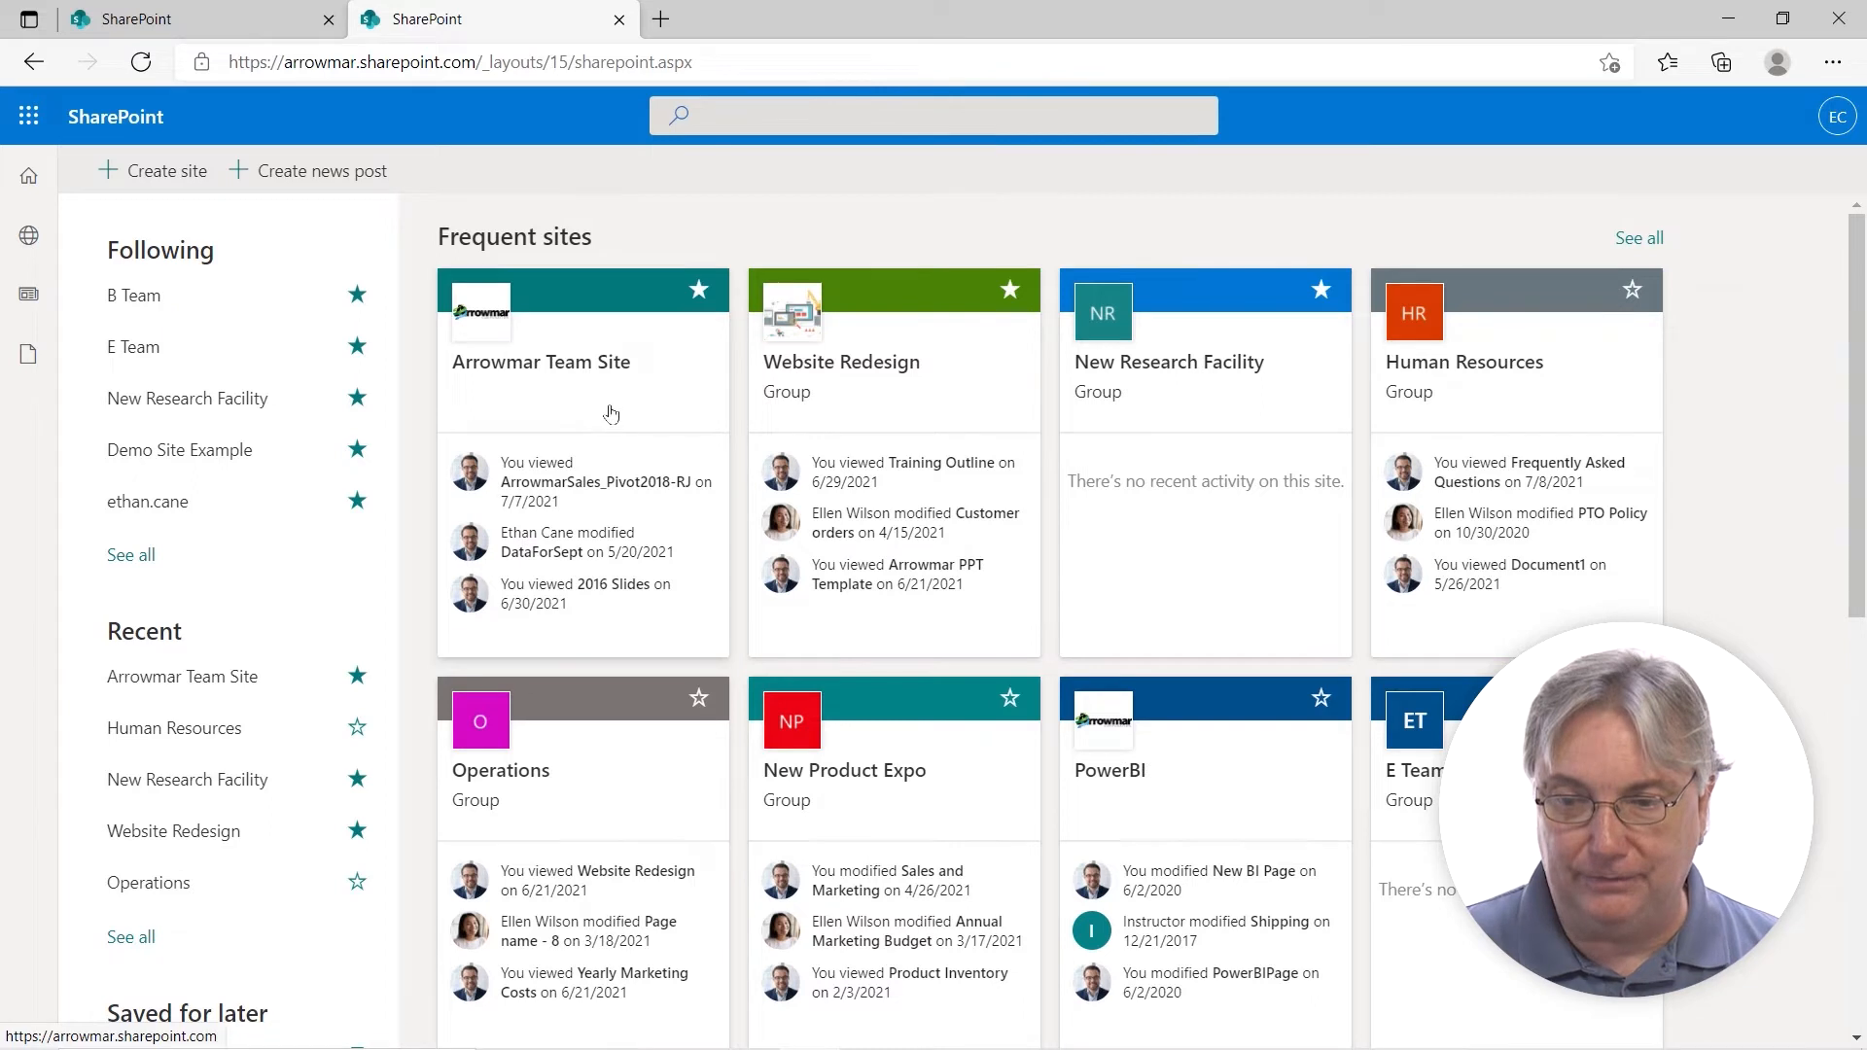
pyautogui.click(541, 362)
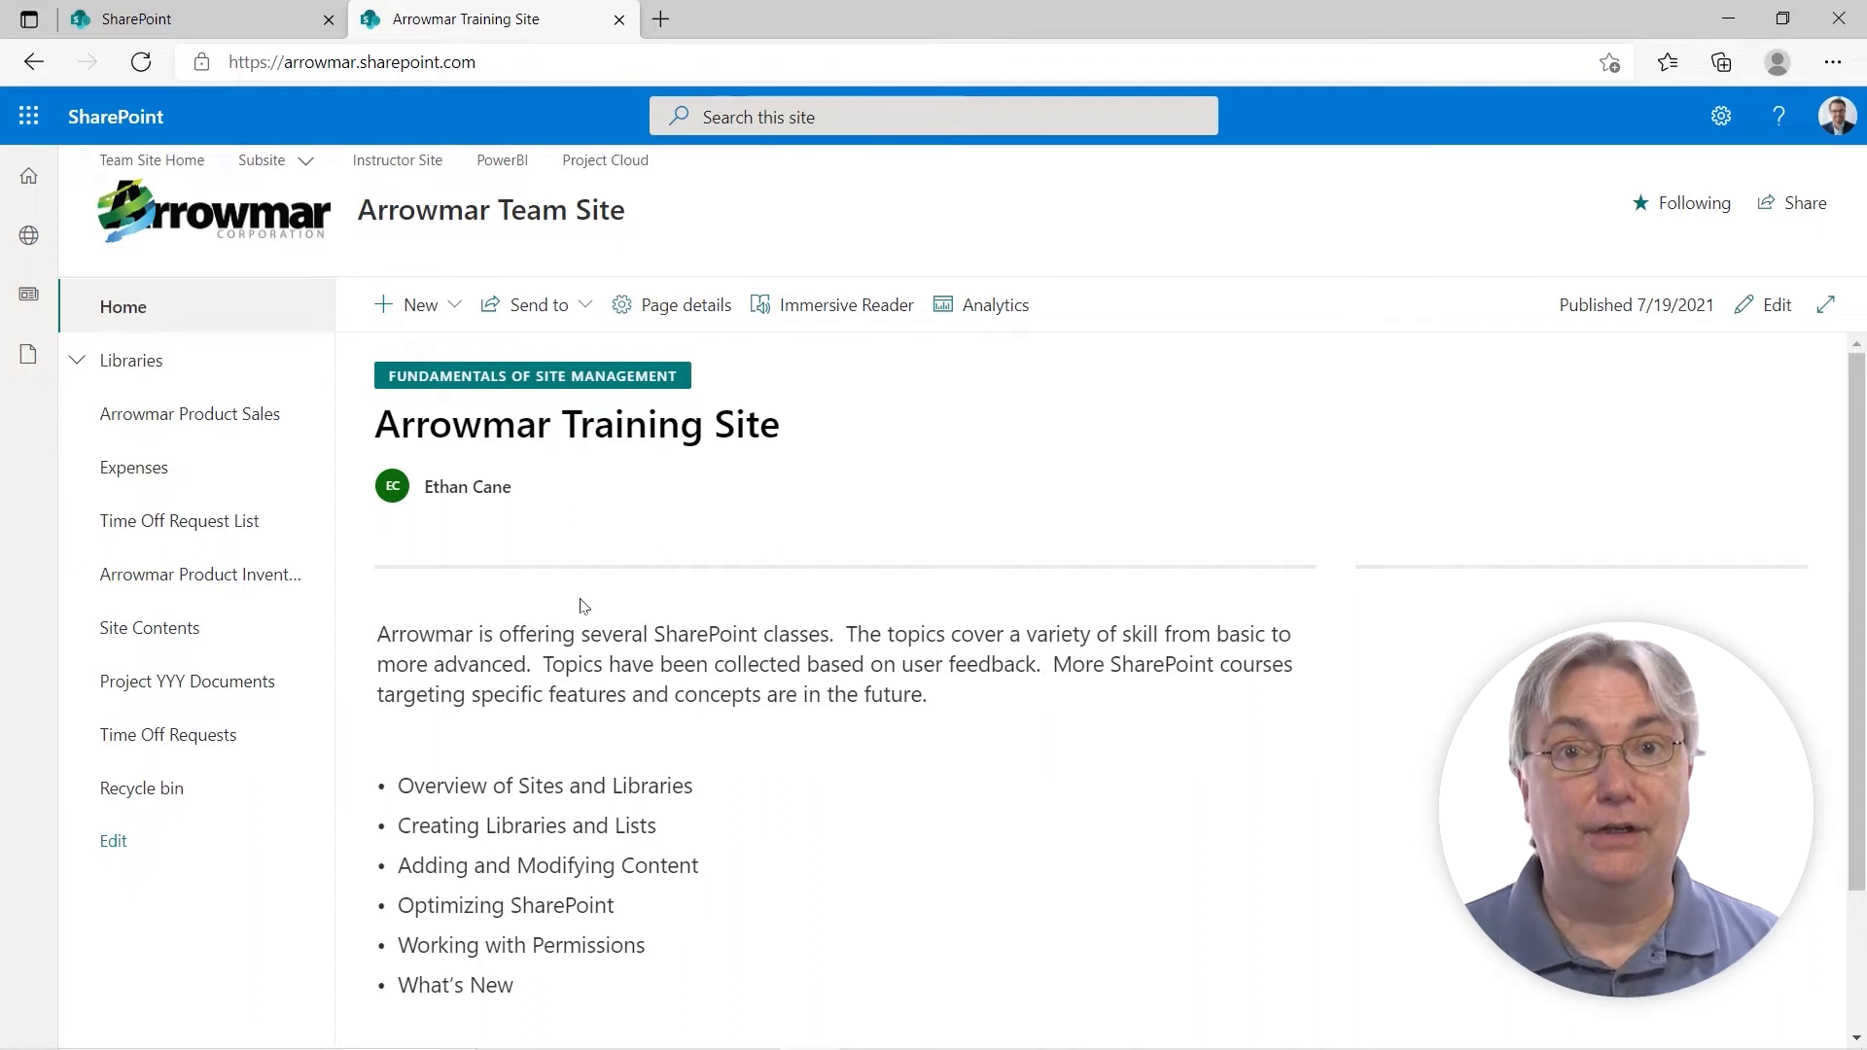
pyautogui.moveTo(632, 174)
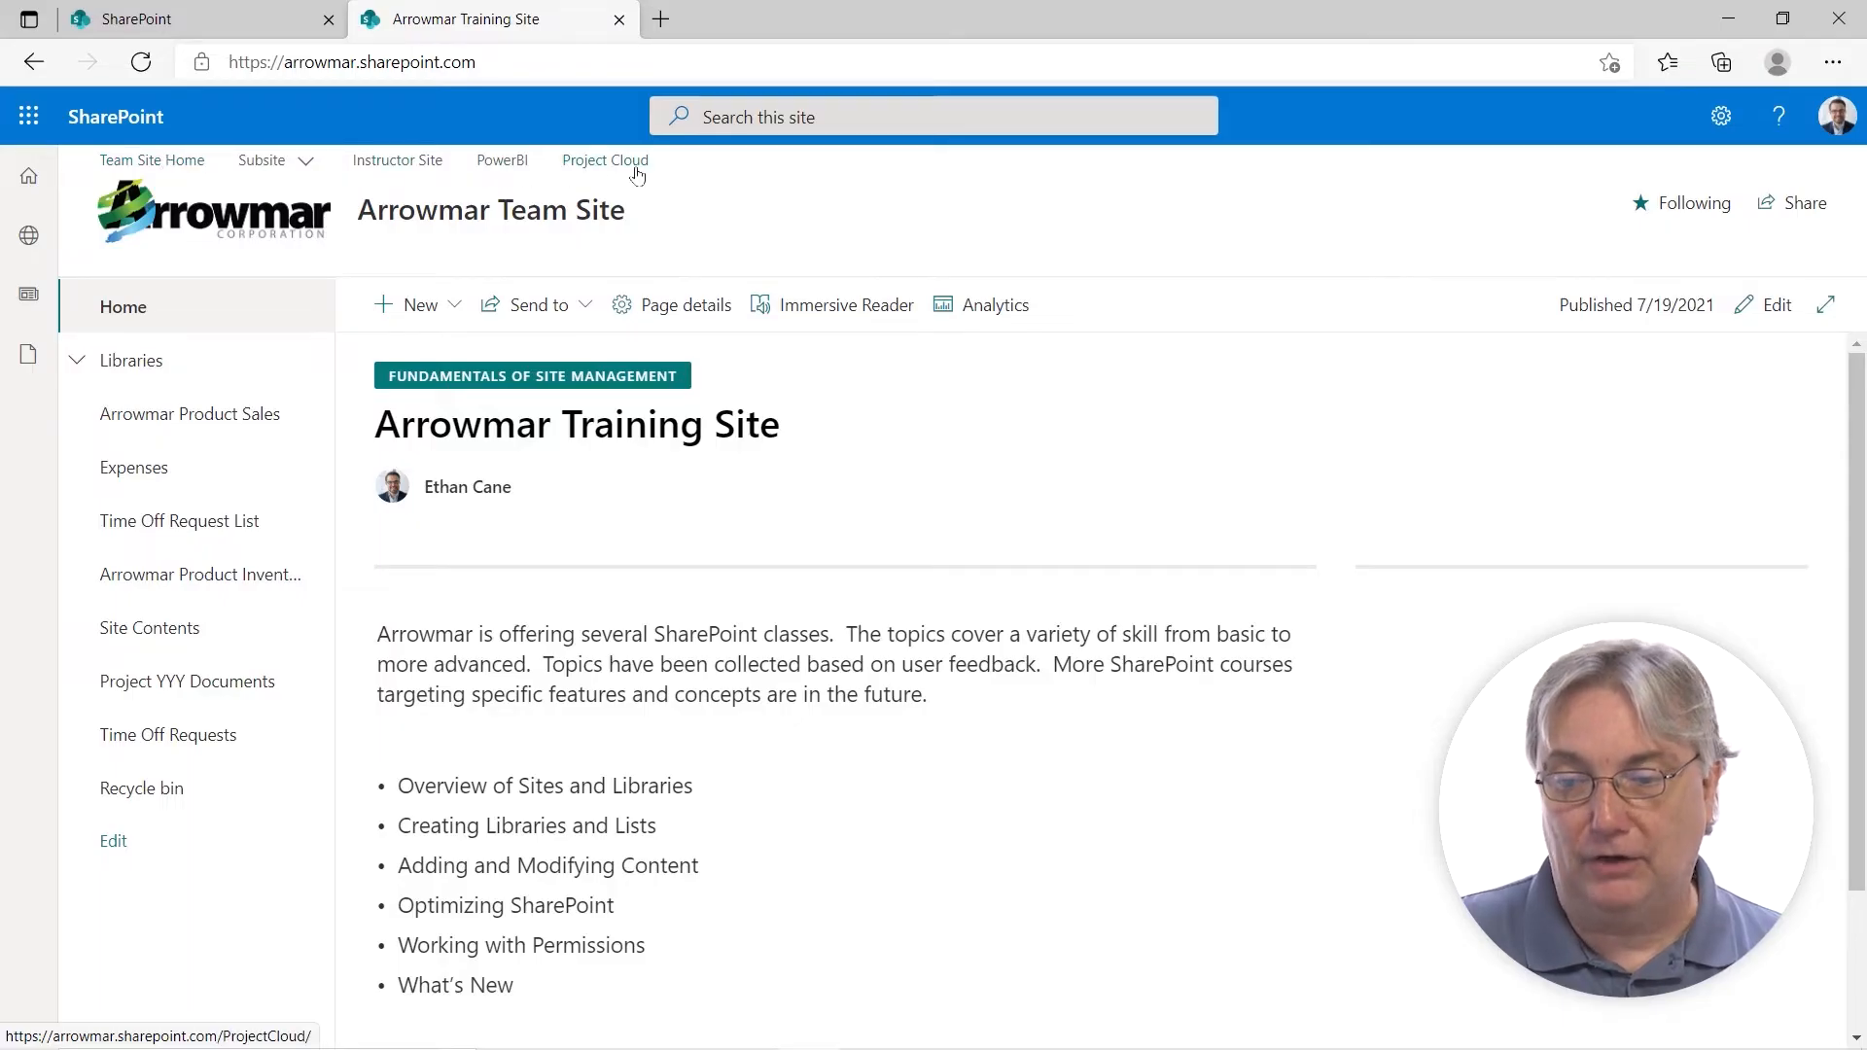
pyautogui.moveTo(504, 169)
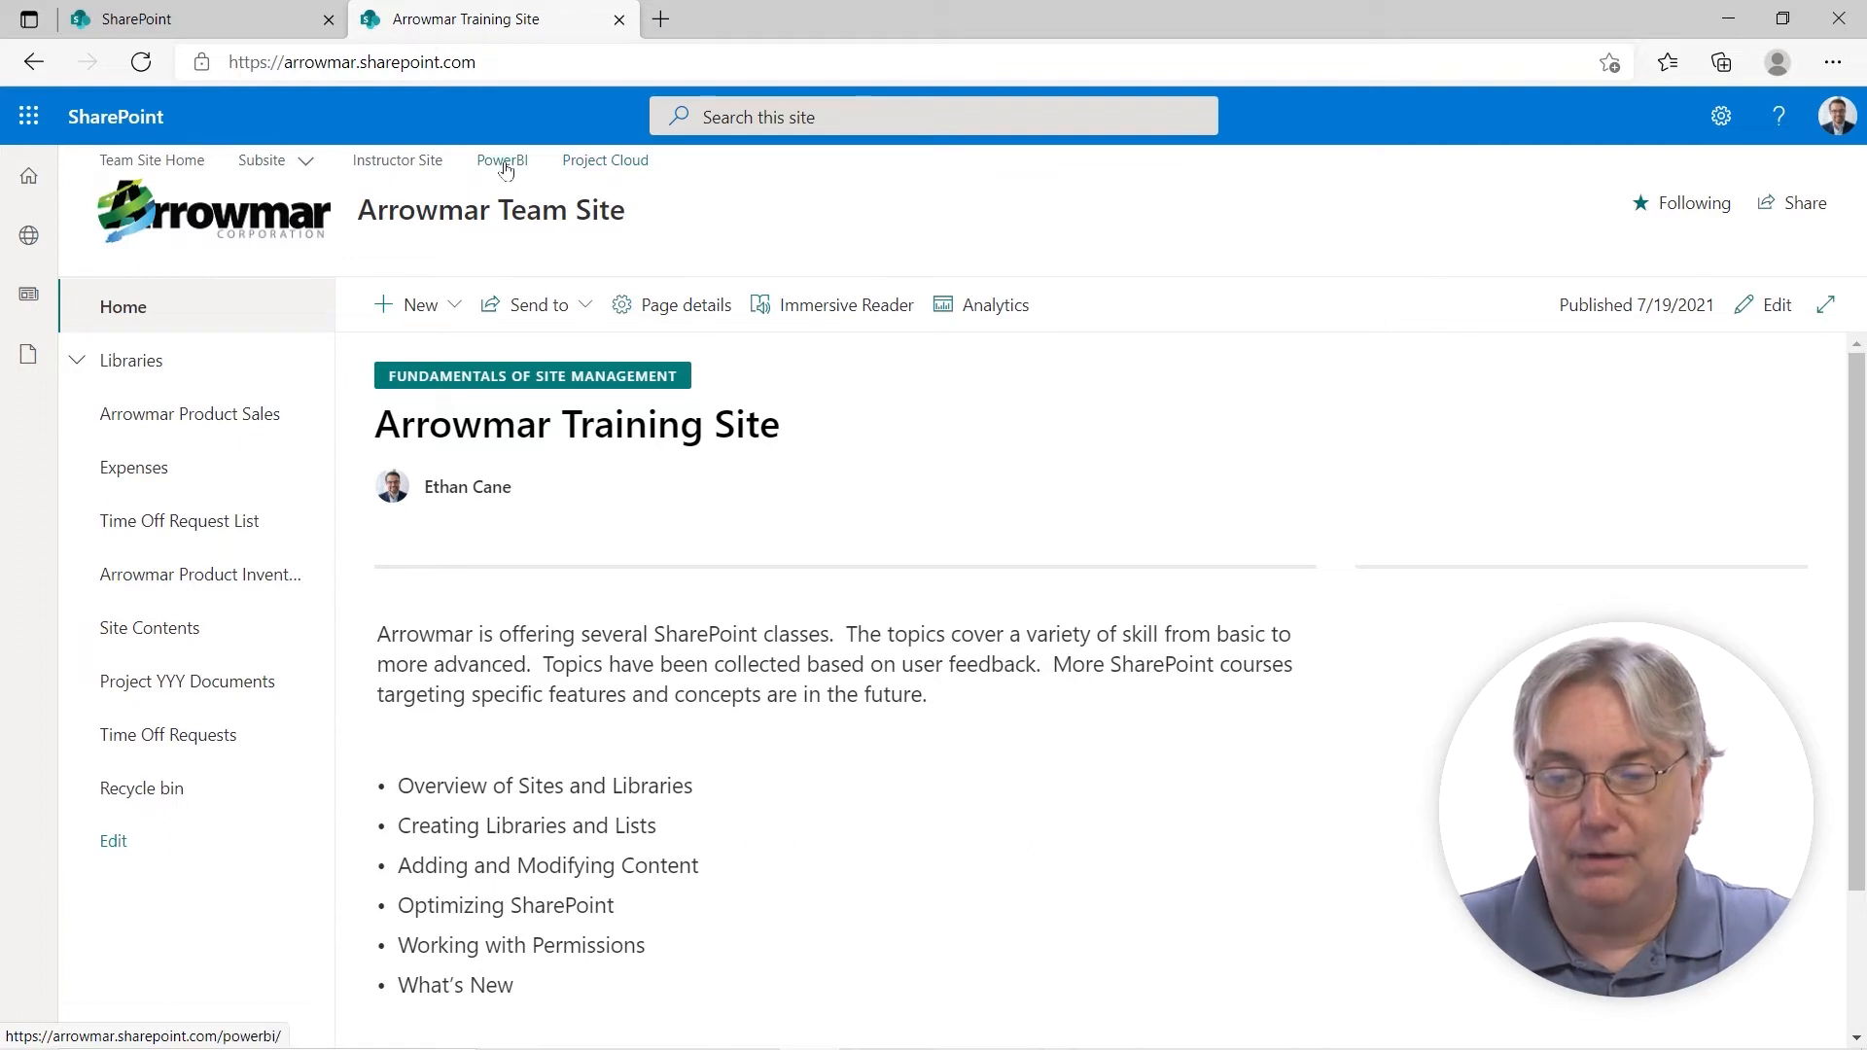
pyautogui.moveTo(343, 166)
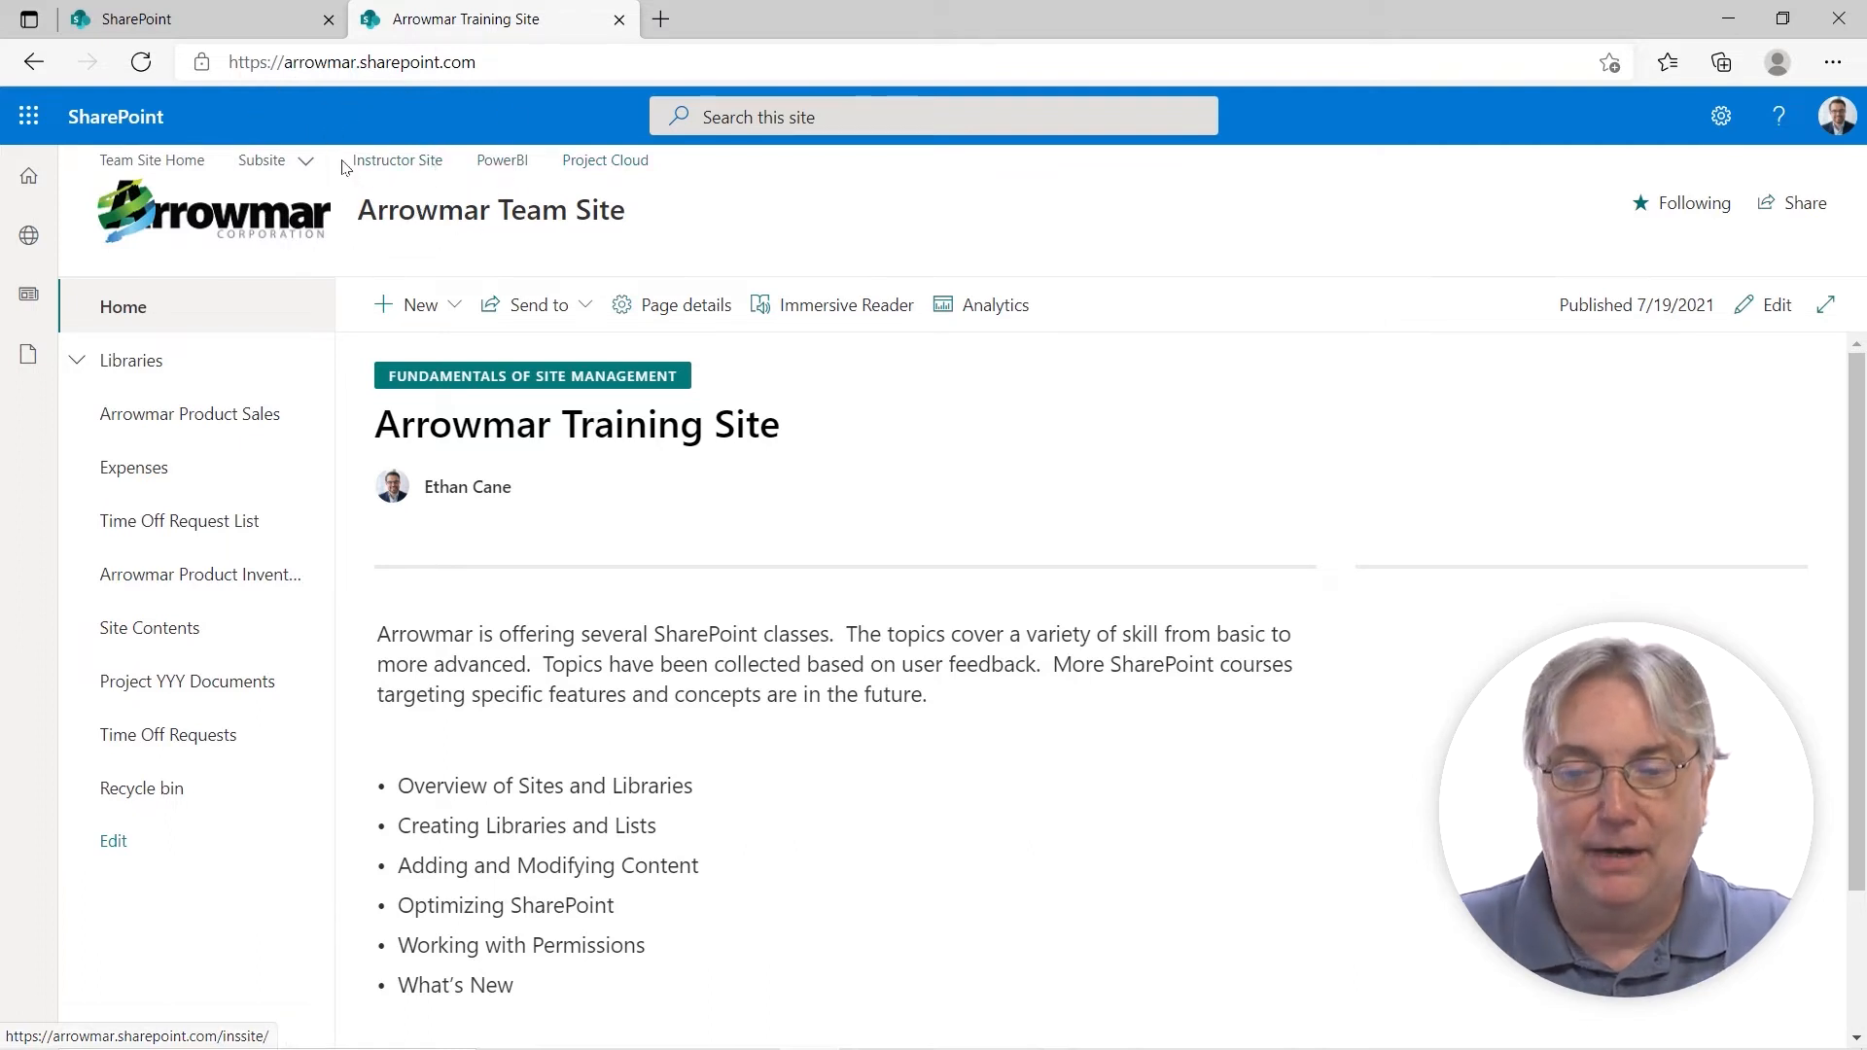
pyautogui.click(276, 160)
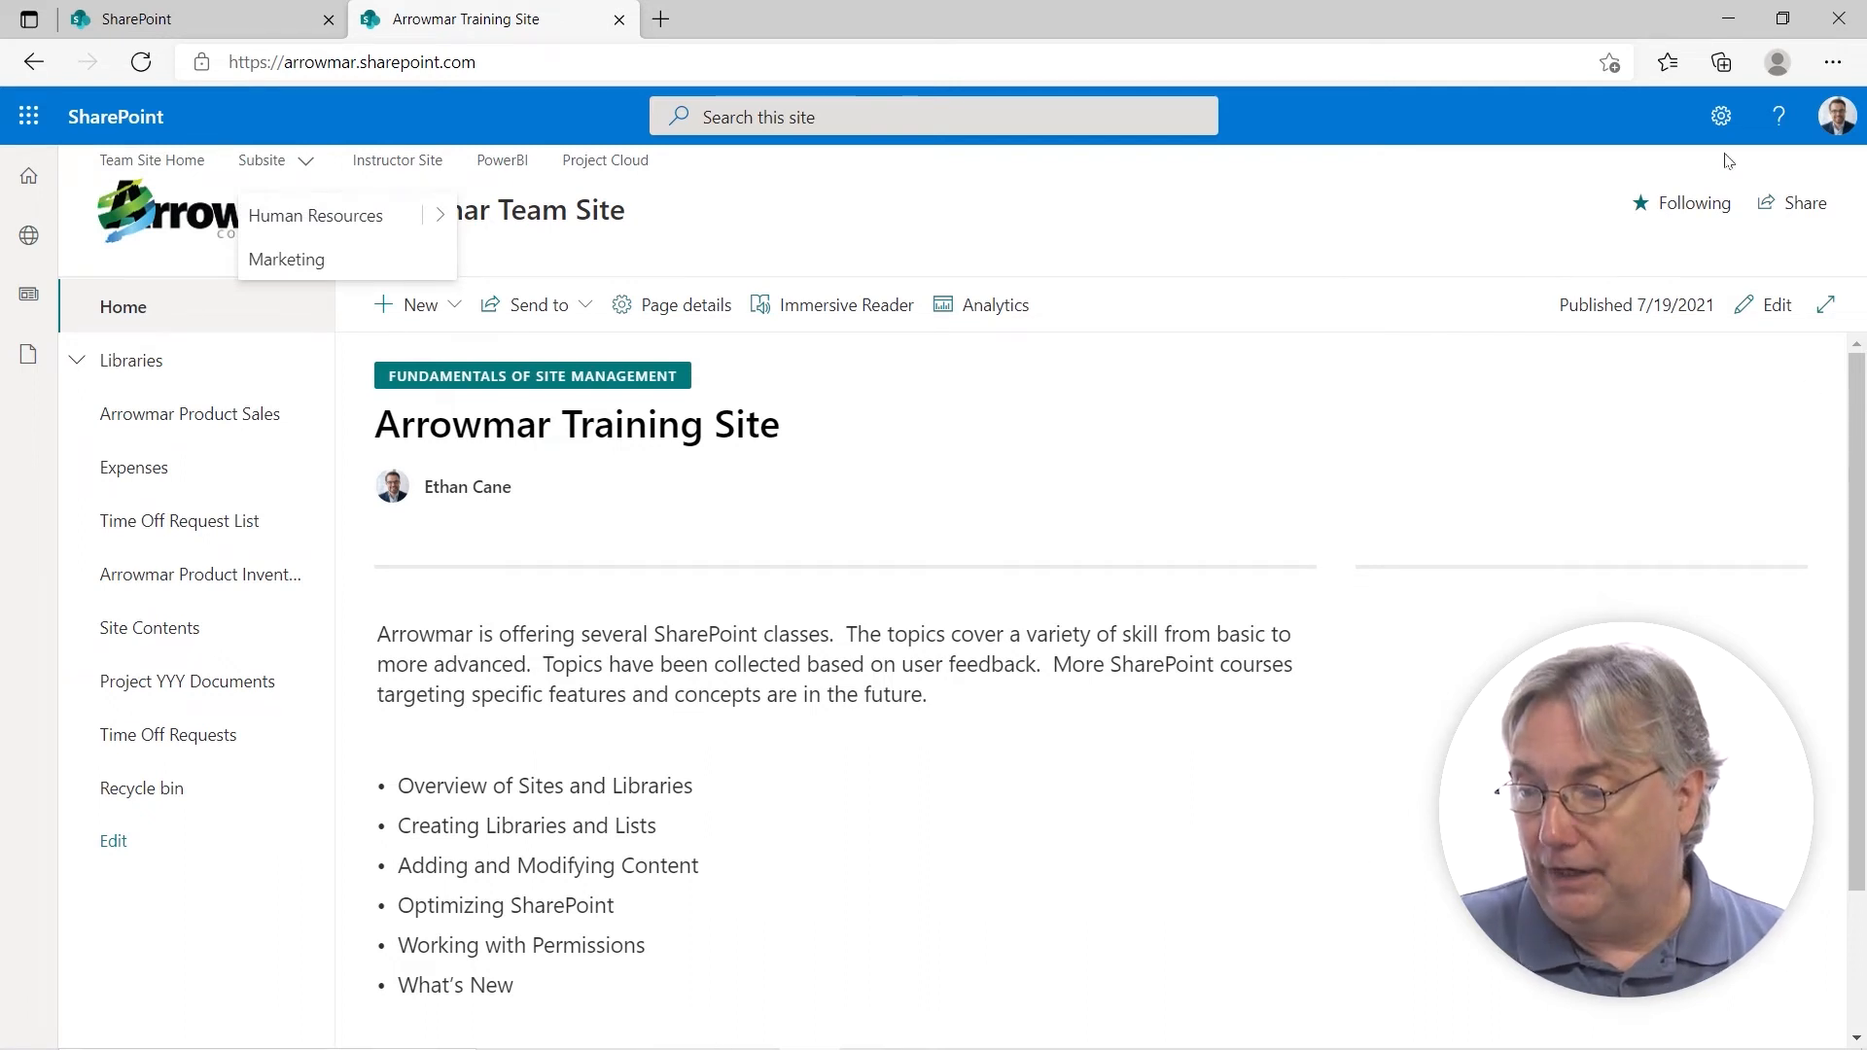
# Go to Arrowmar Team Site's Subsites tab in Site contents and start a new subsite.
pyautogui.click(1721, 115)
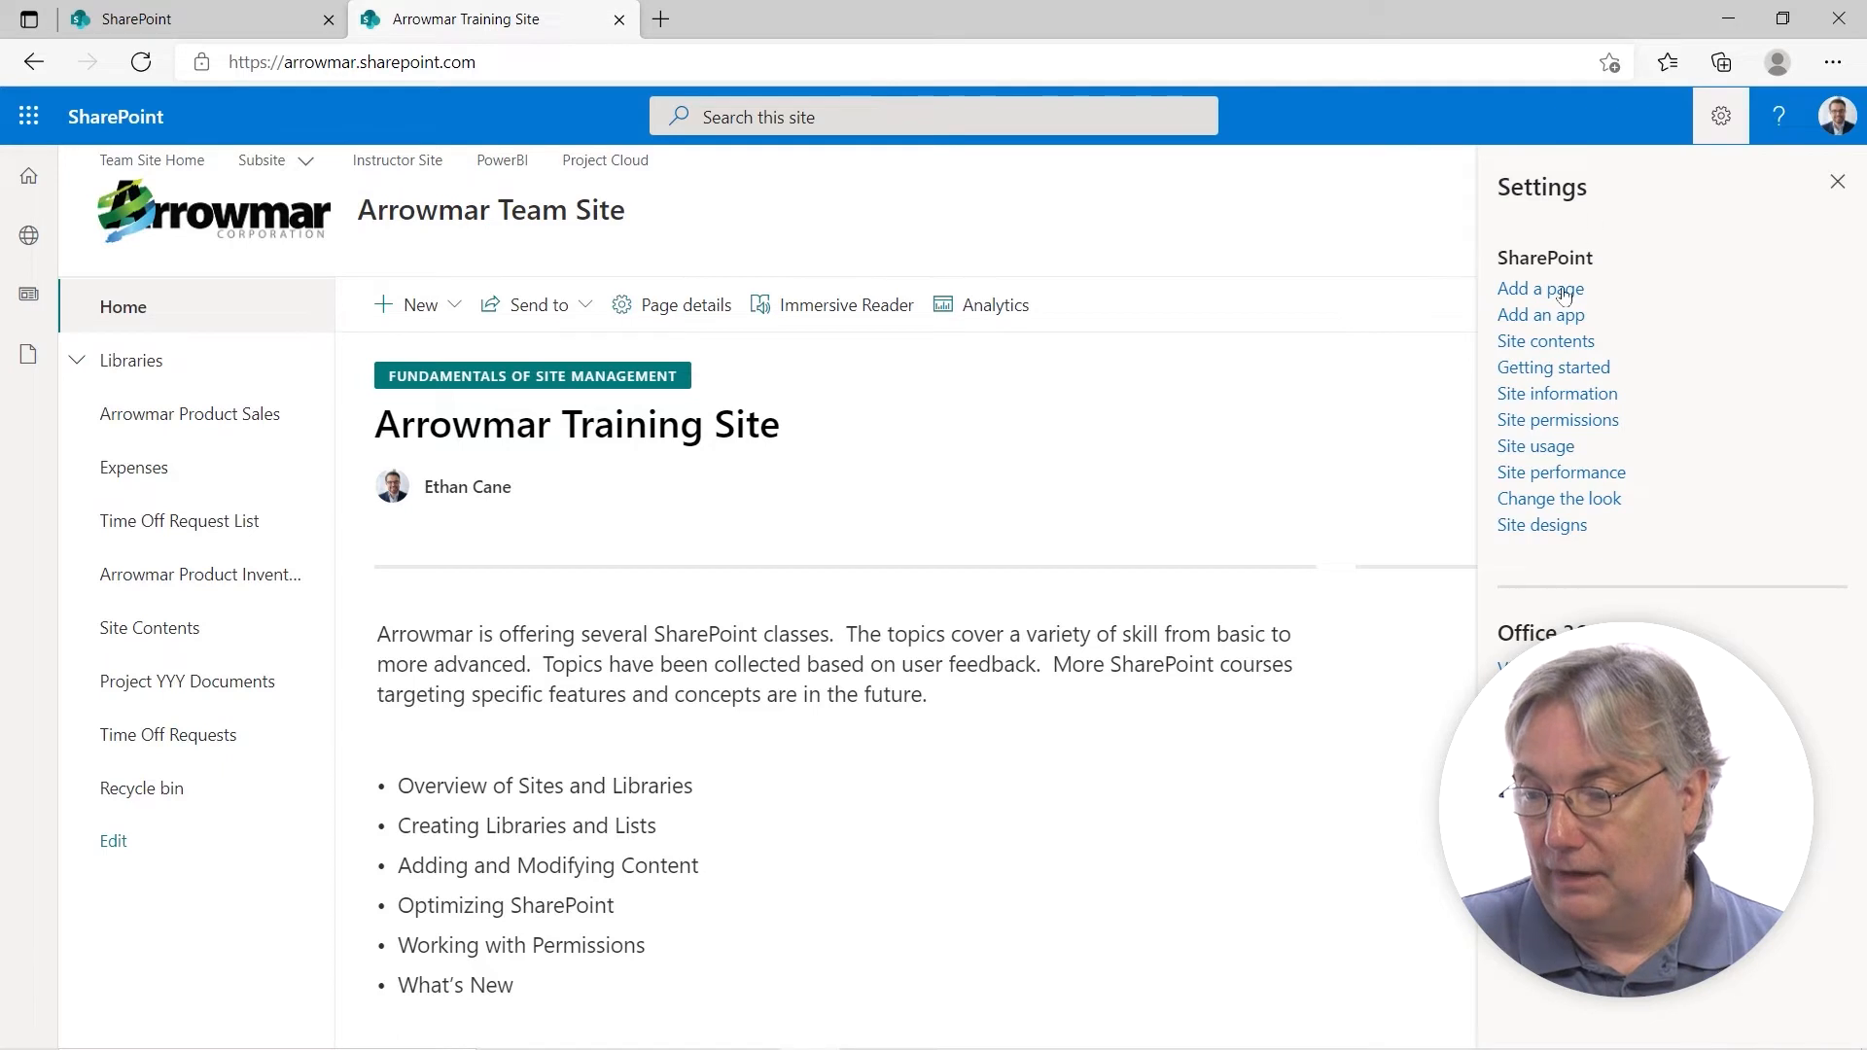
pyautogui.moveTo(1543, 359)
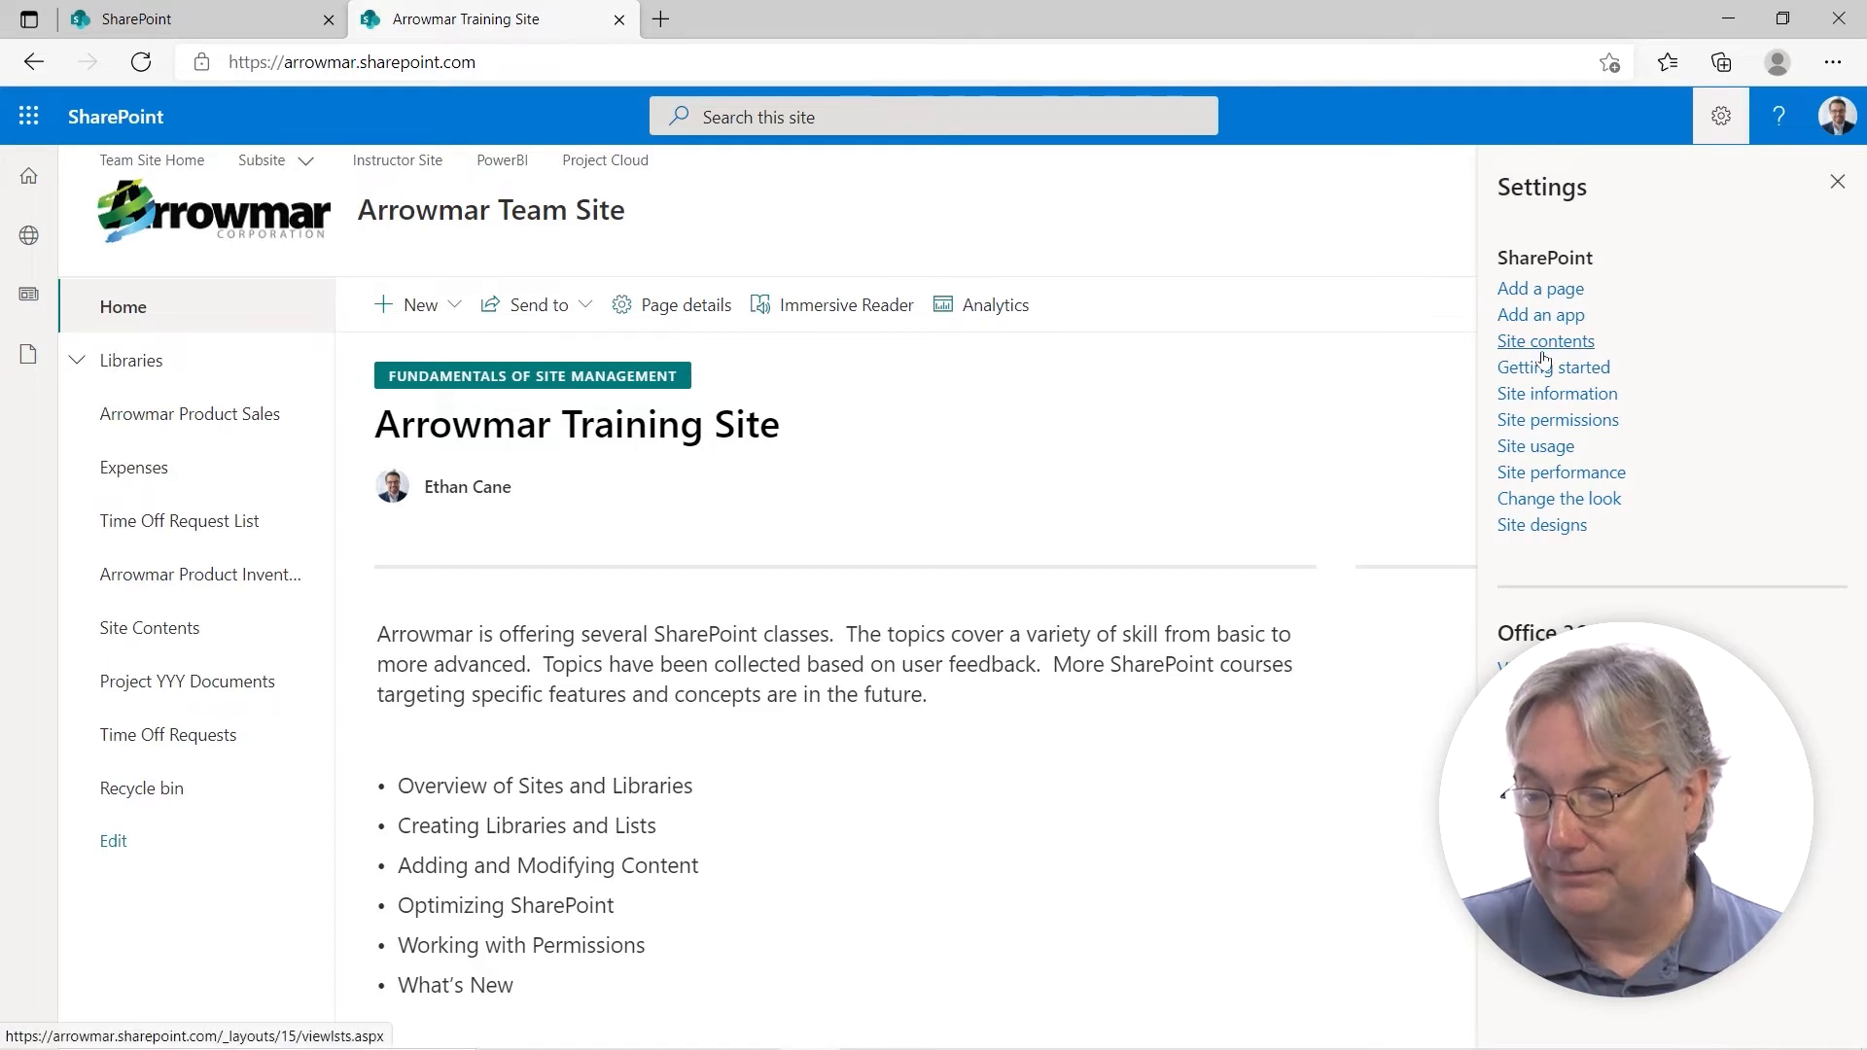
pyautogui.click(1546, 341)
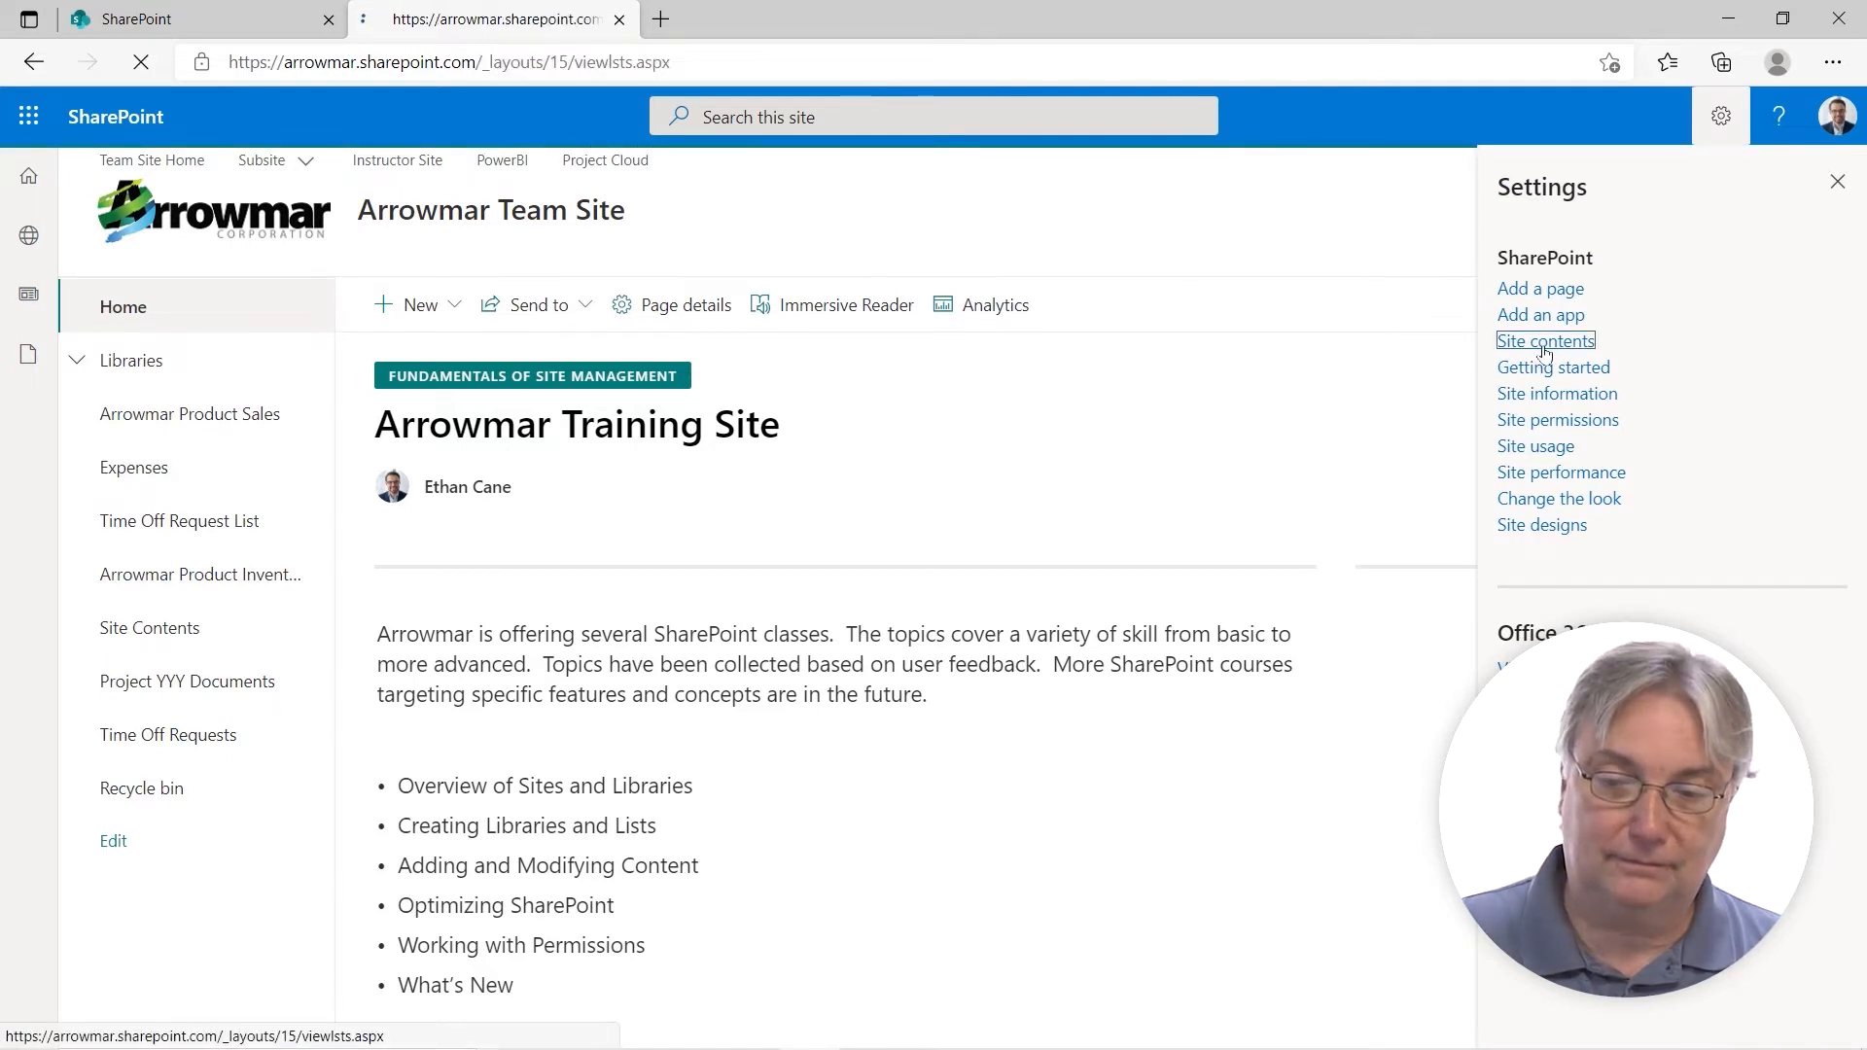
pyautogui.click(1546, 340)
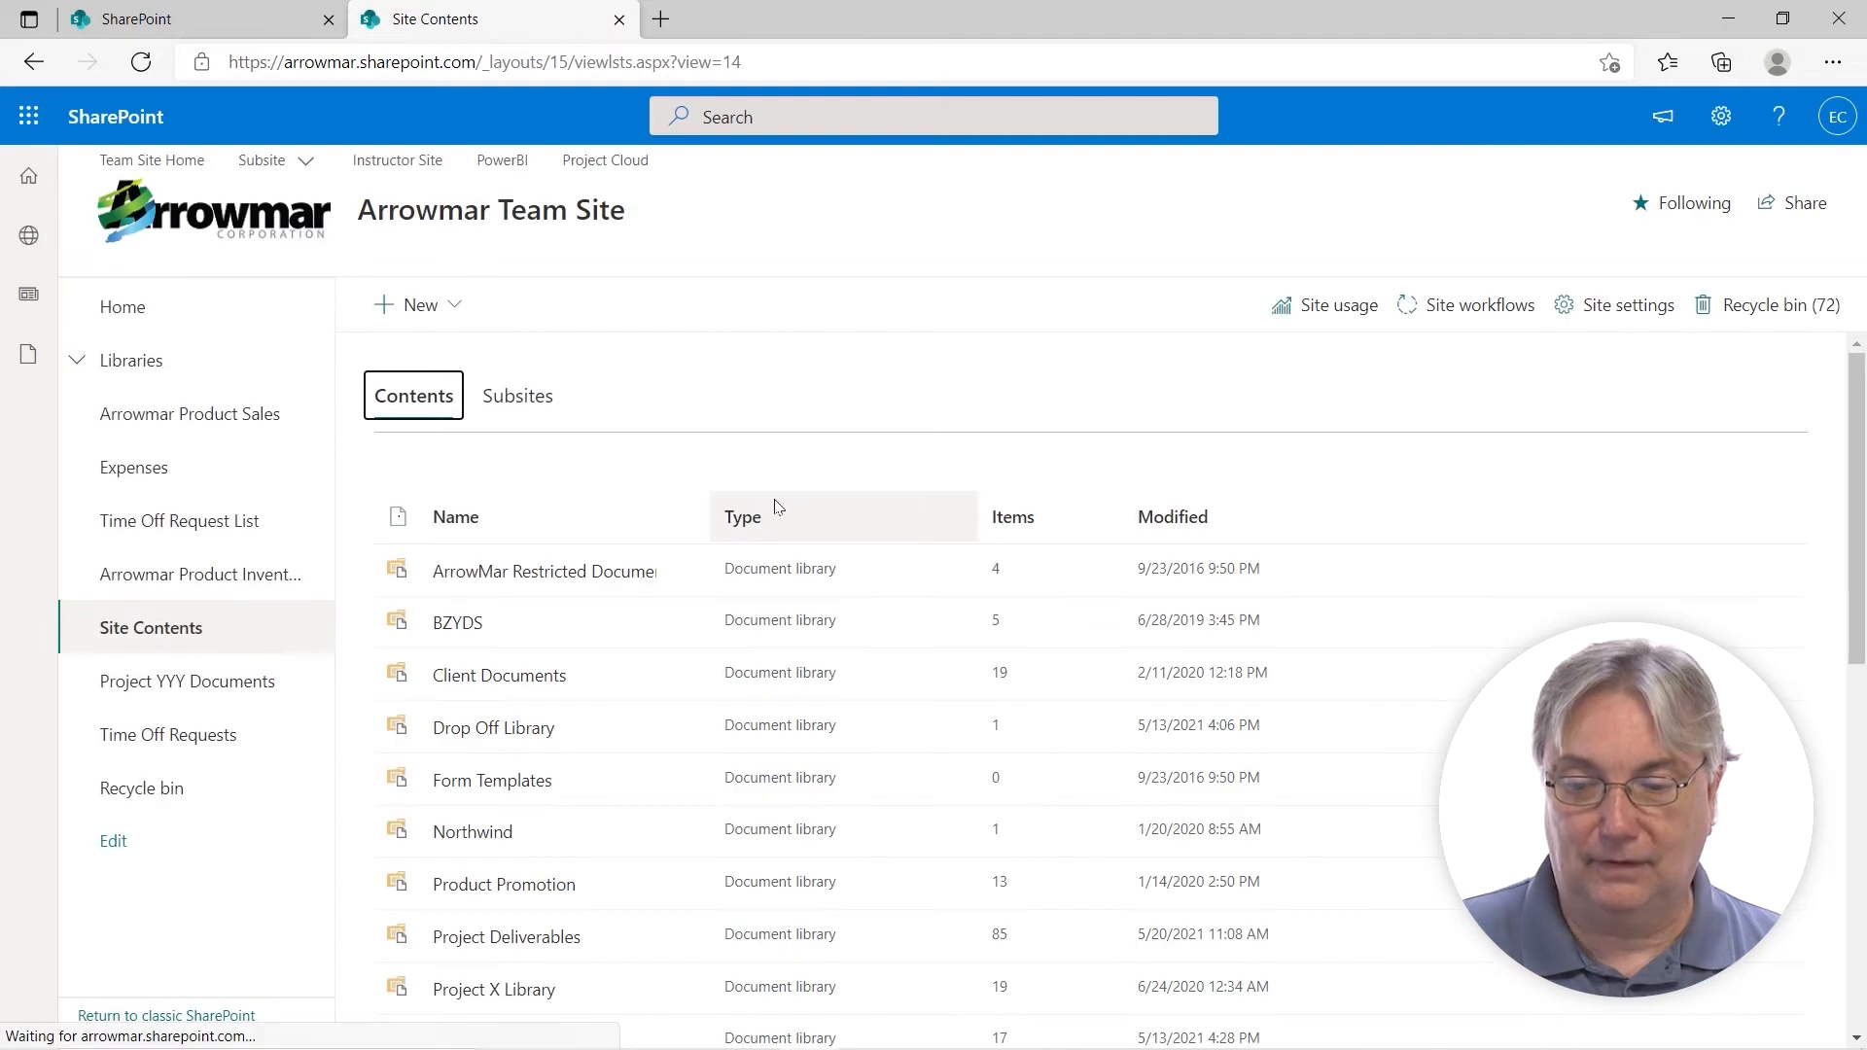
pyautogui.click(517, 396)
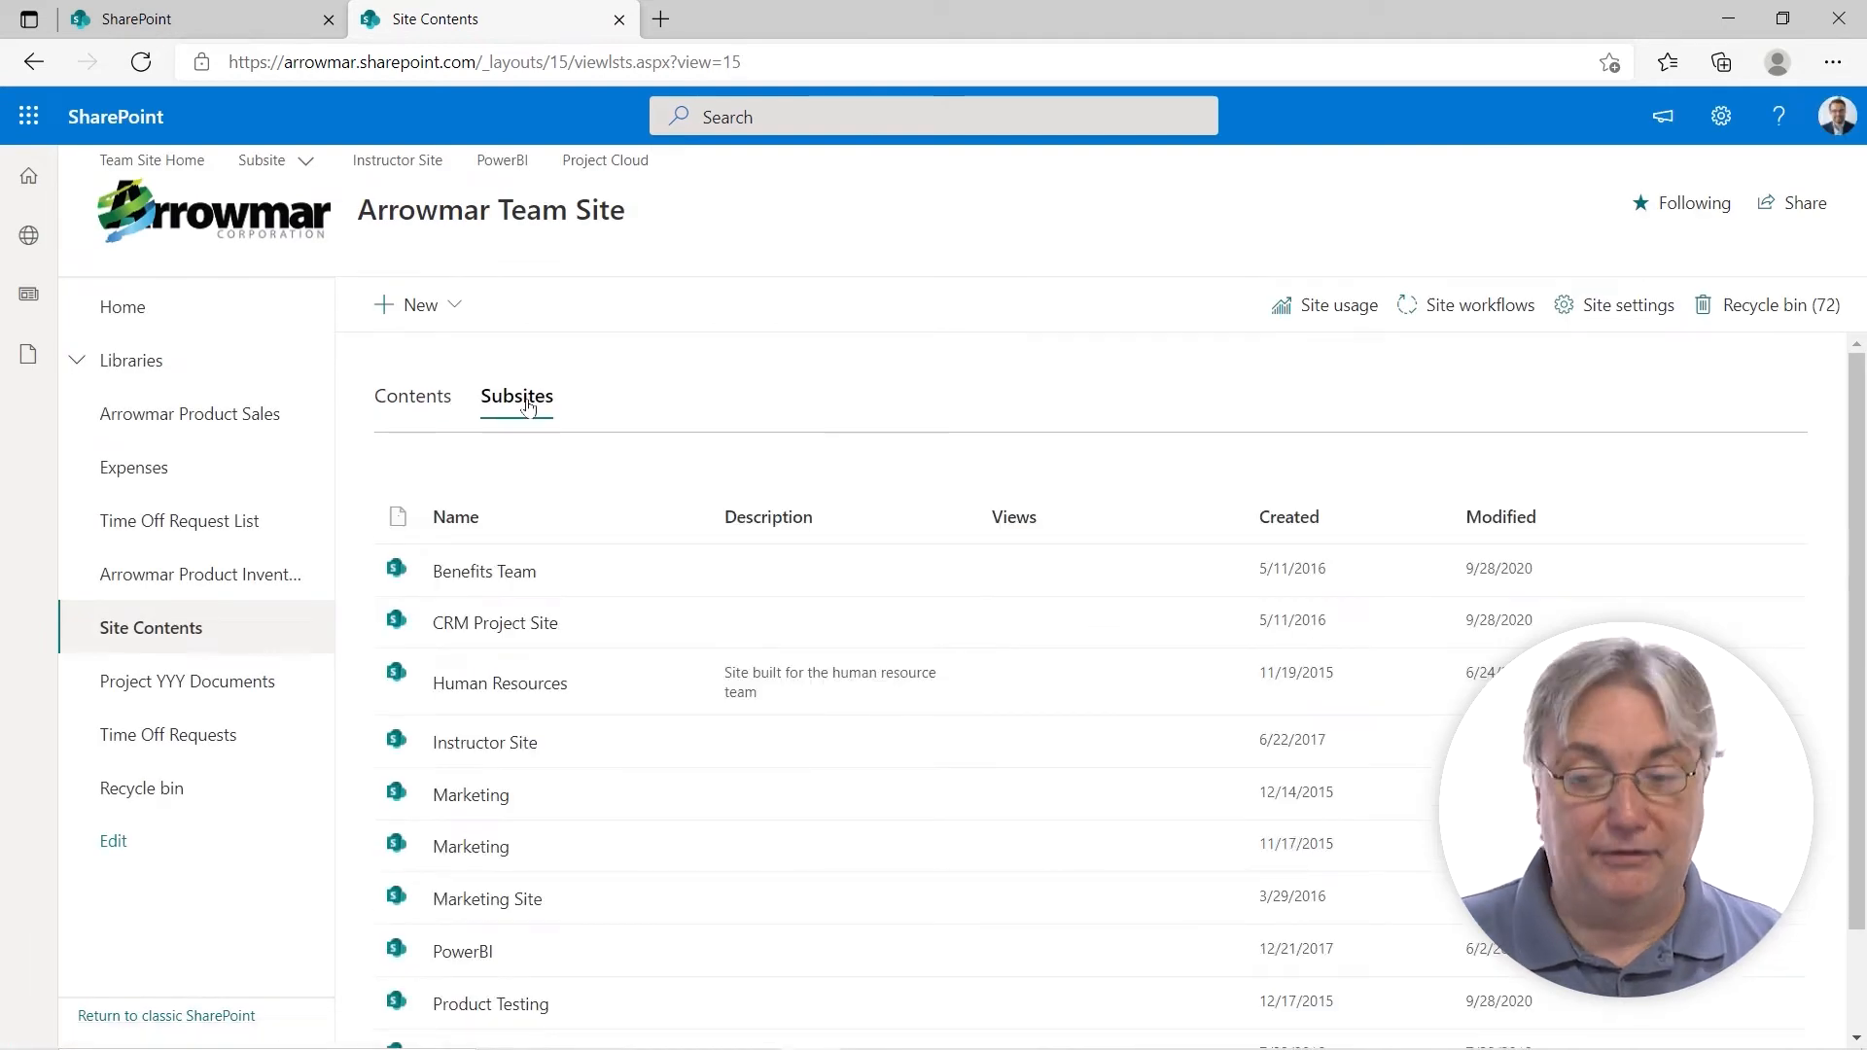
pyautogui.scroll(-3)
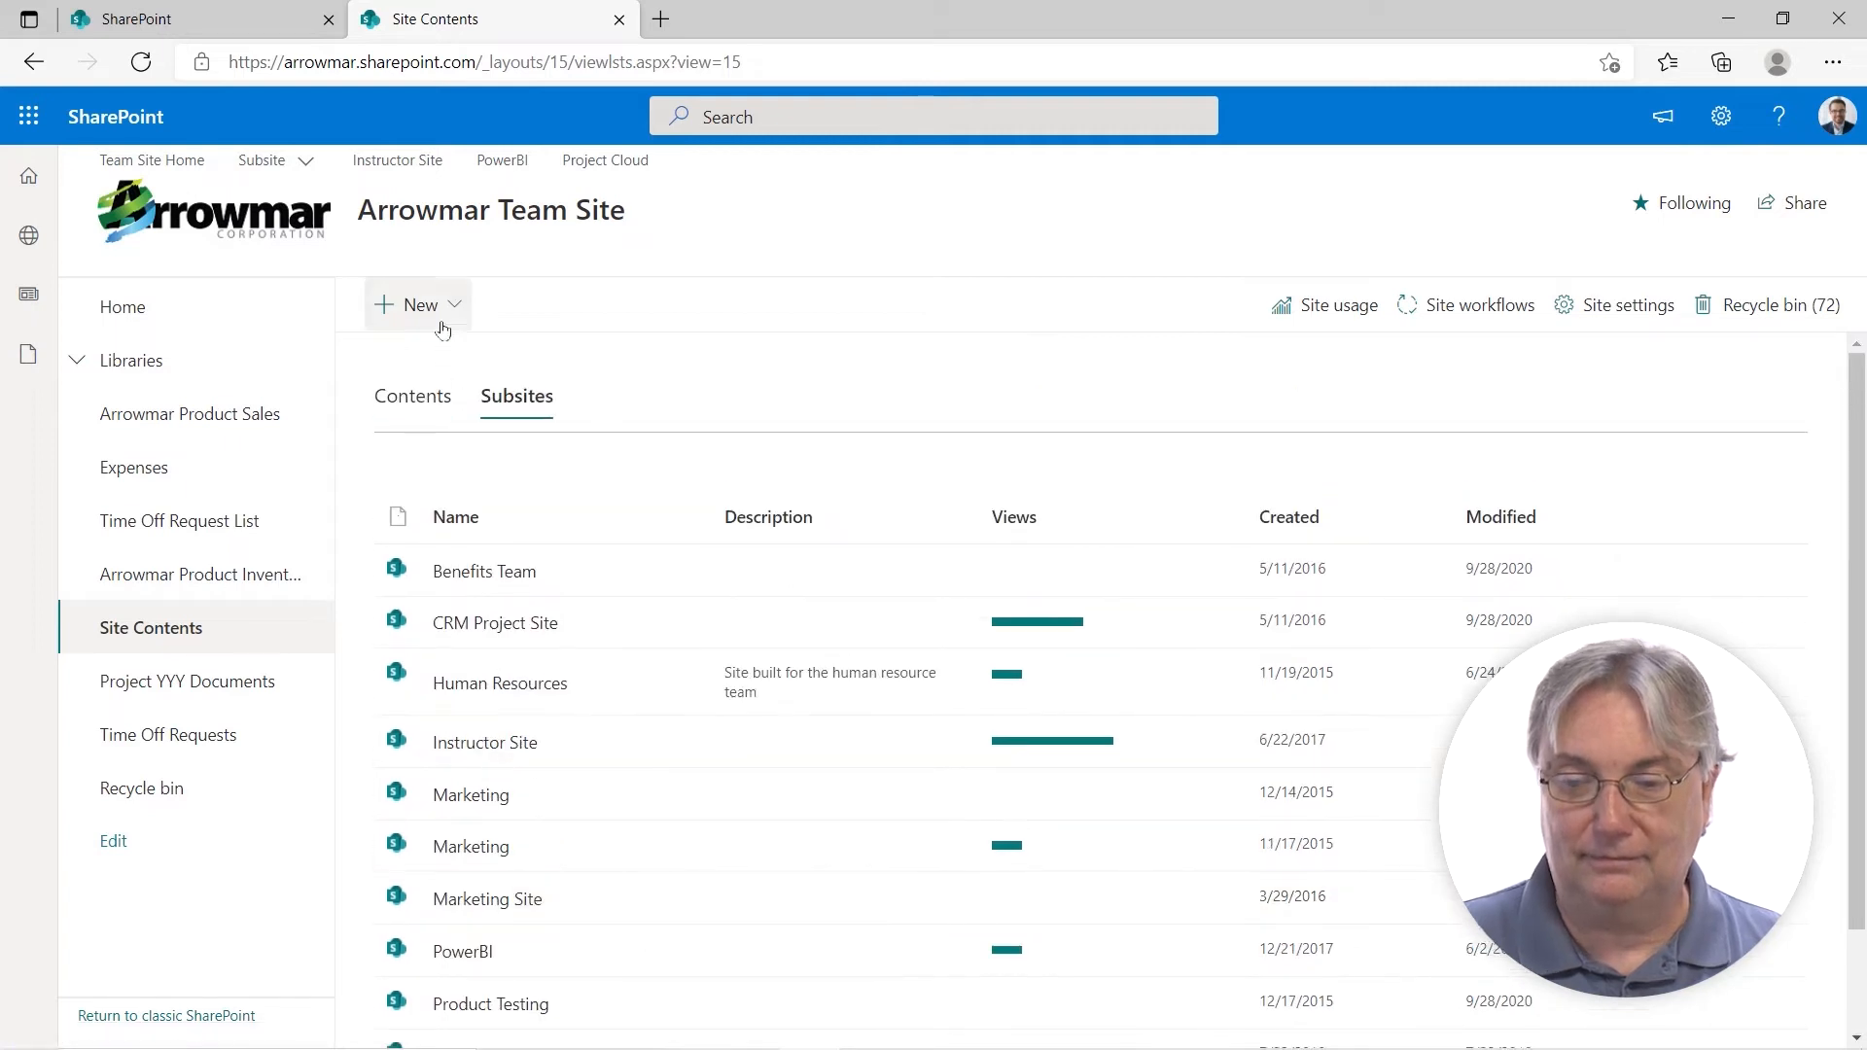
pyautogui.click(416, 304)
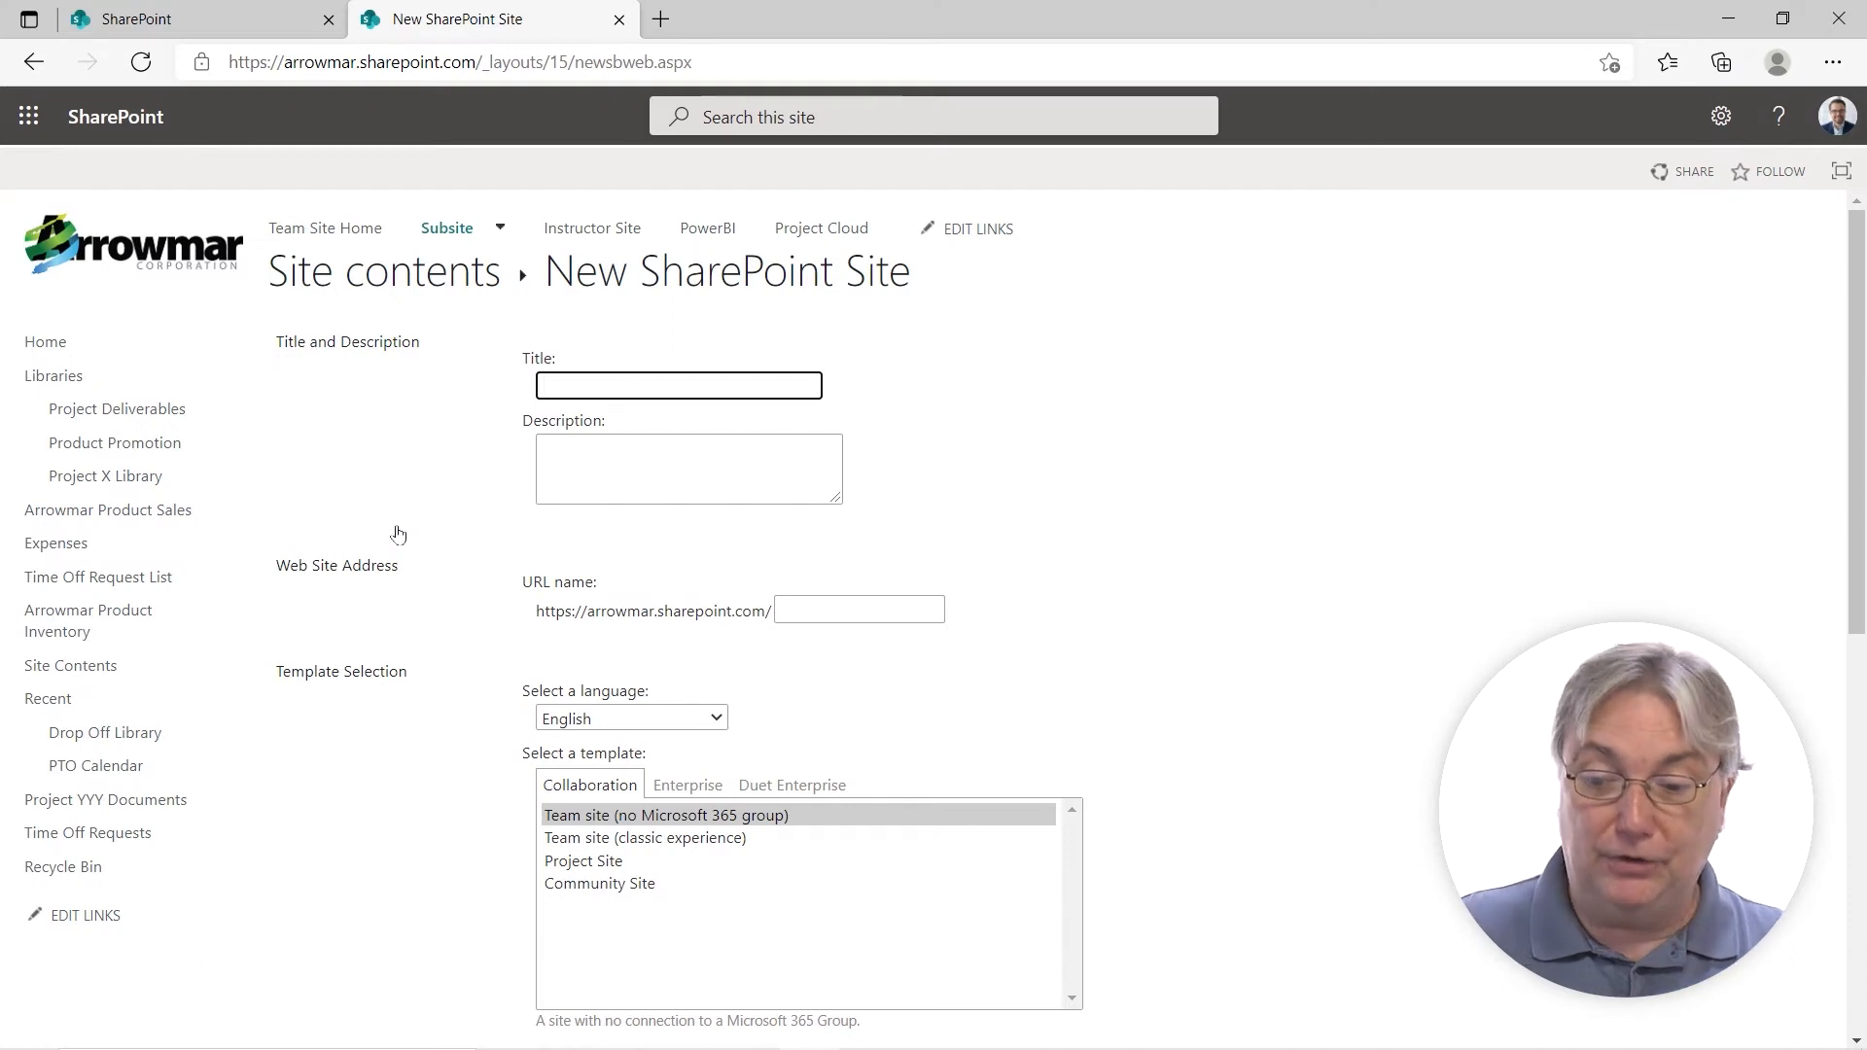
# Enter the title 'Team Beta' and the URL name 'teambeta'.
pyautogui.click(679, 385)
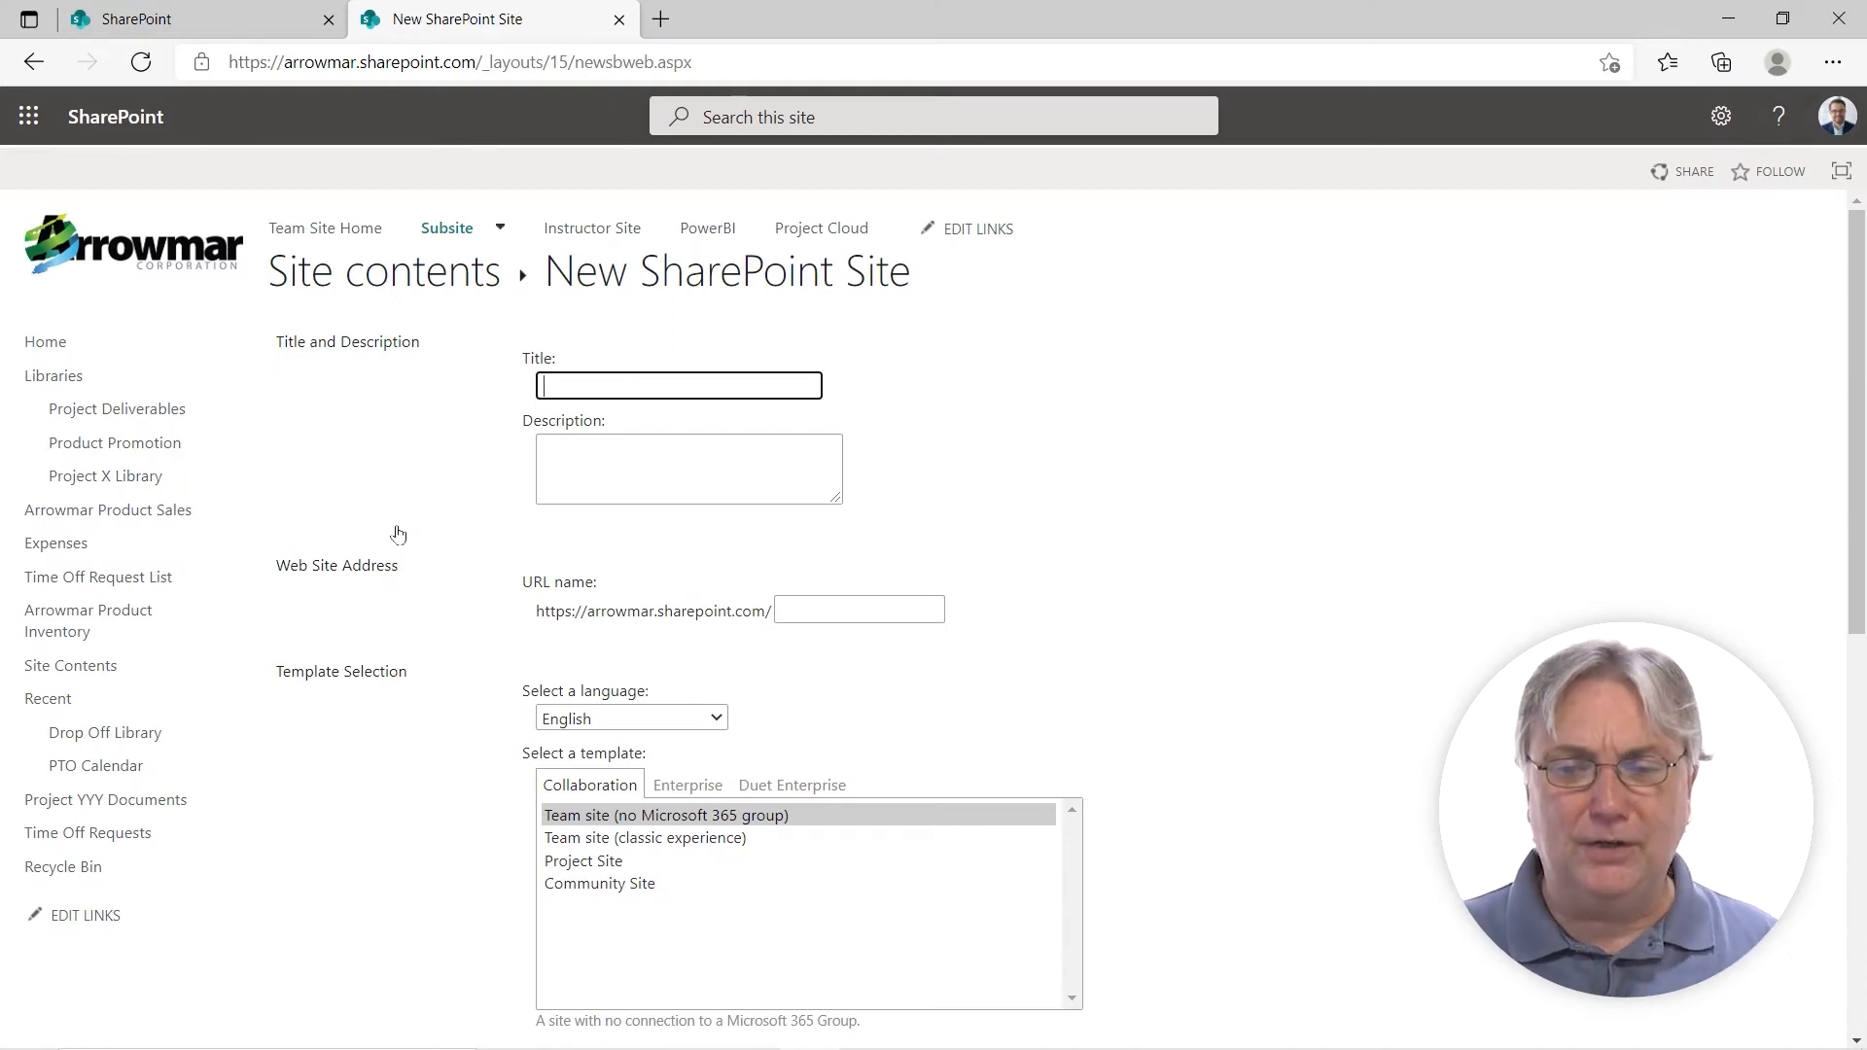
pyautogui.moveTo(734, 664)
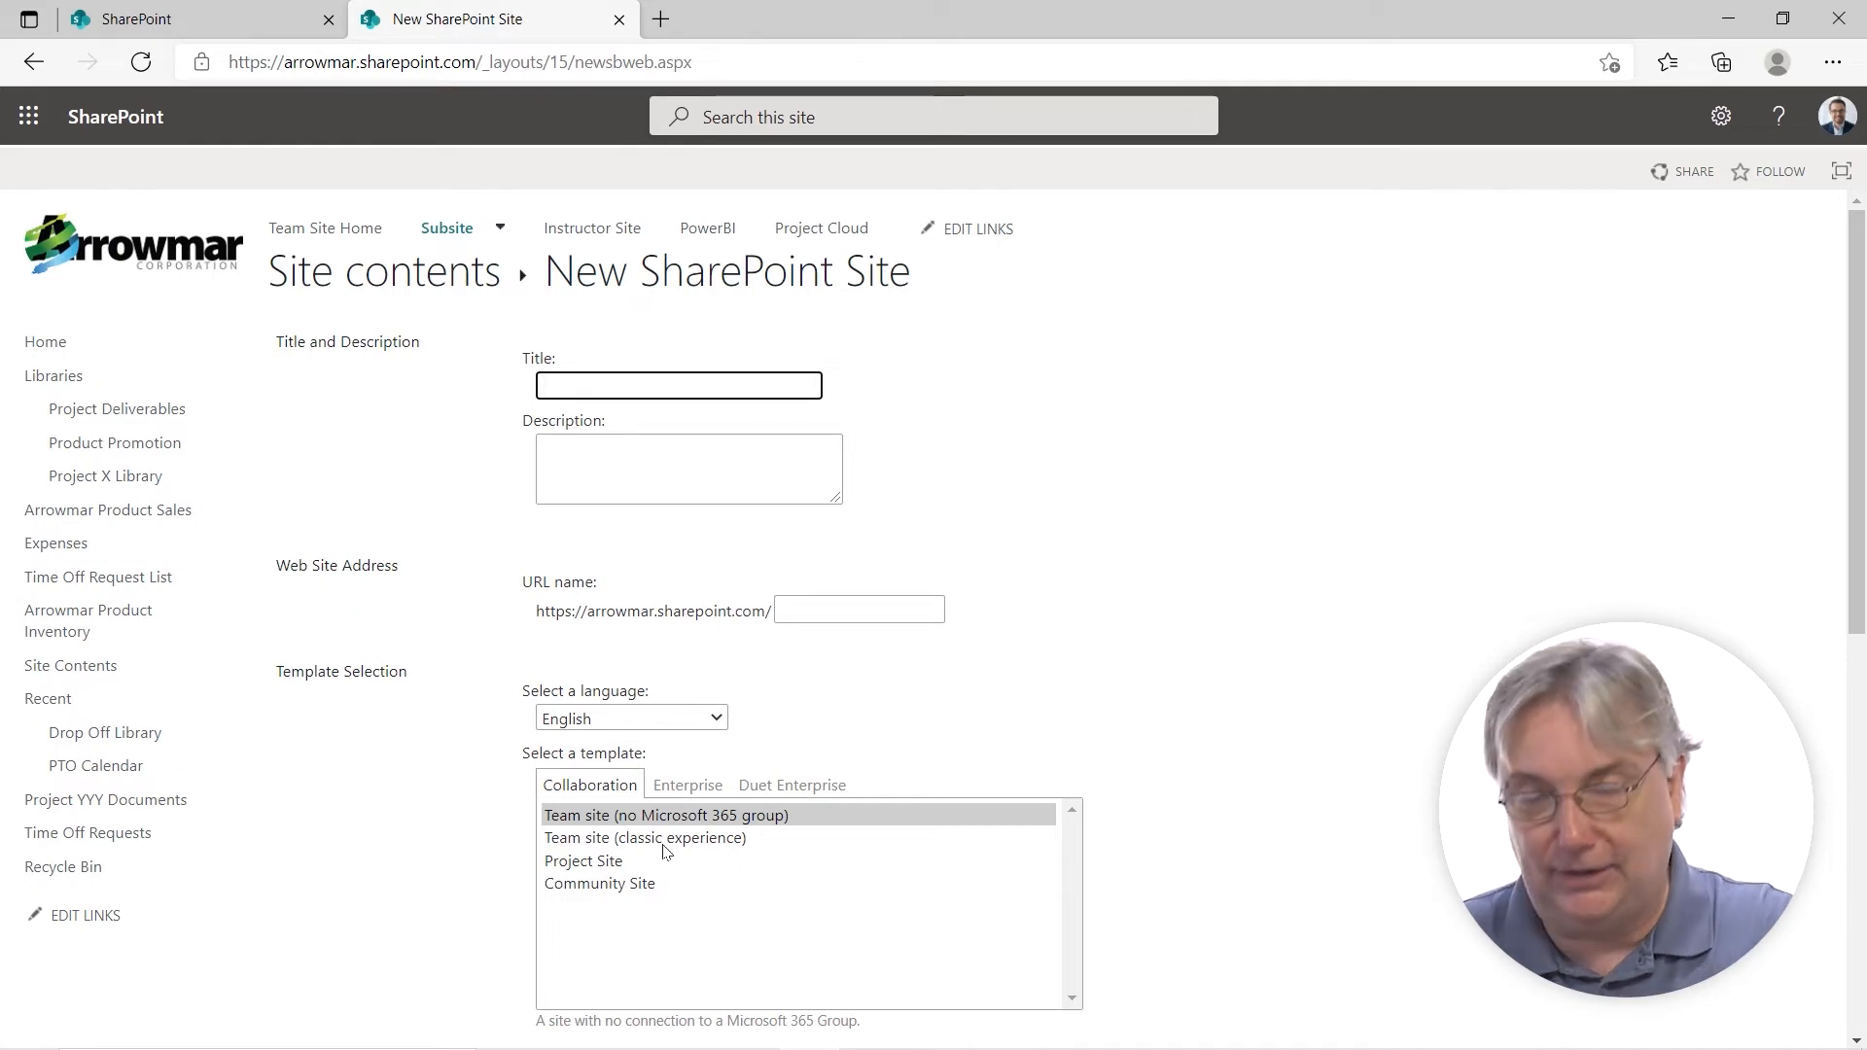
pyautogui.write('Team Beta')
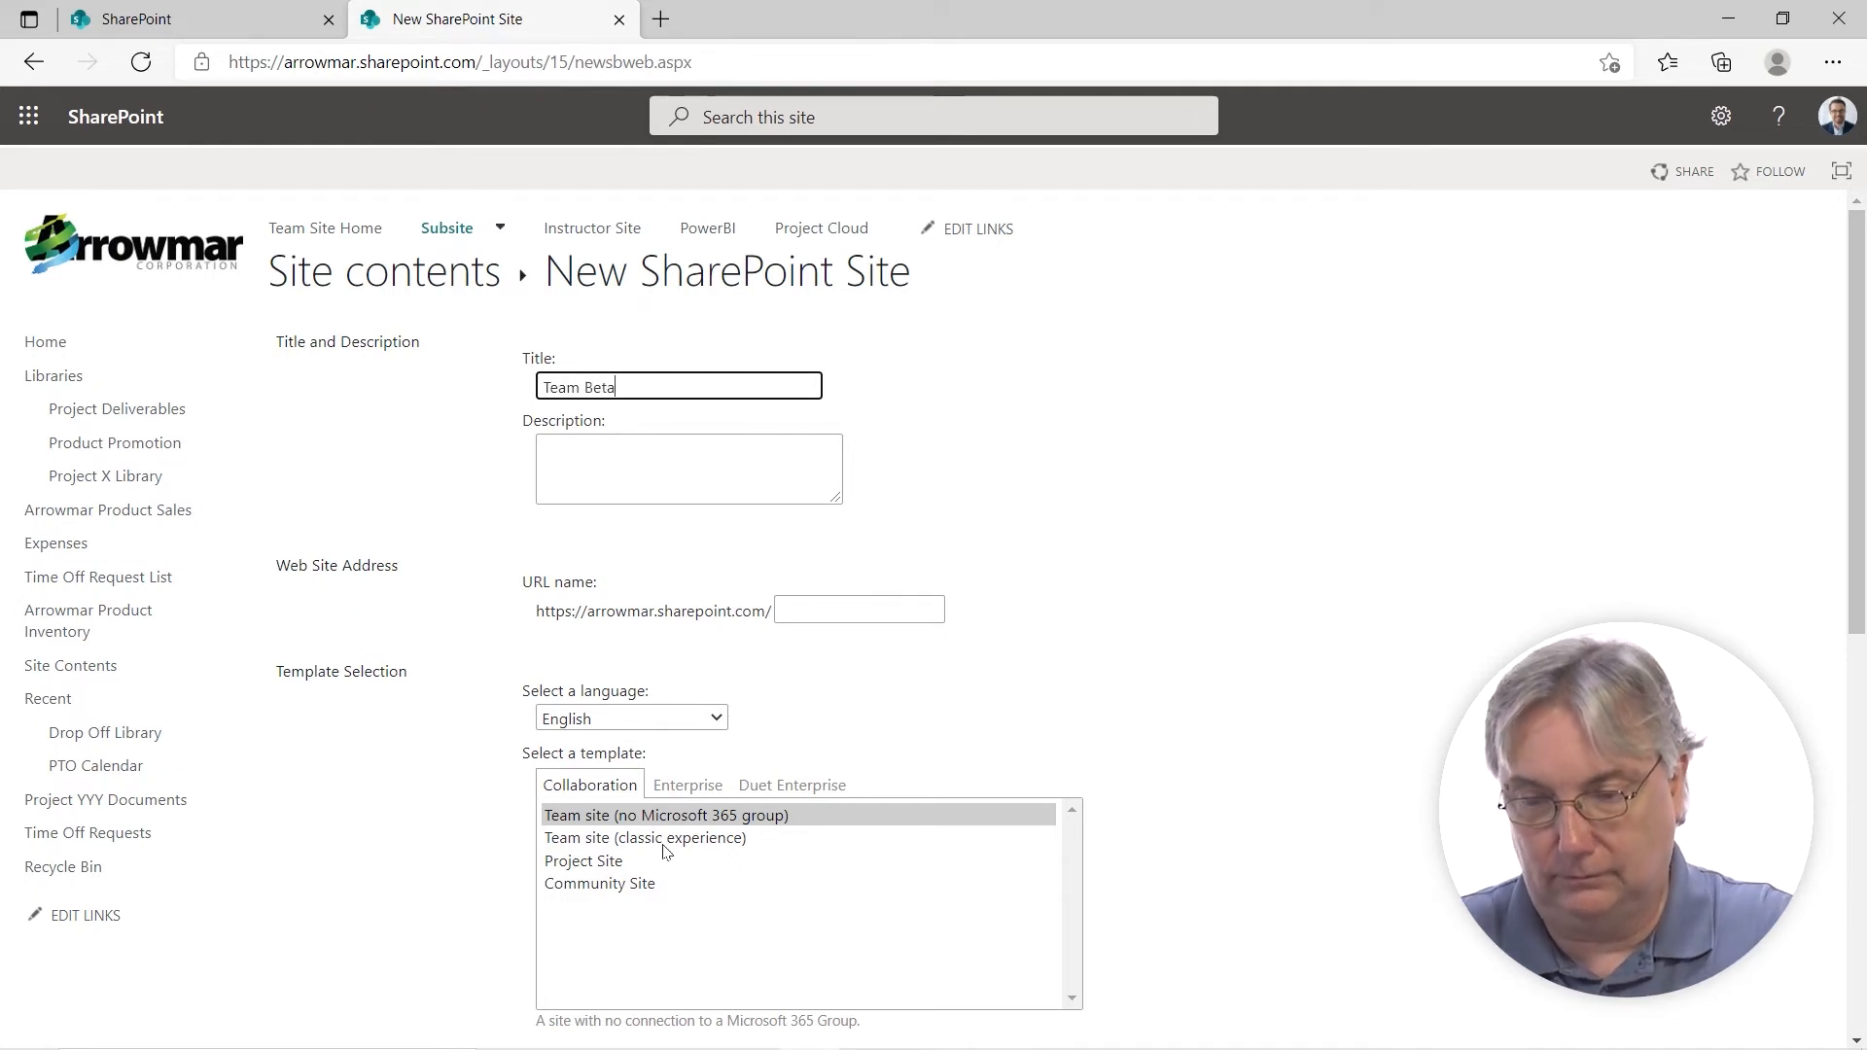
pyautogui.click(859, 609)
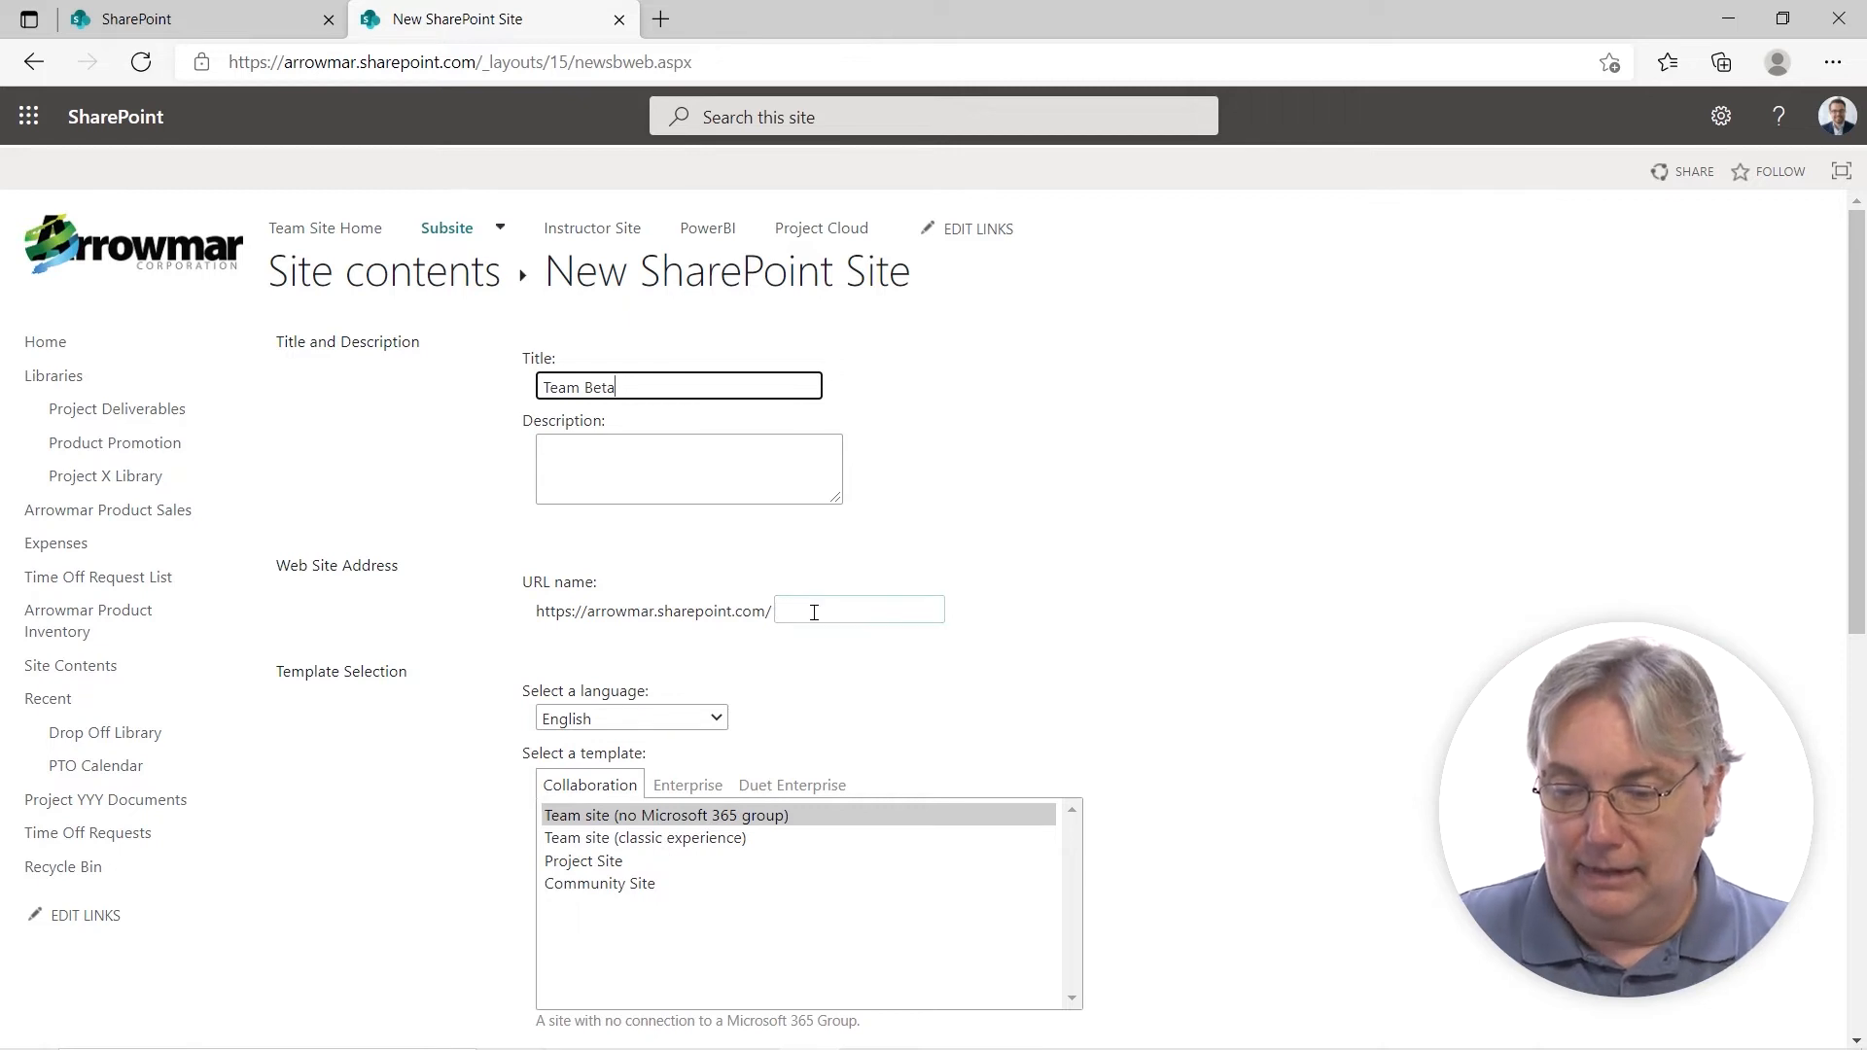
pyautogui.click(688, 468)
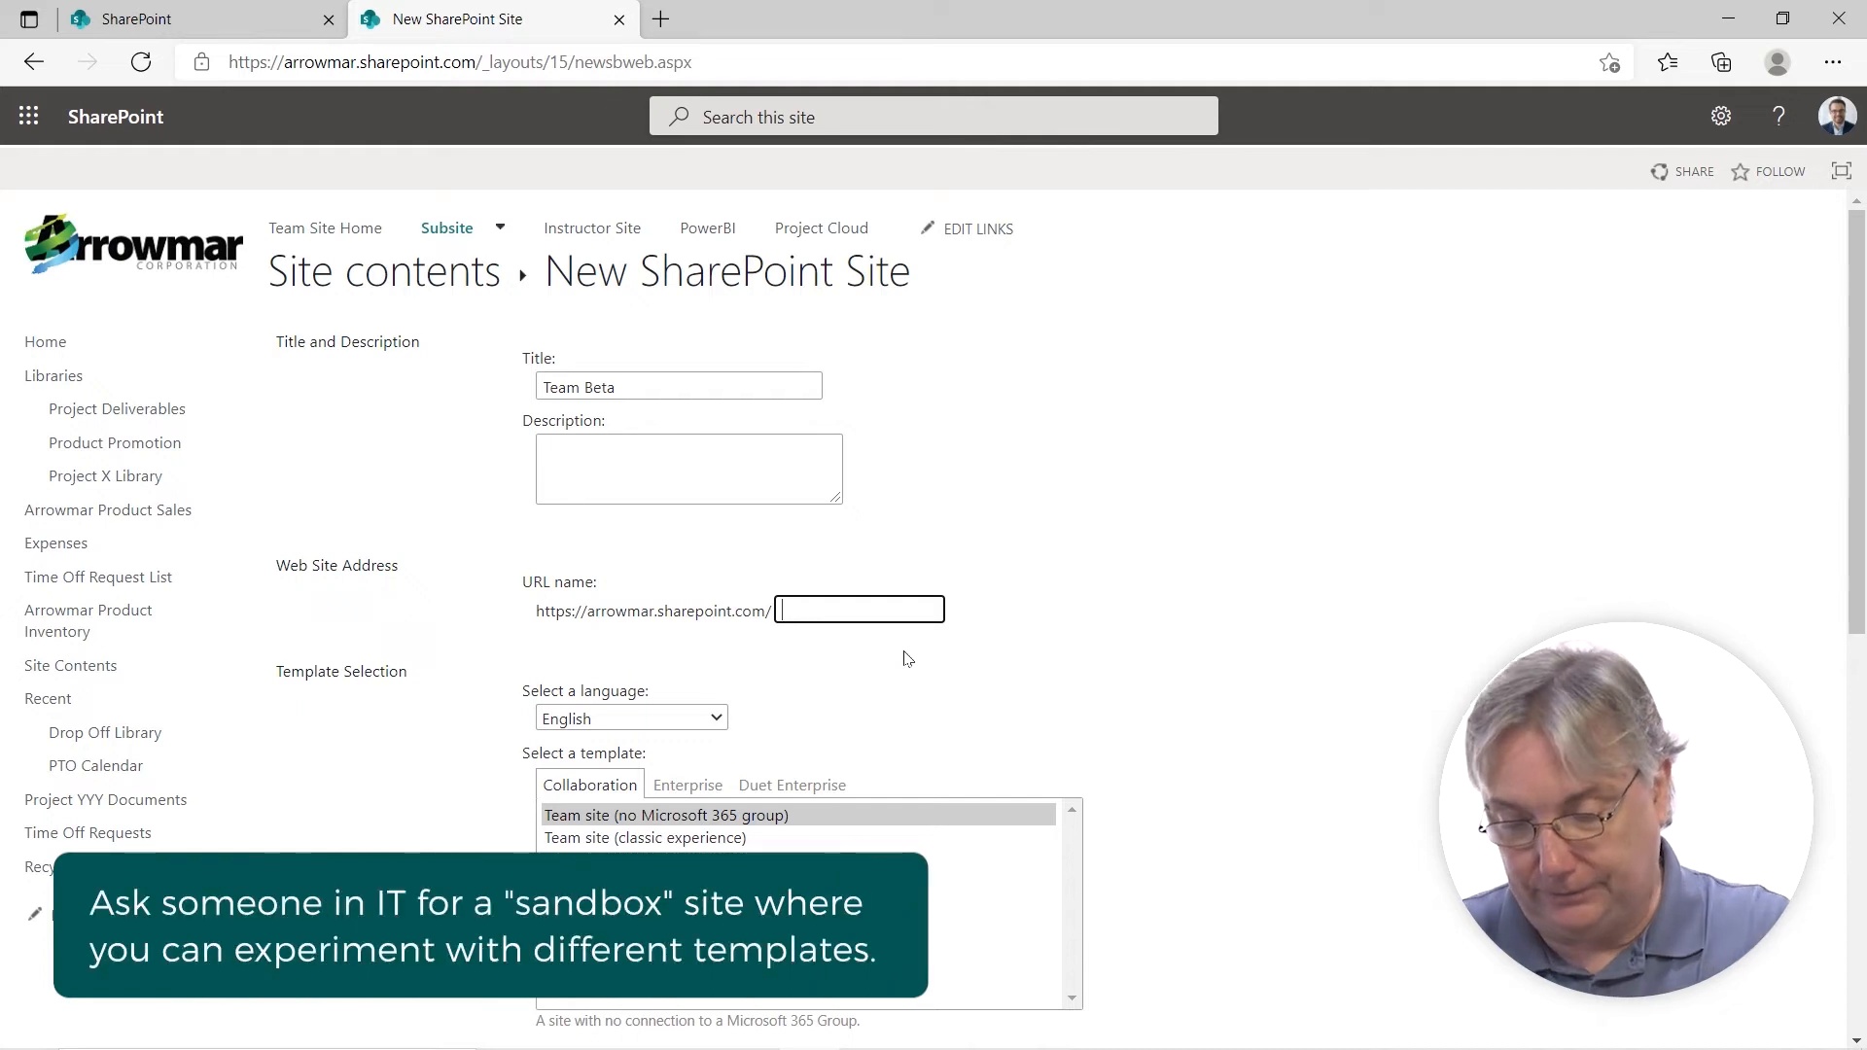
pyautogui.write('teambeta')
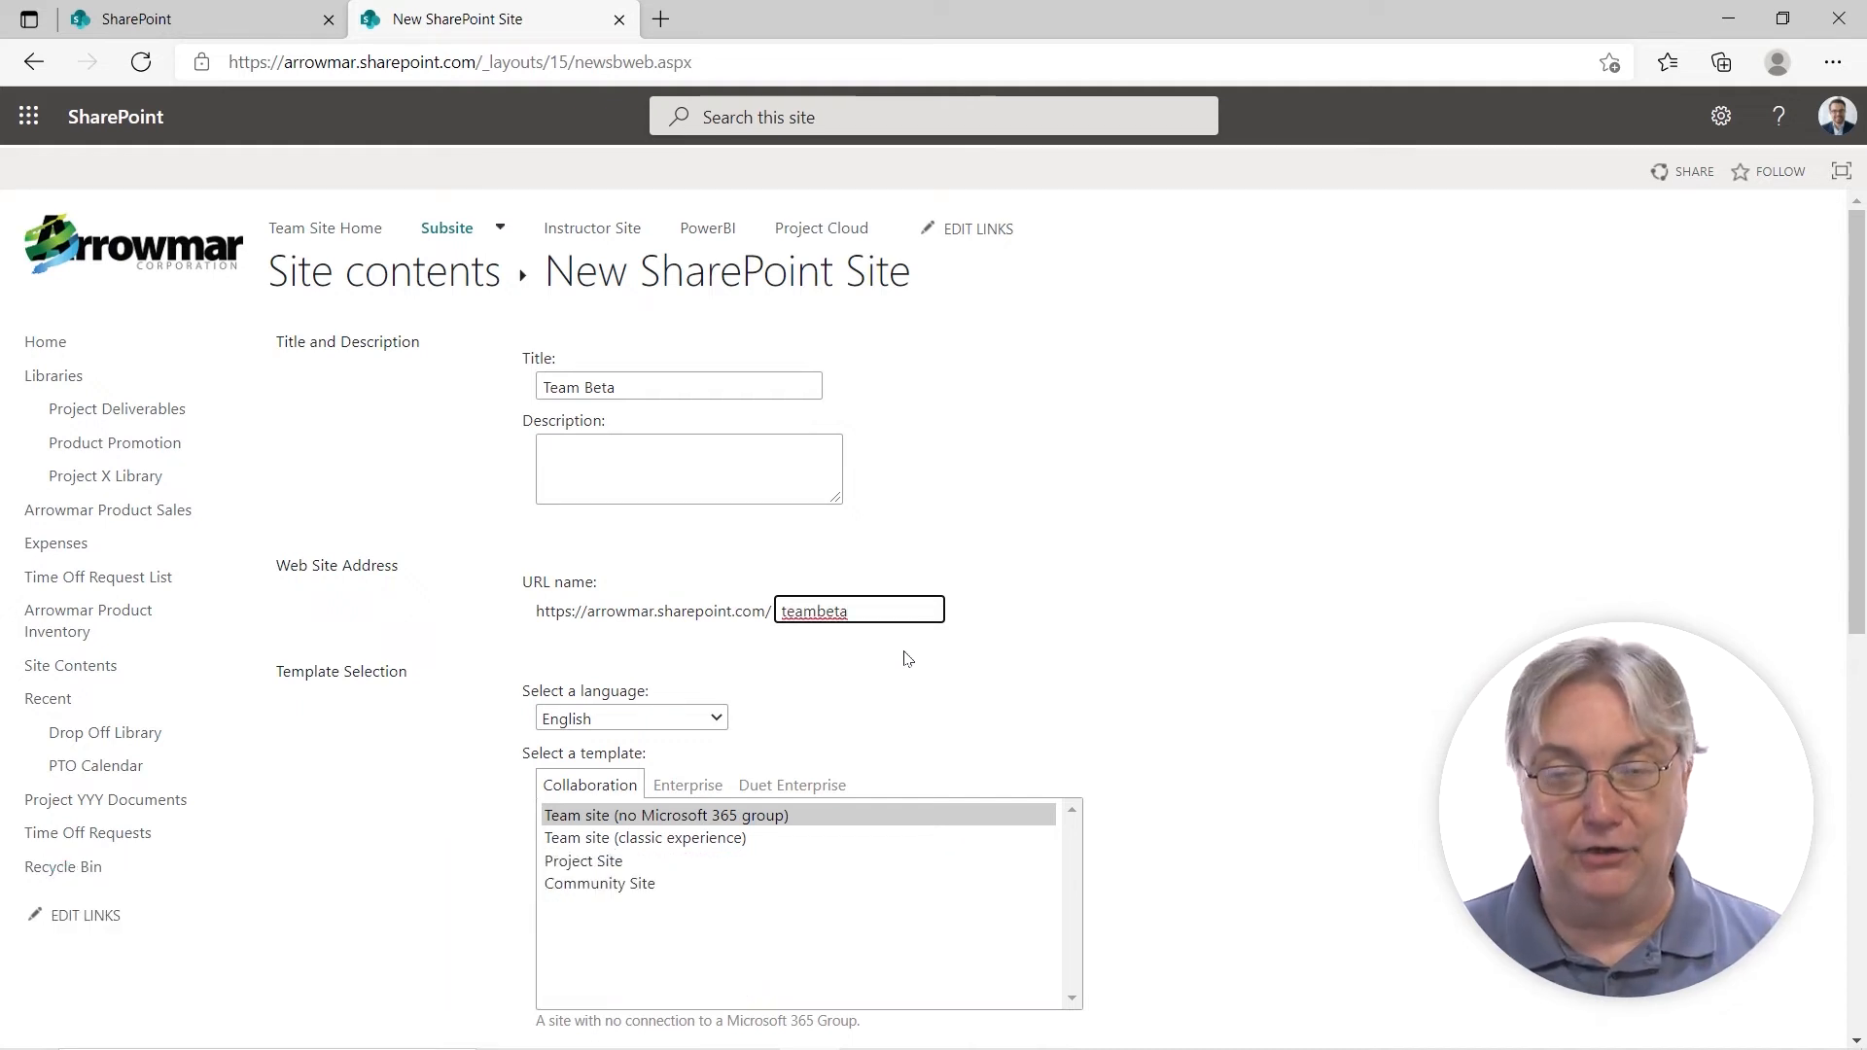
pyautogui.moveTo(832, 639)
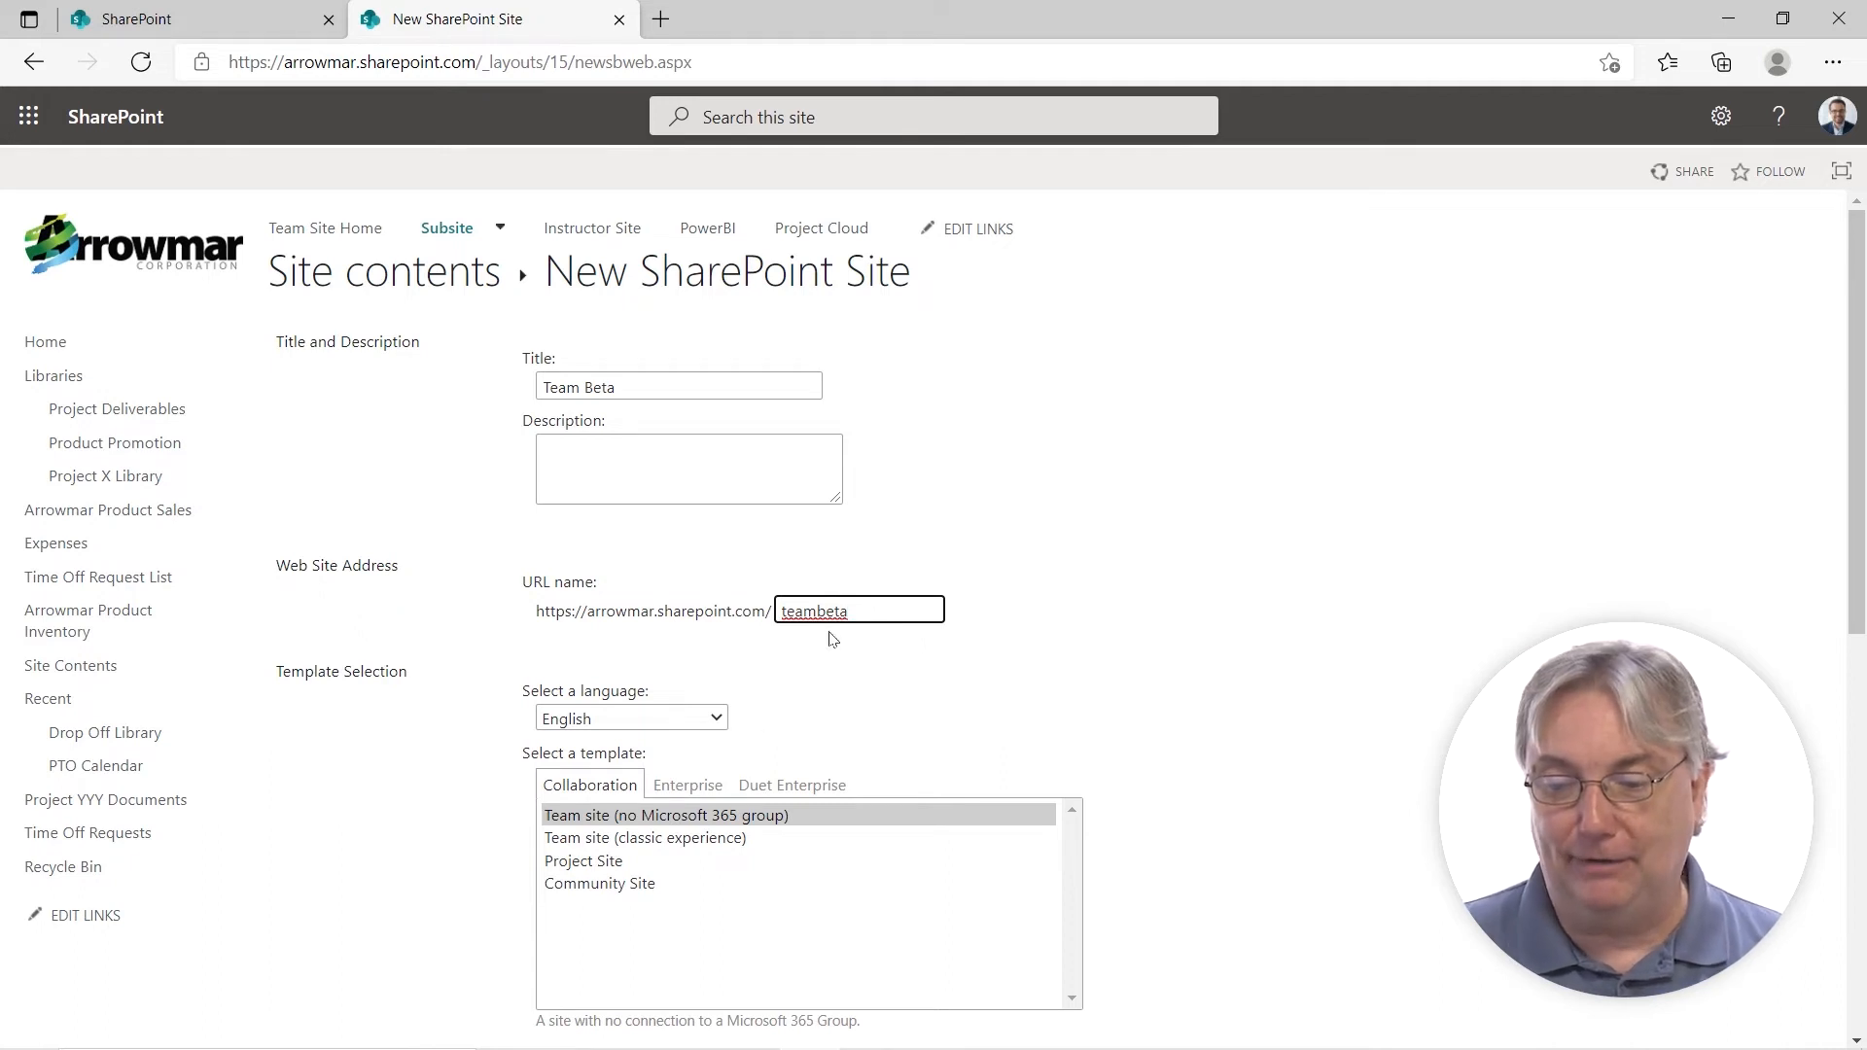
pyautogui.scroll(-3)
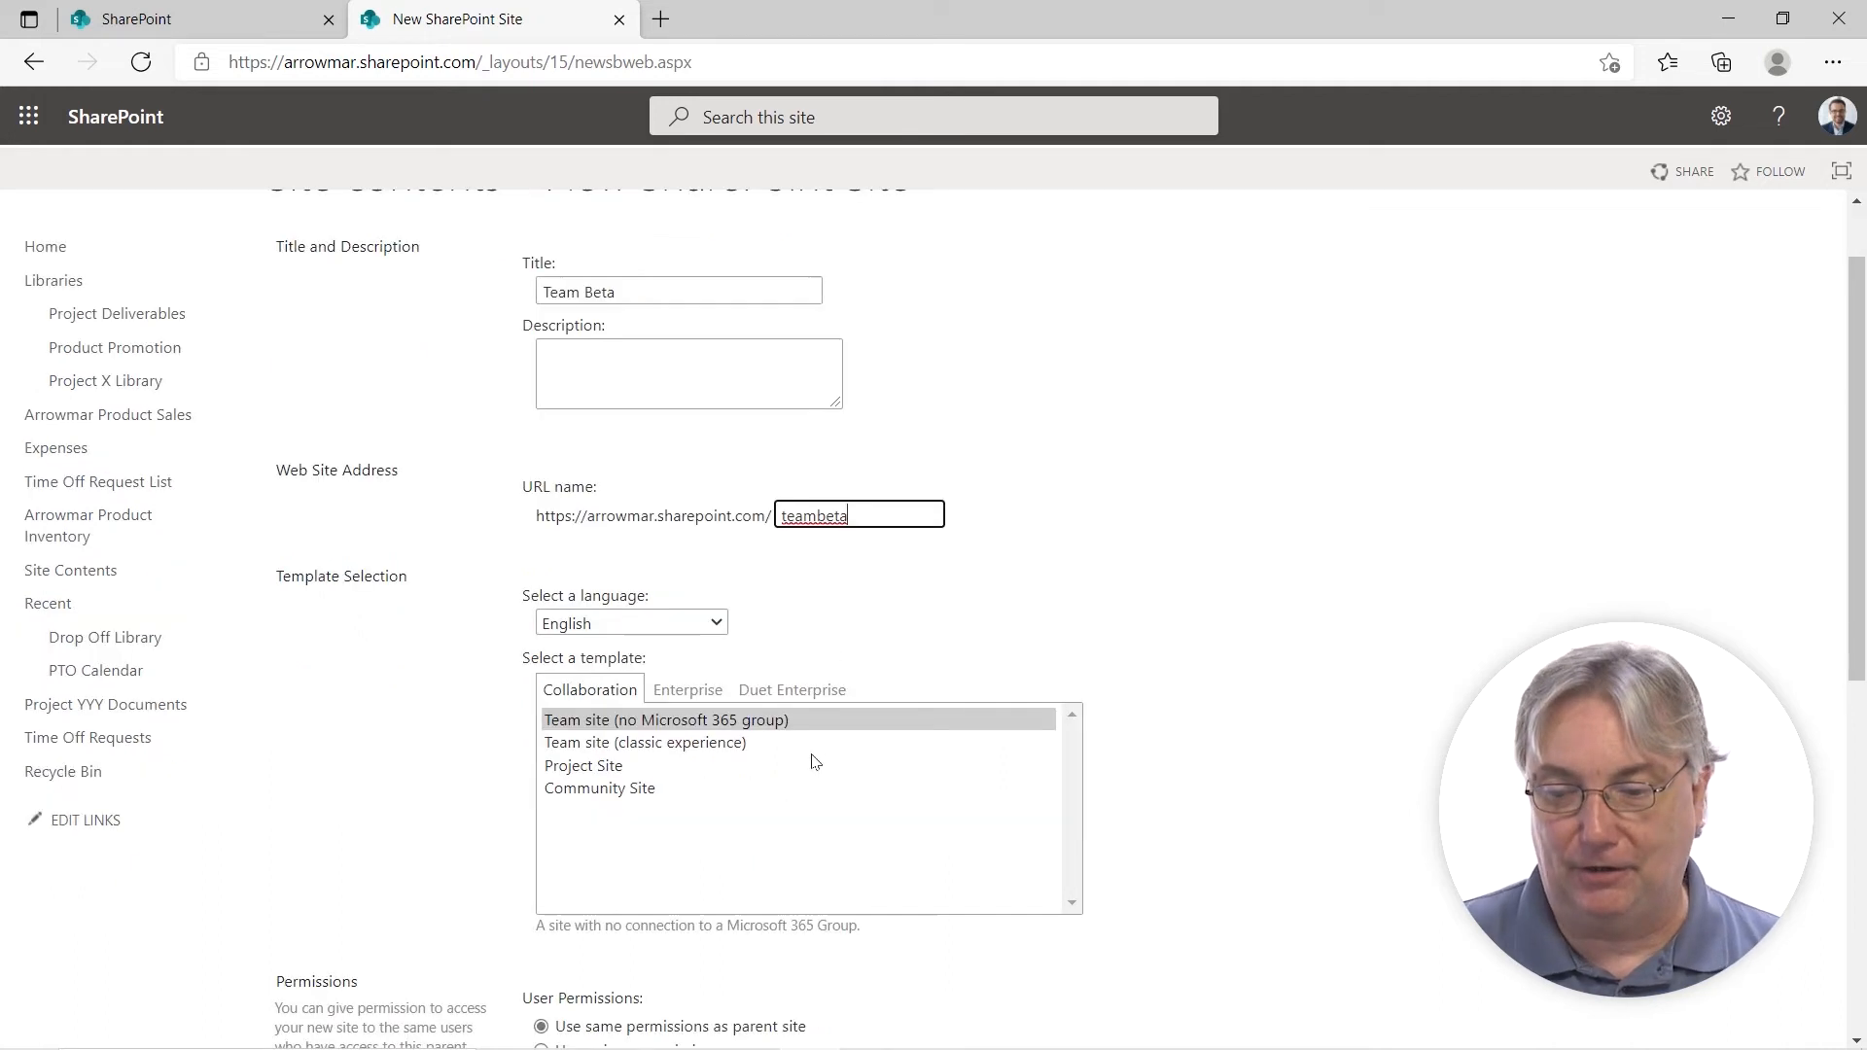
# Preview the Community Site template description, then select Project Site.
pyautogui.scroll(-3)
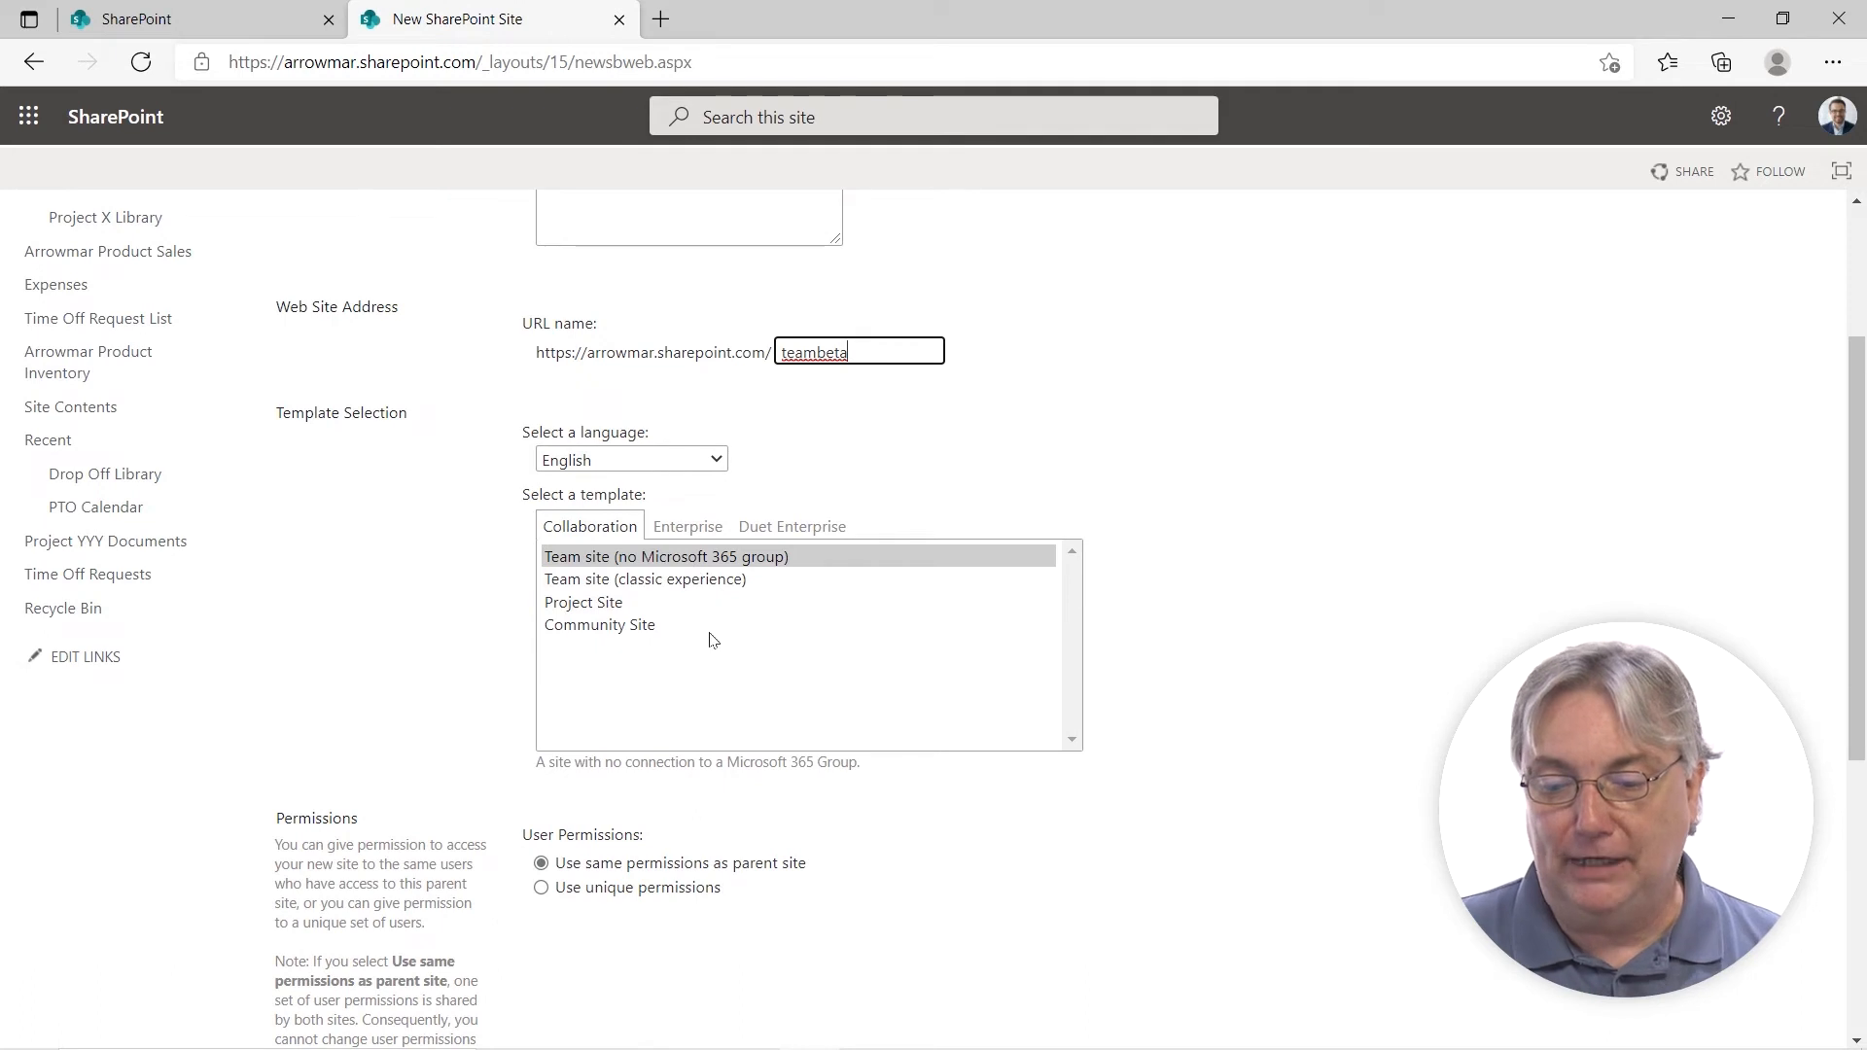
pyautogui.moveTo(641, 568)
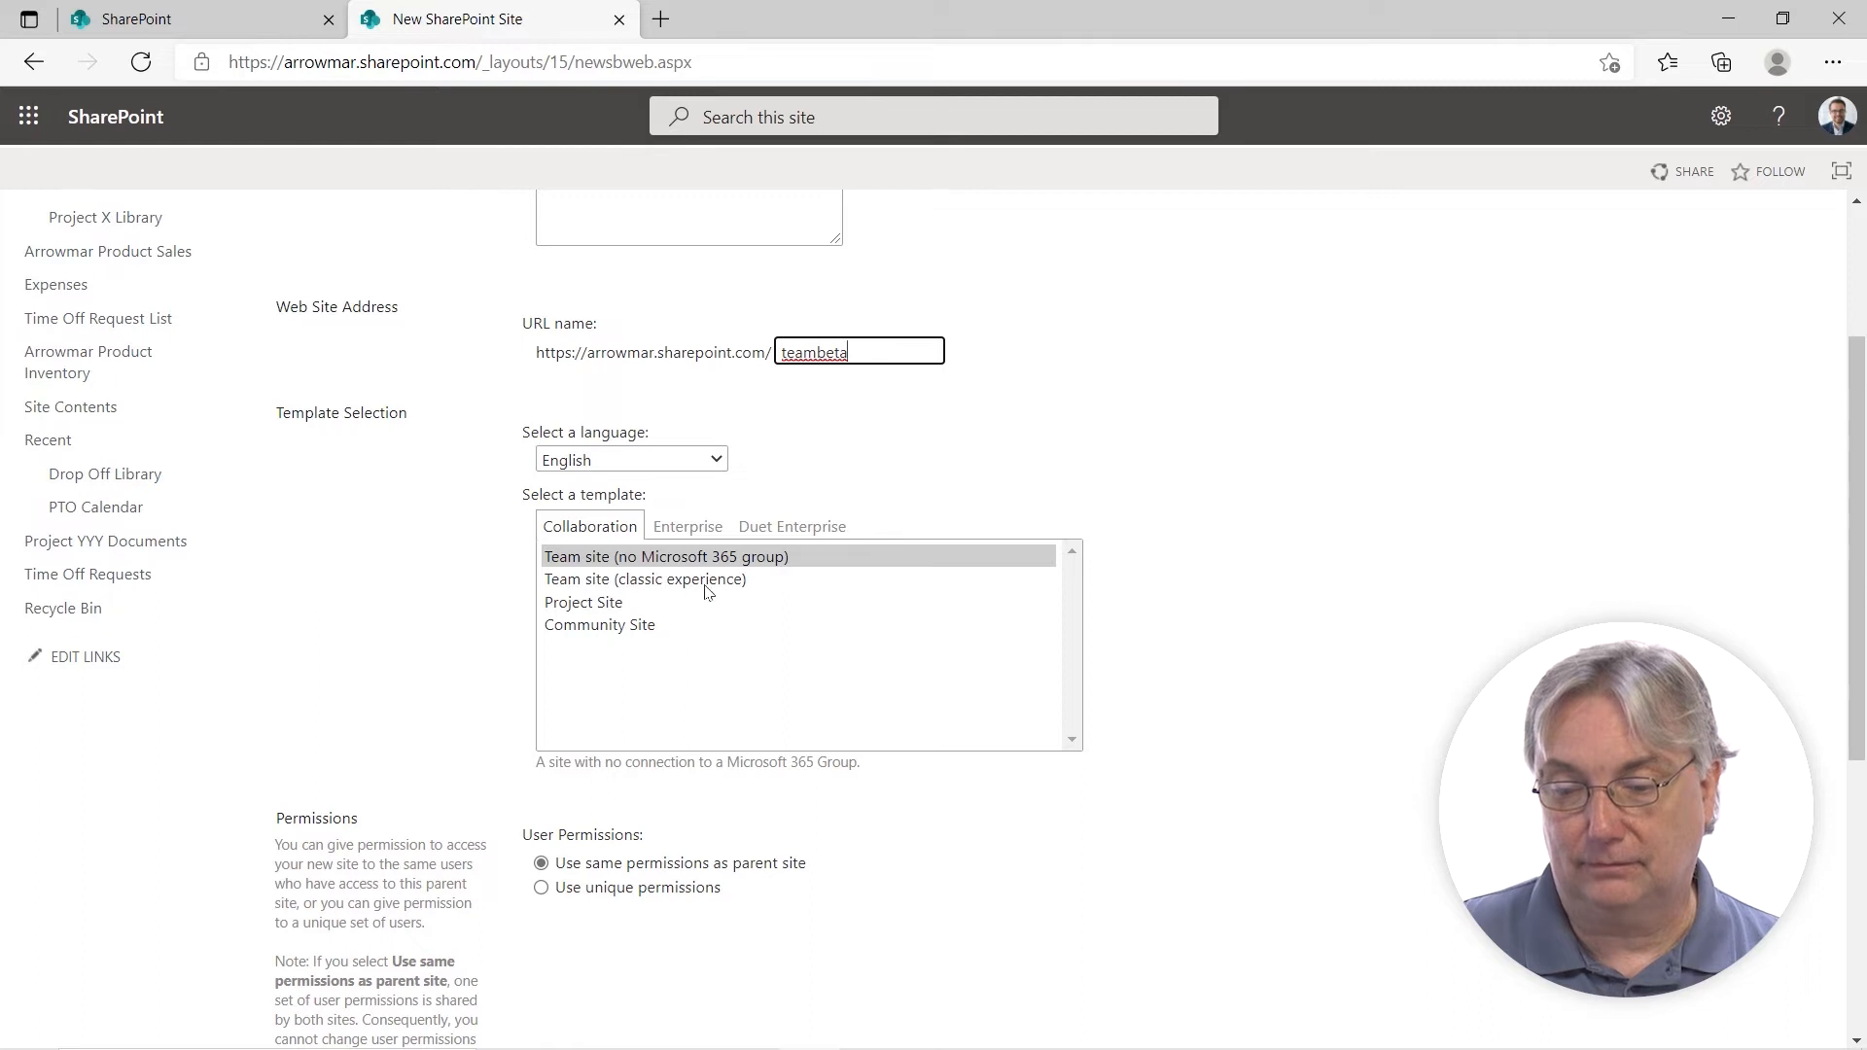
pyautogui.click(599, 625)
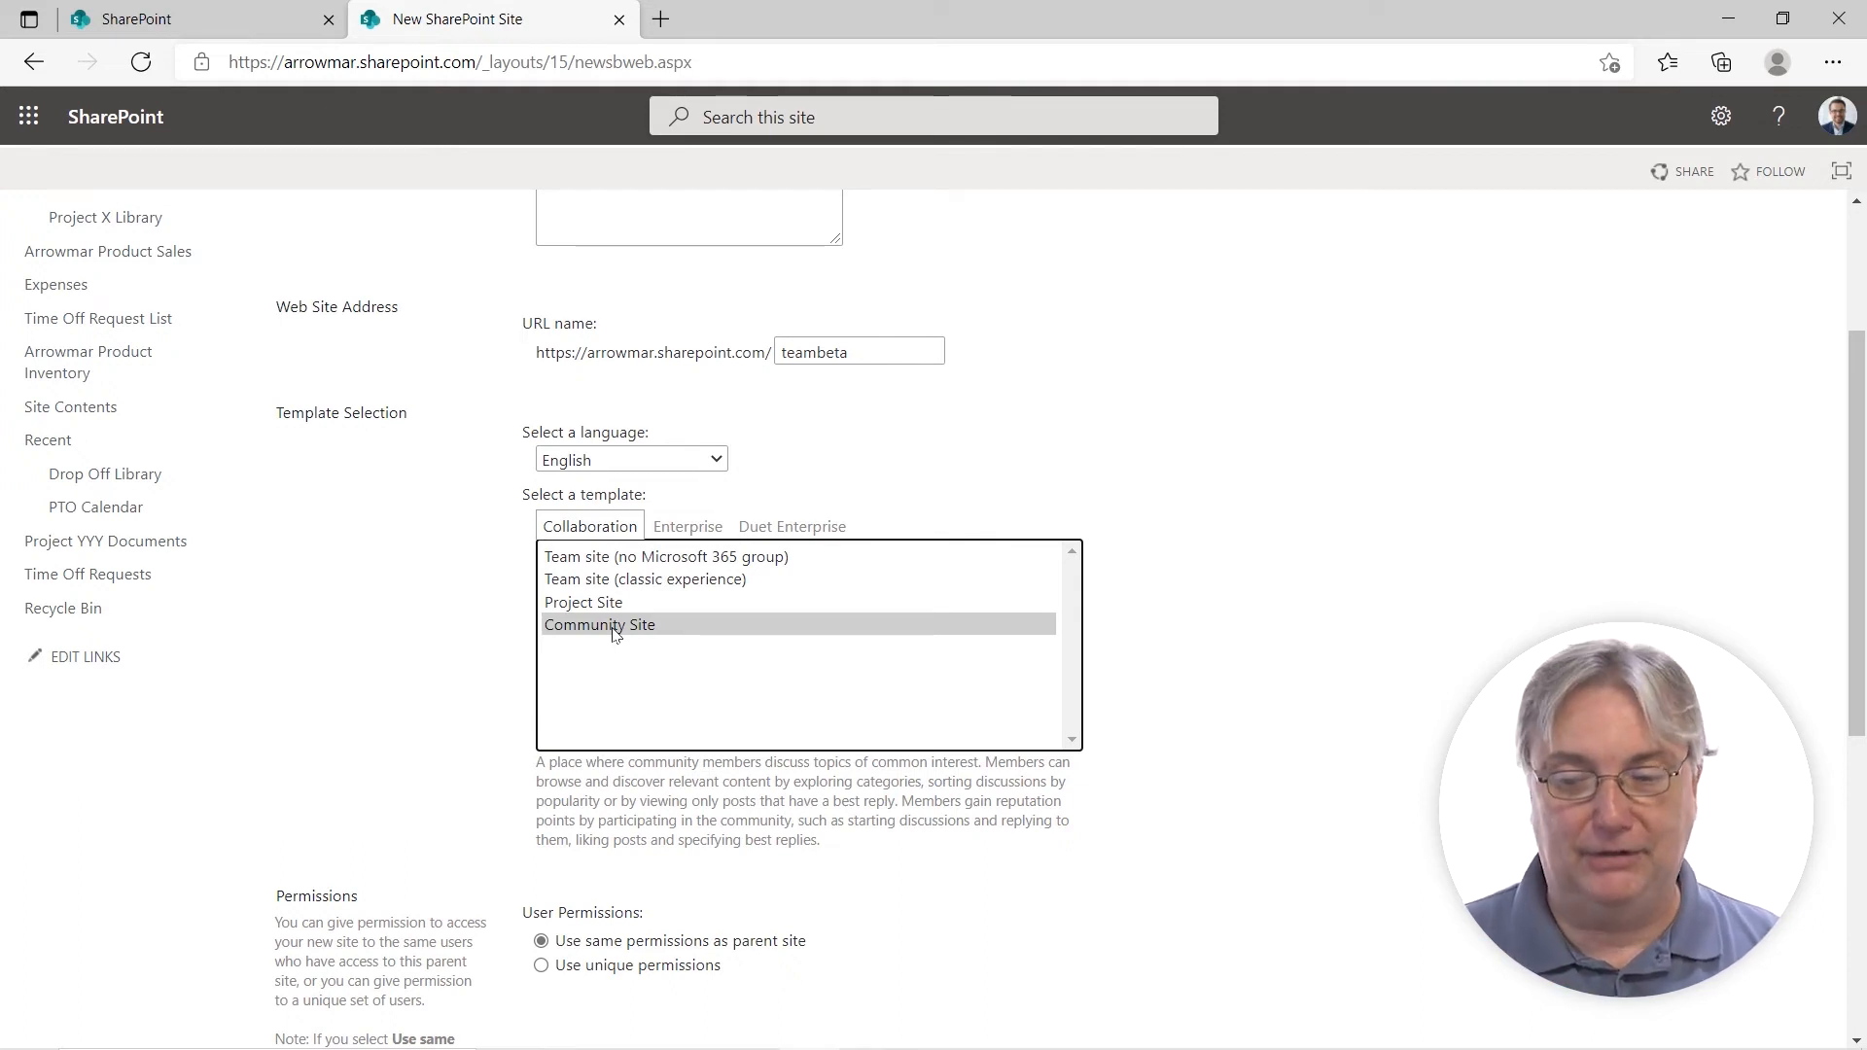
pyautogui.click(583, 602)
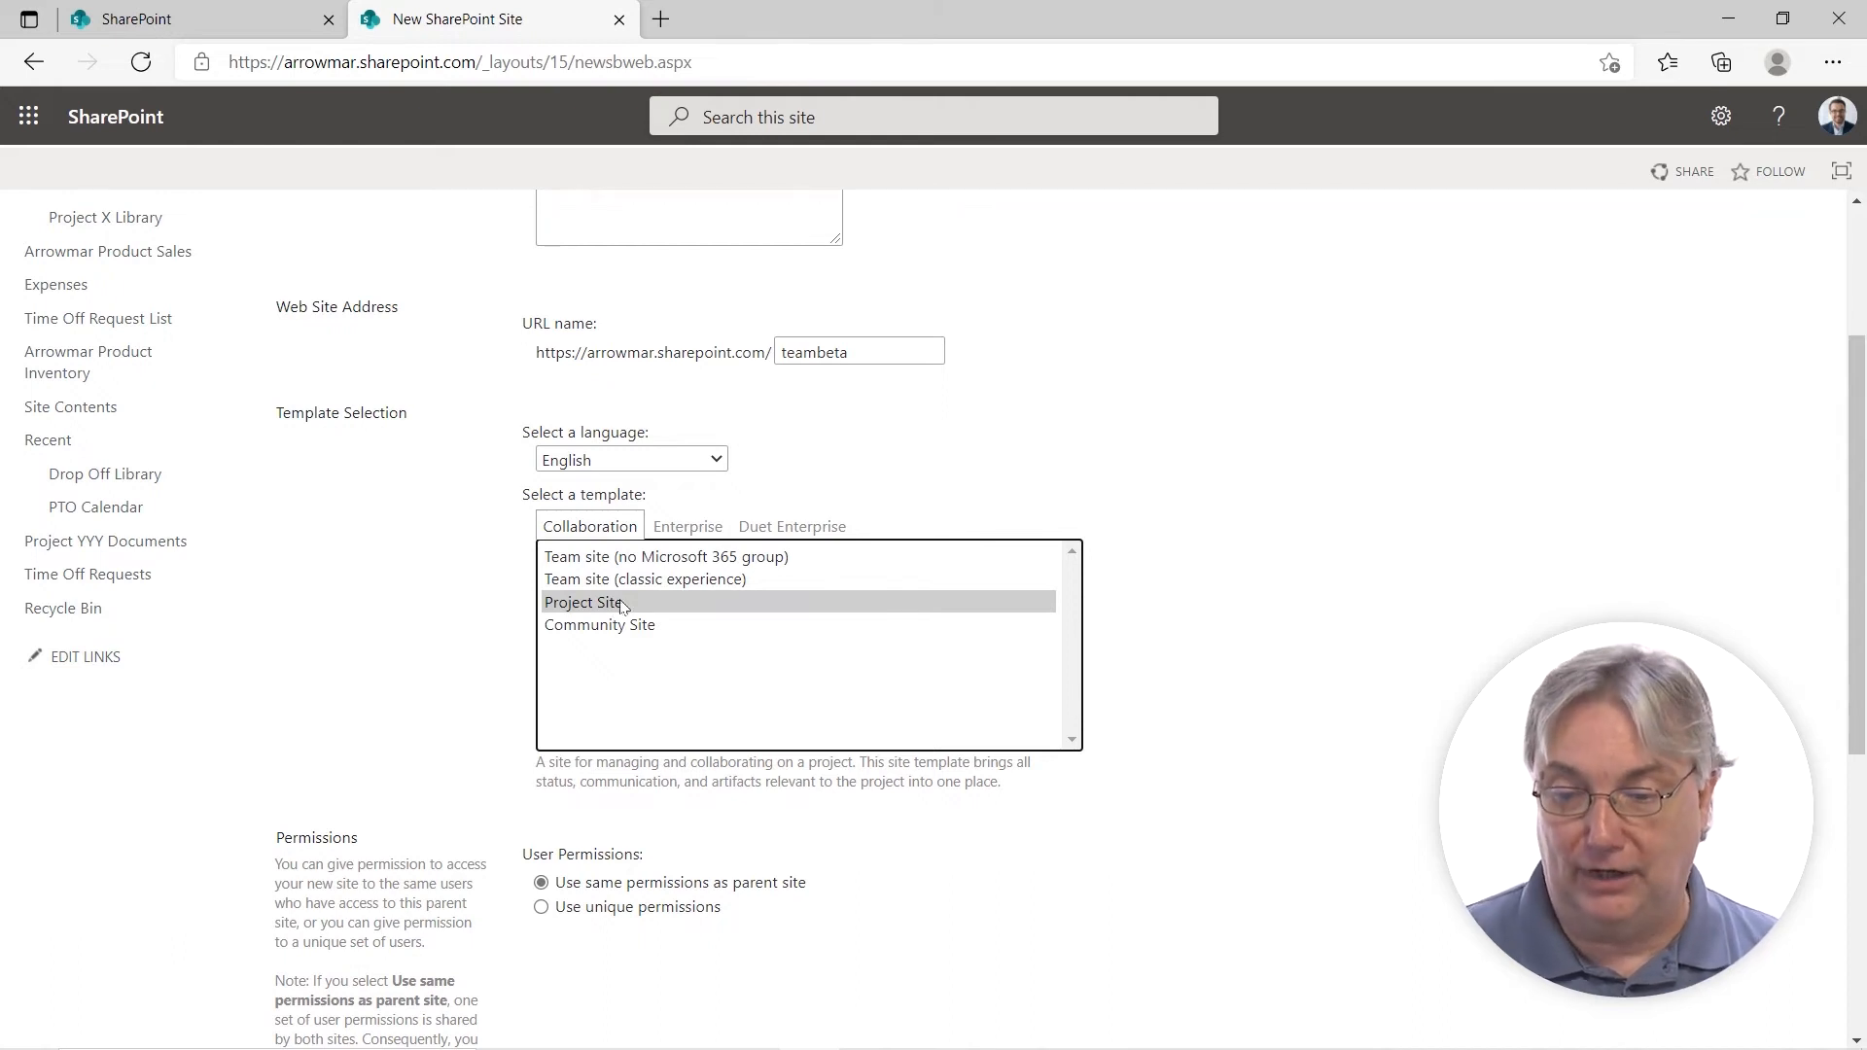
pyautogui.moveTo(687, 528)
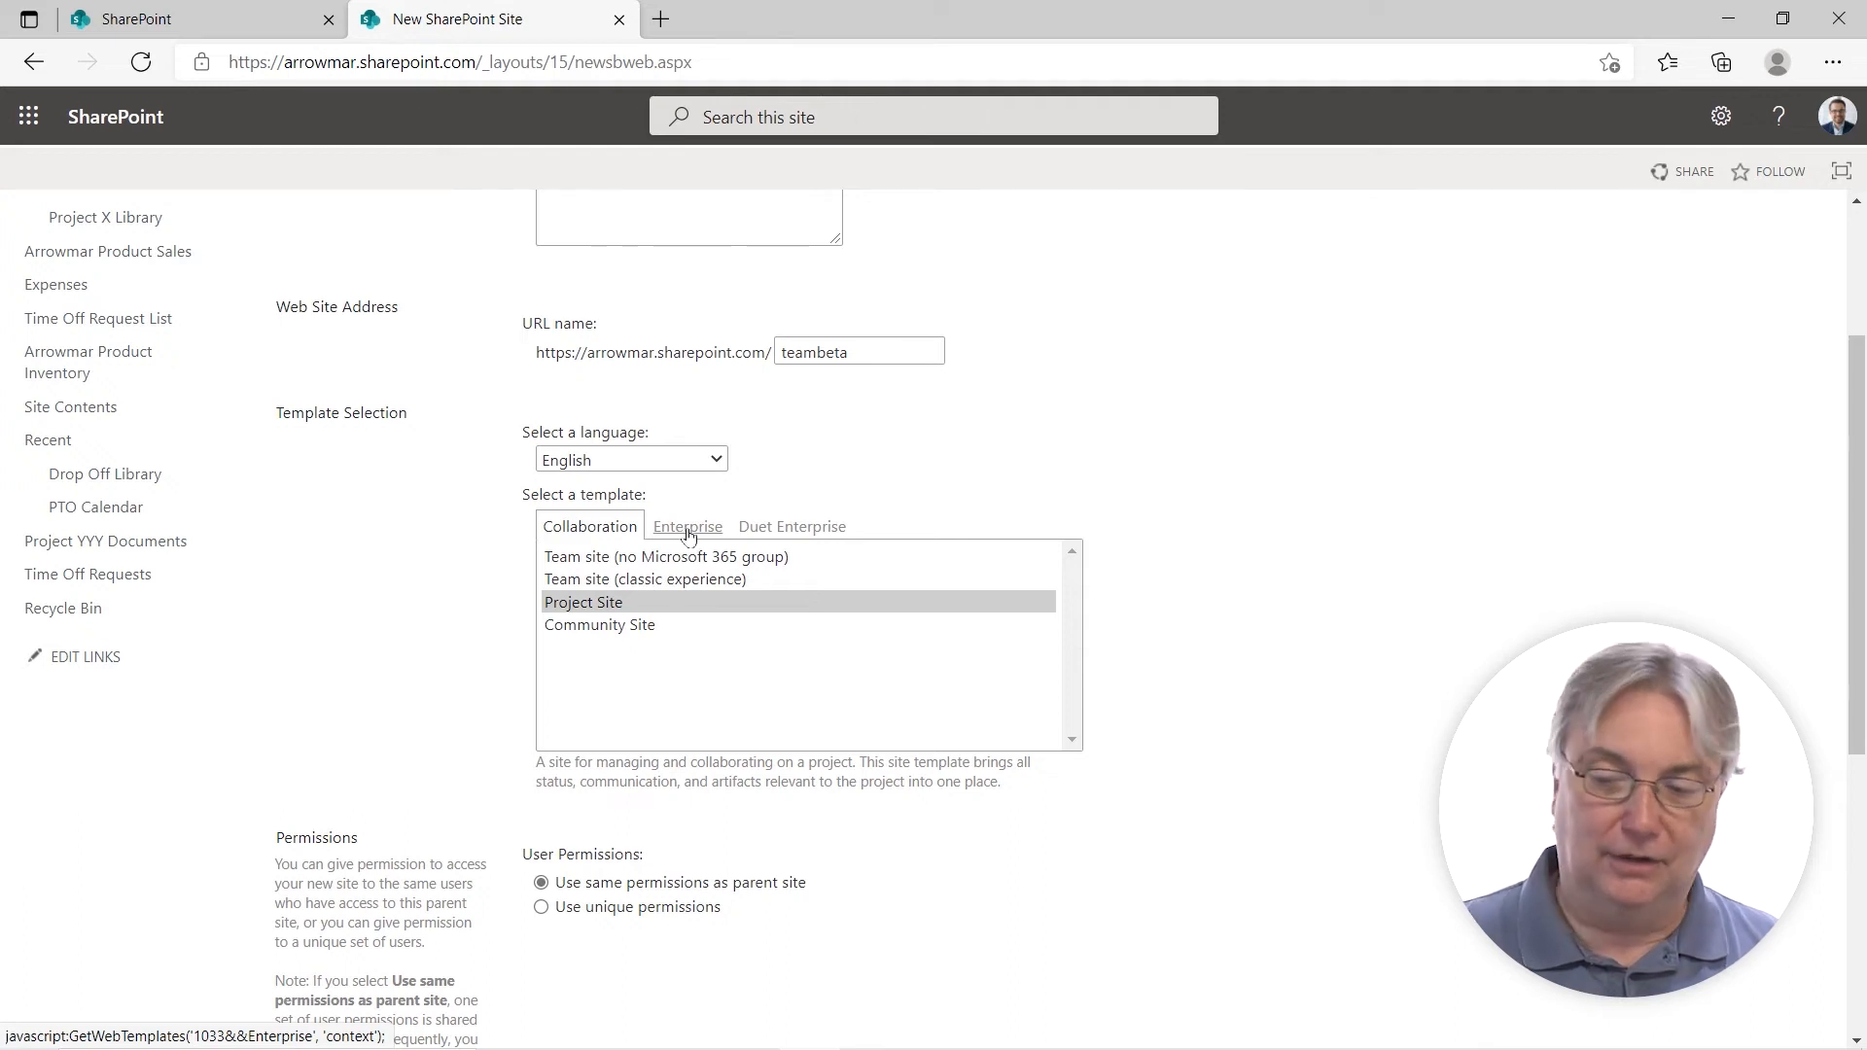
# Preview Business Intelligence Center and Basic Search Center, then view Duet Enterprise's SAP Workflow Site.
pyautogui.click(688, 526)
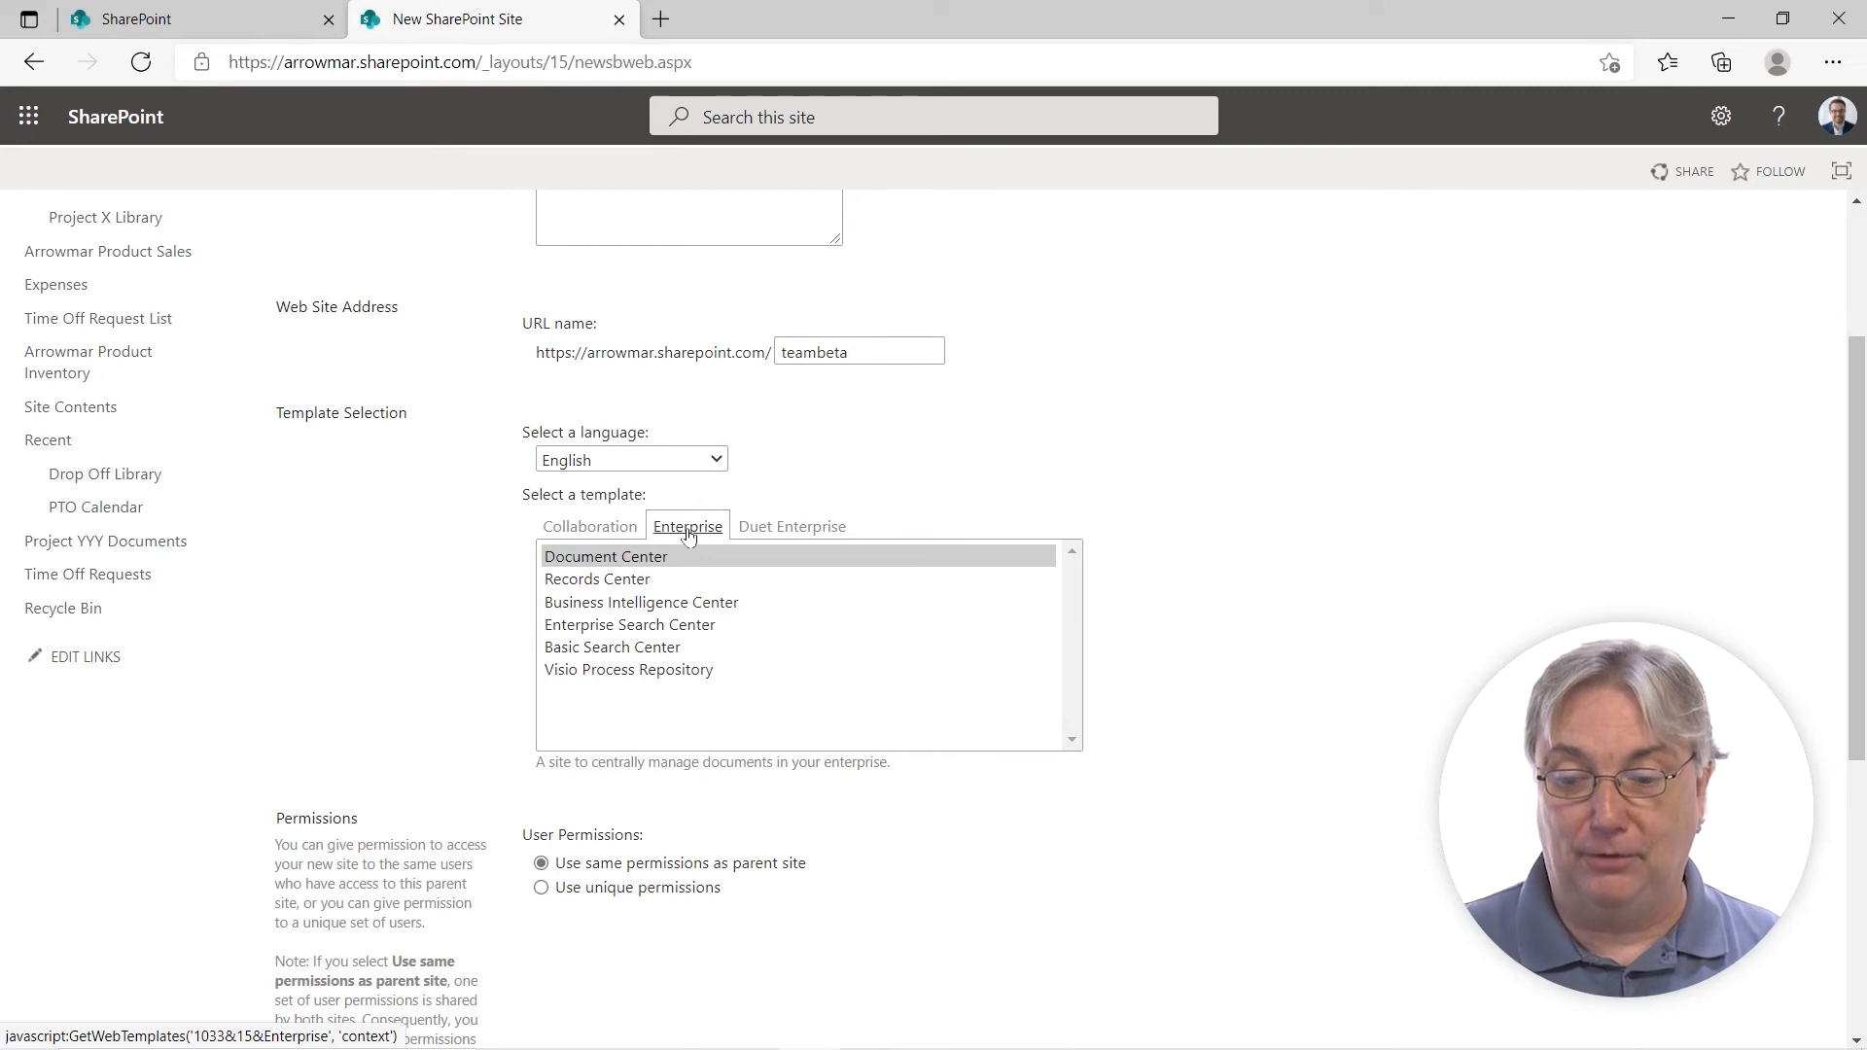
pyautogui.click(641, 603)
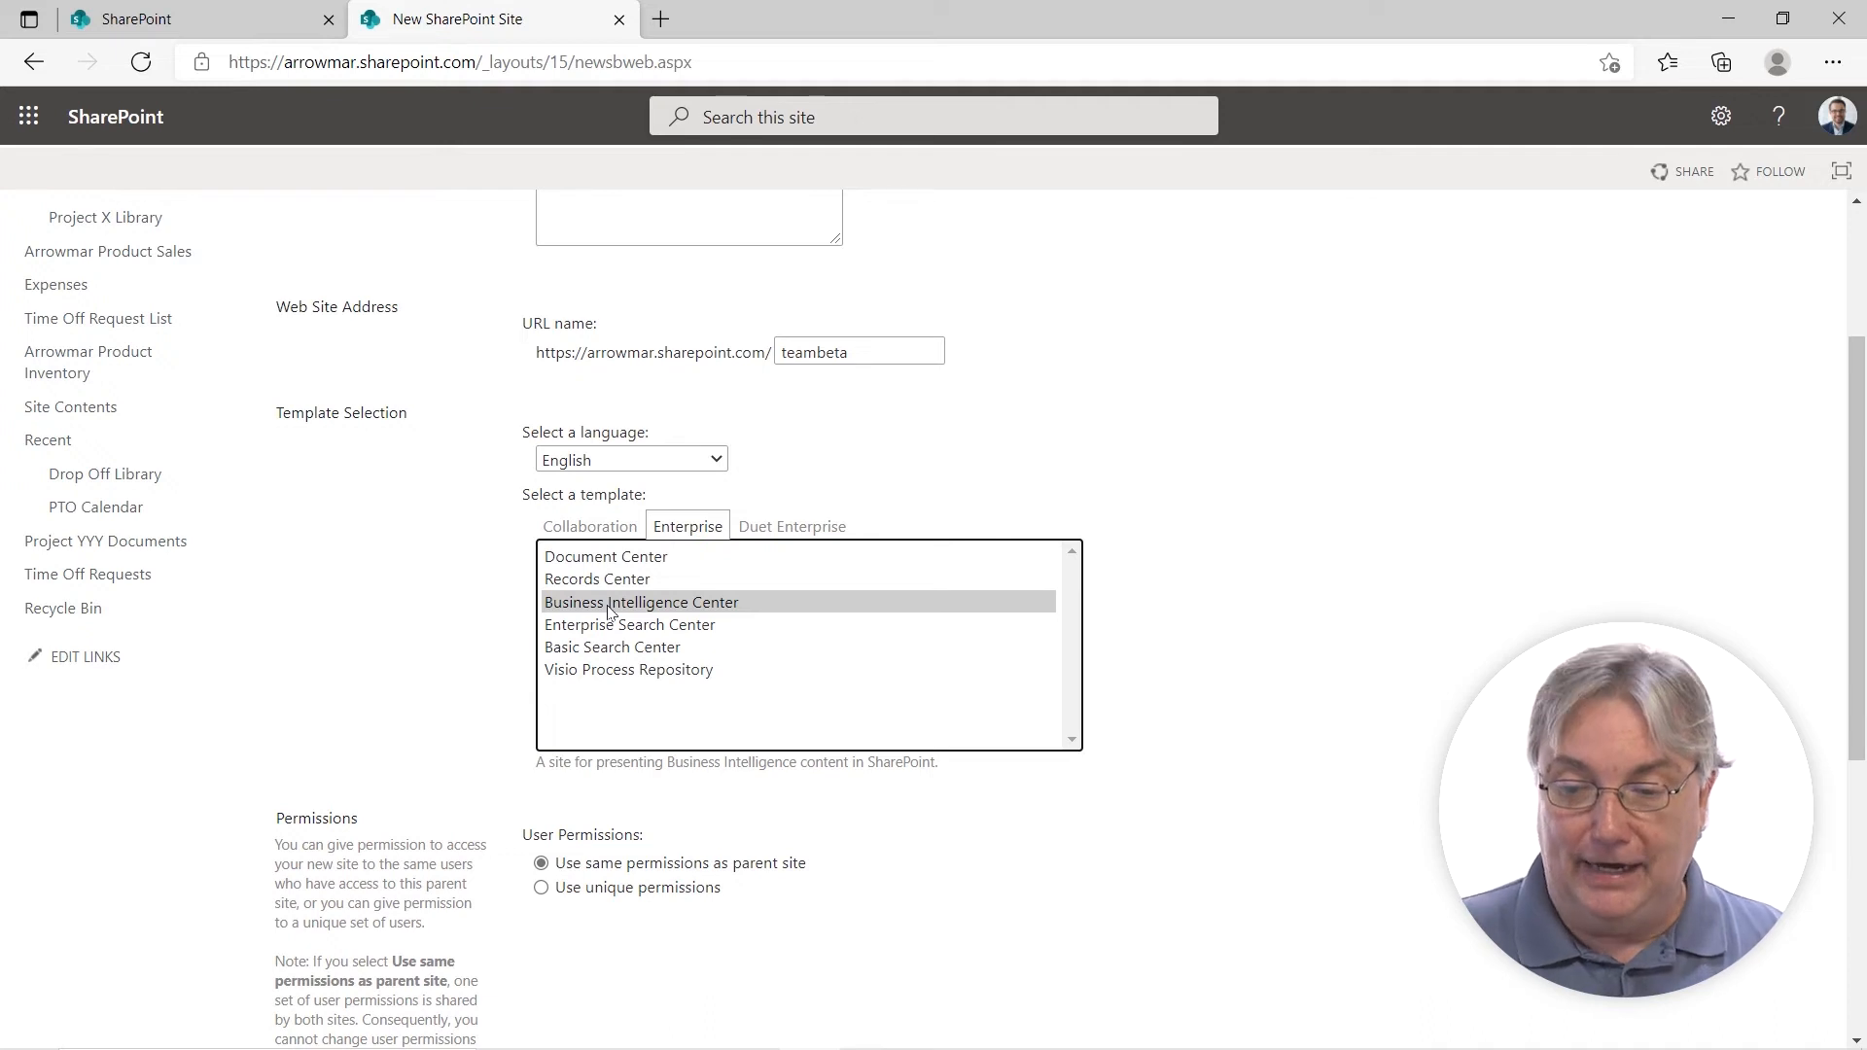
pyautogui.click(612, 647)
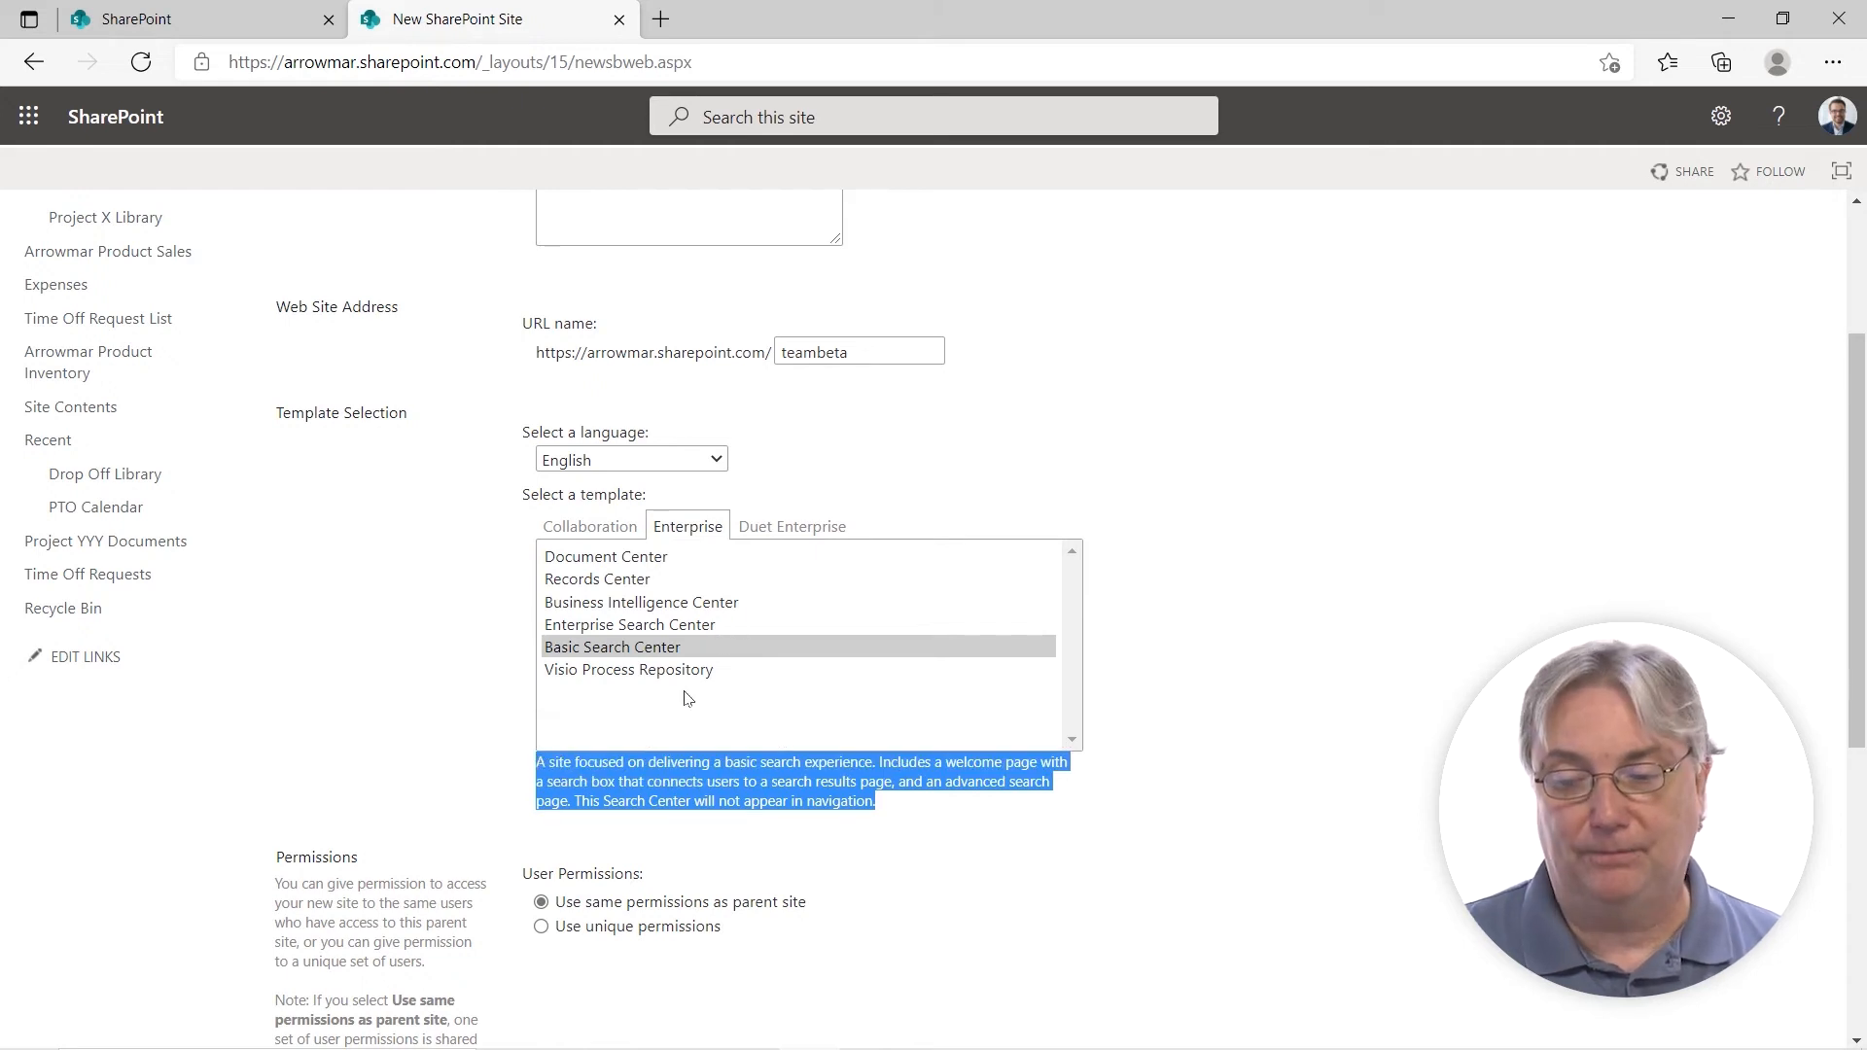
pyautogui.click(792, 525)
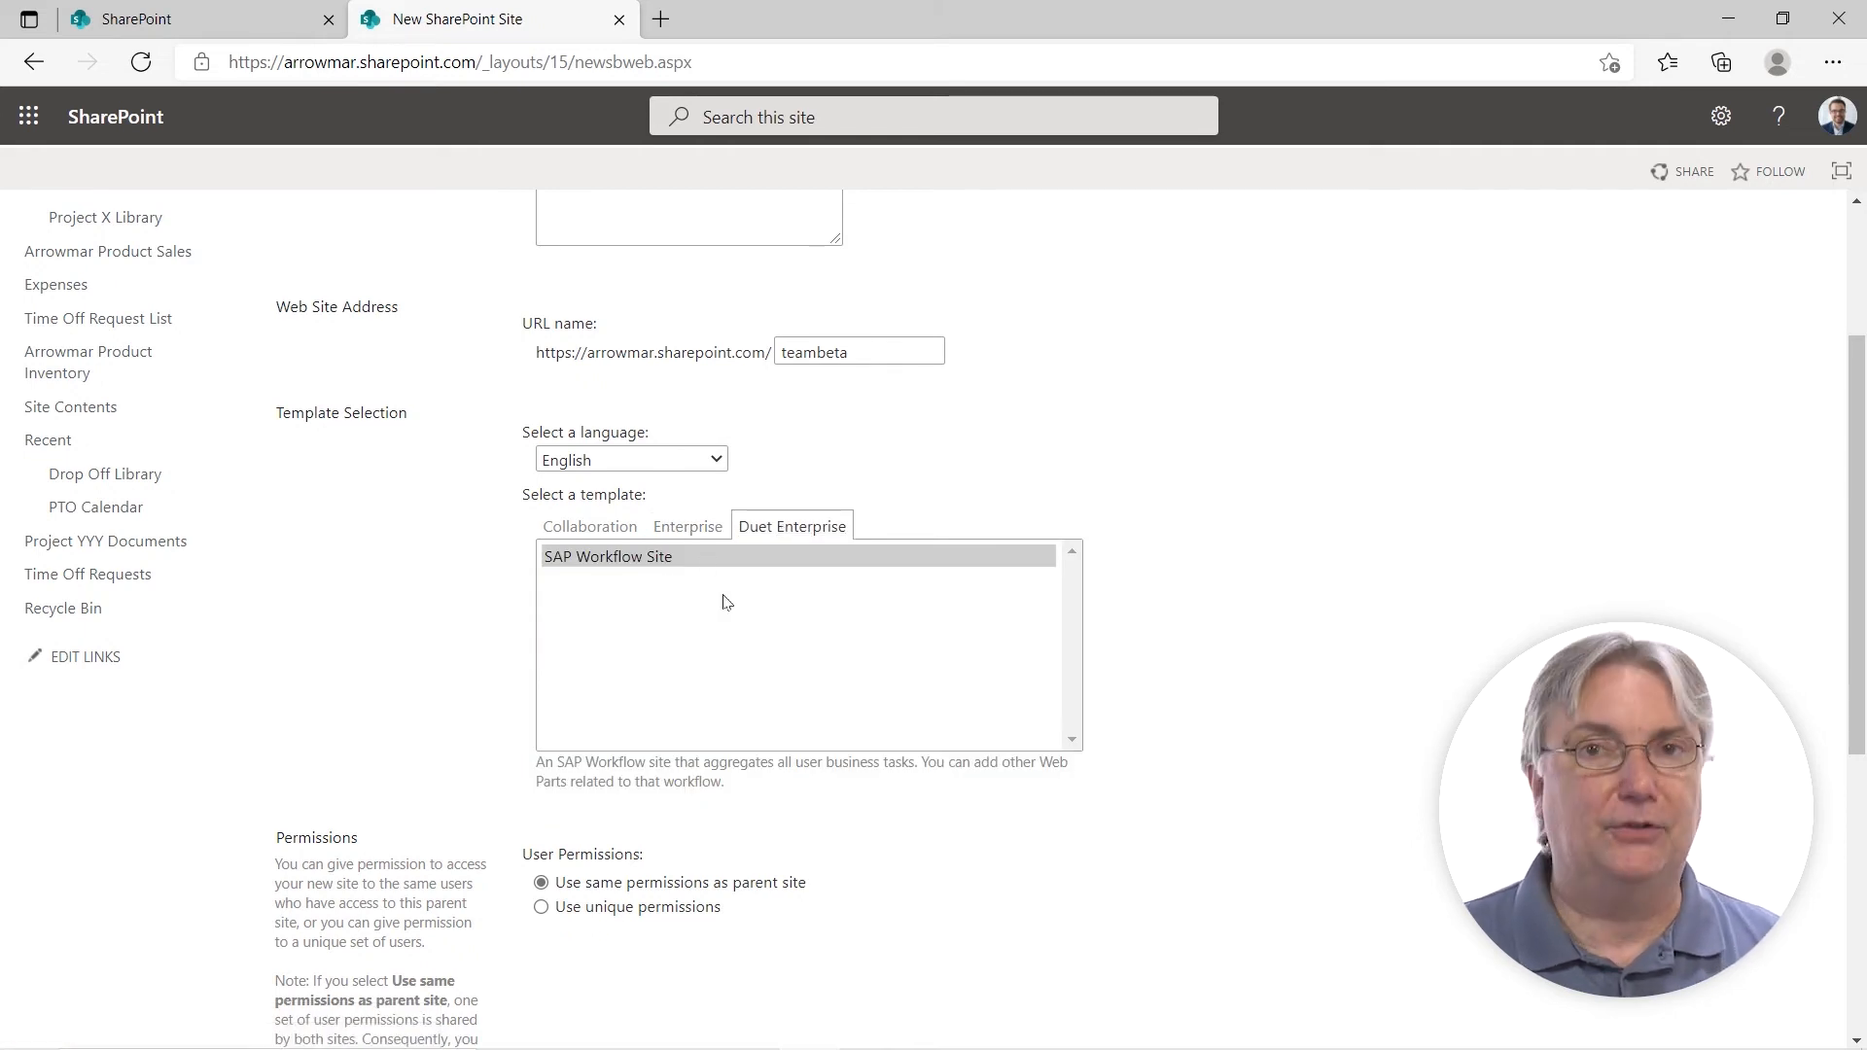
# Select Team site (classic experience) under the Collaboration templates.
pyautogui.click(589, 526)
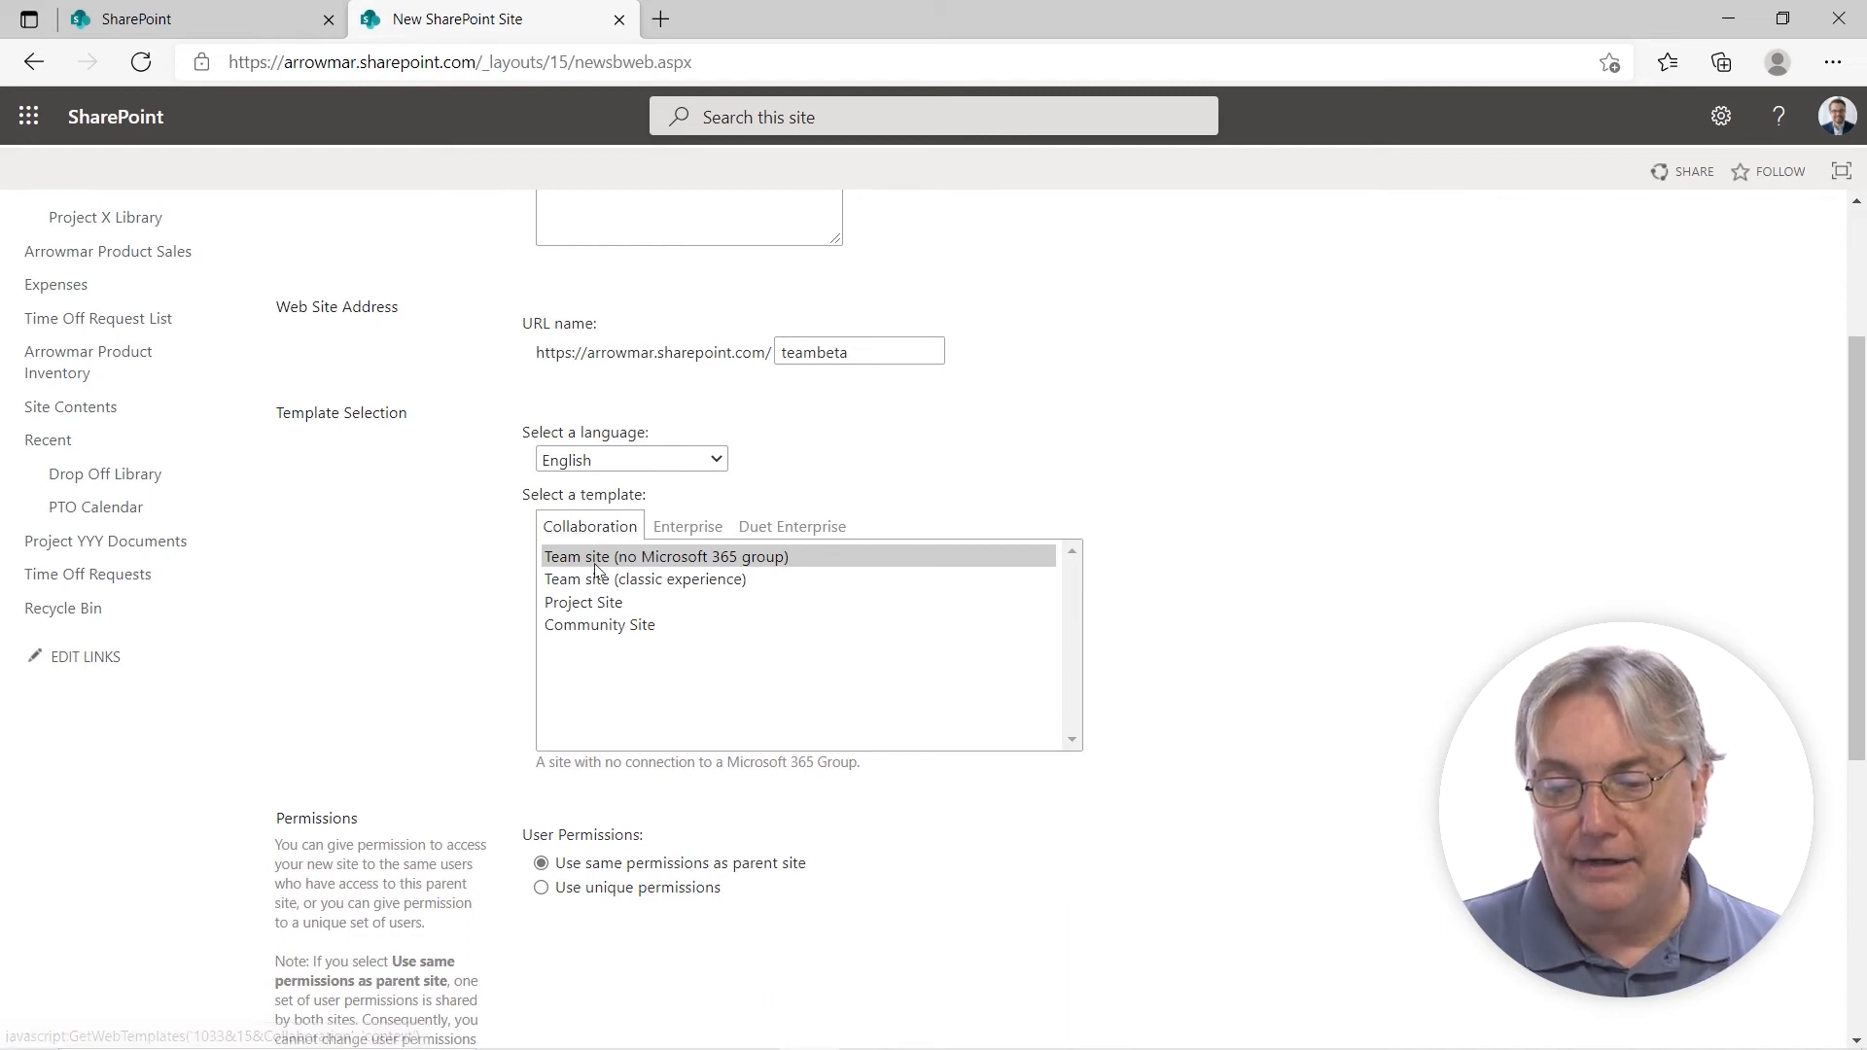
pyautogui.click(643, 579)
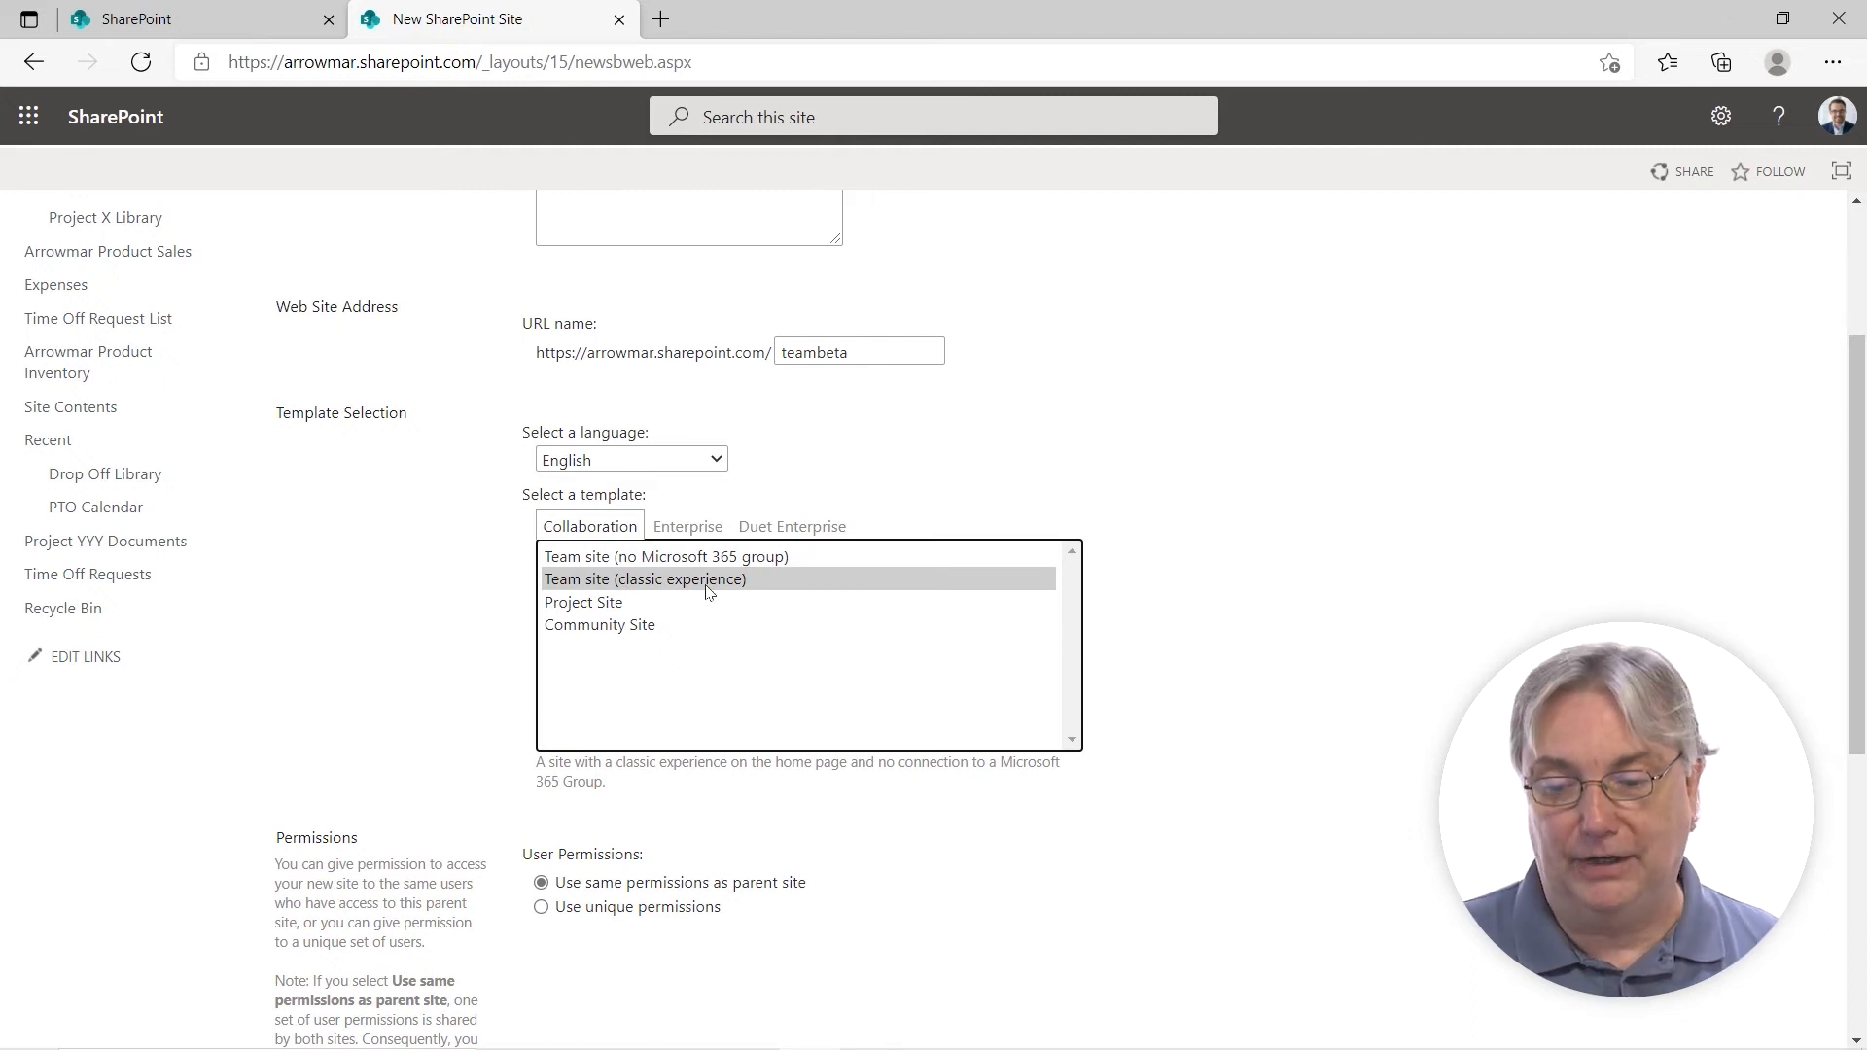
pyautogui.scroll(-3)
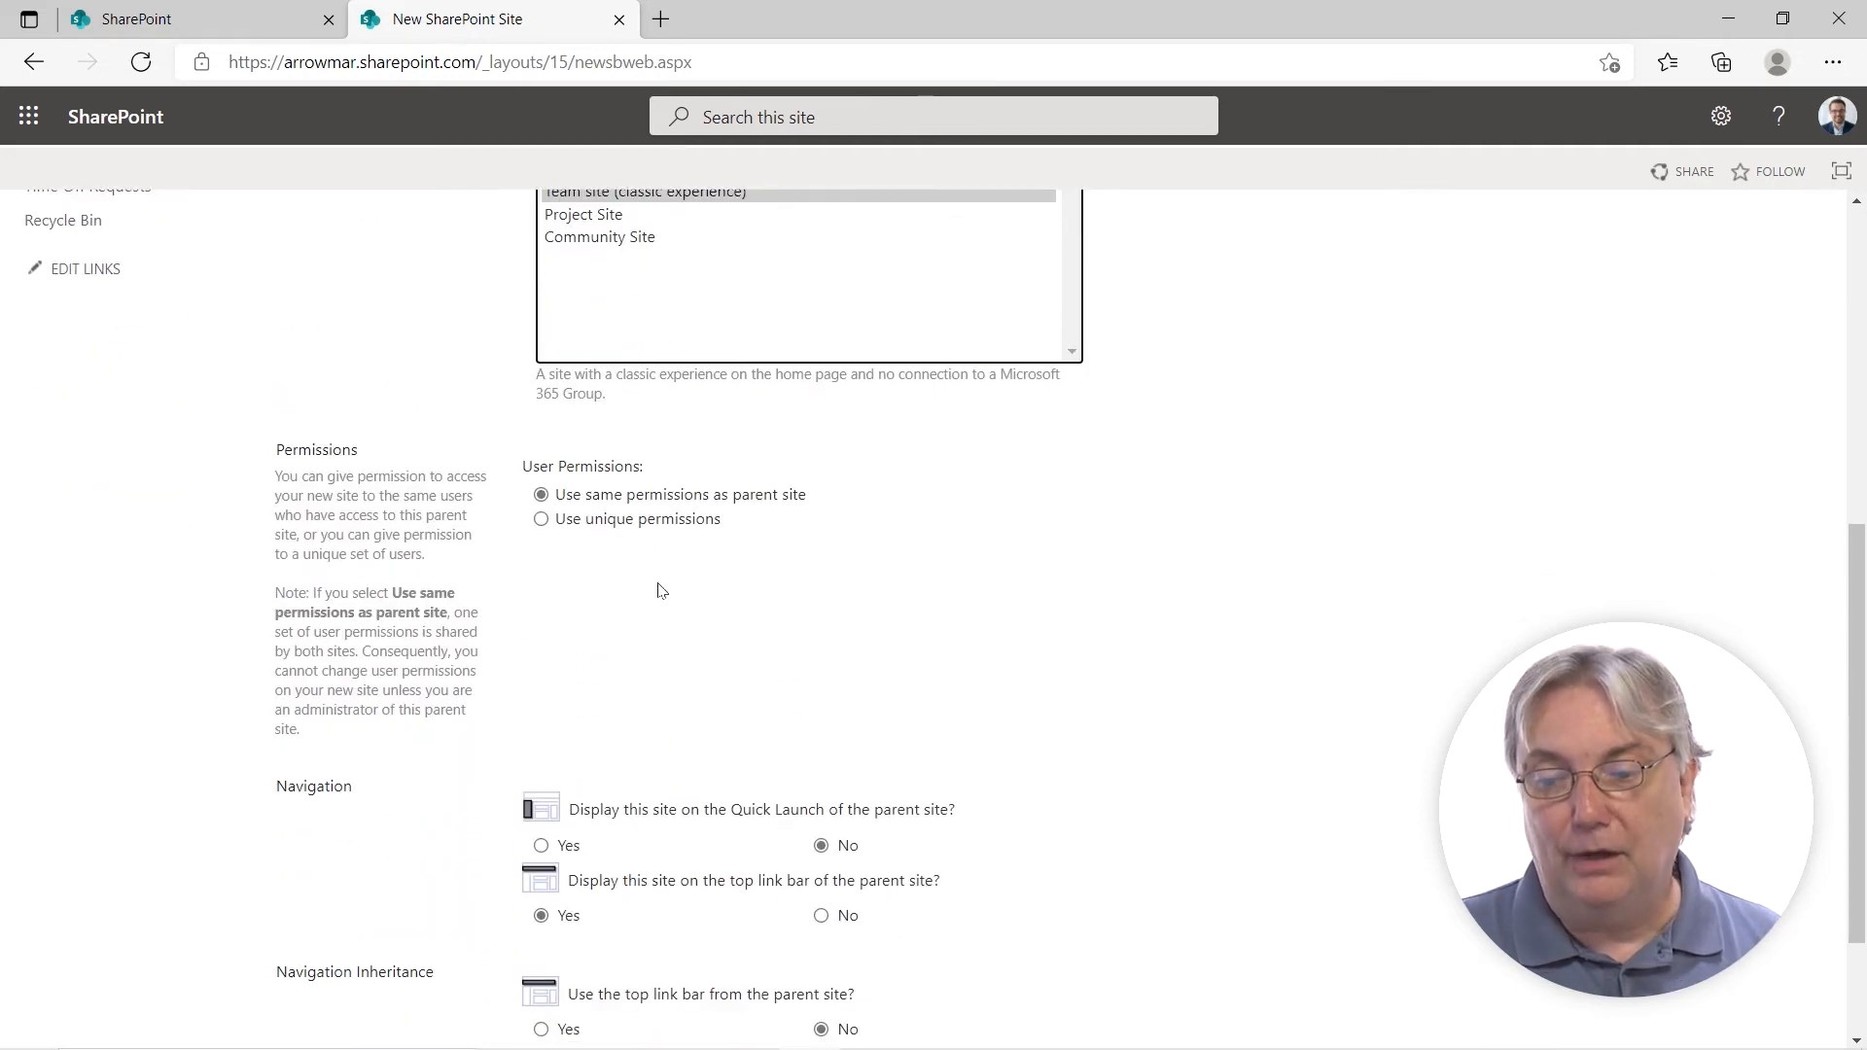
pyautogui.moveTo(628, 538)
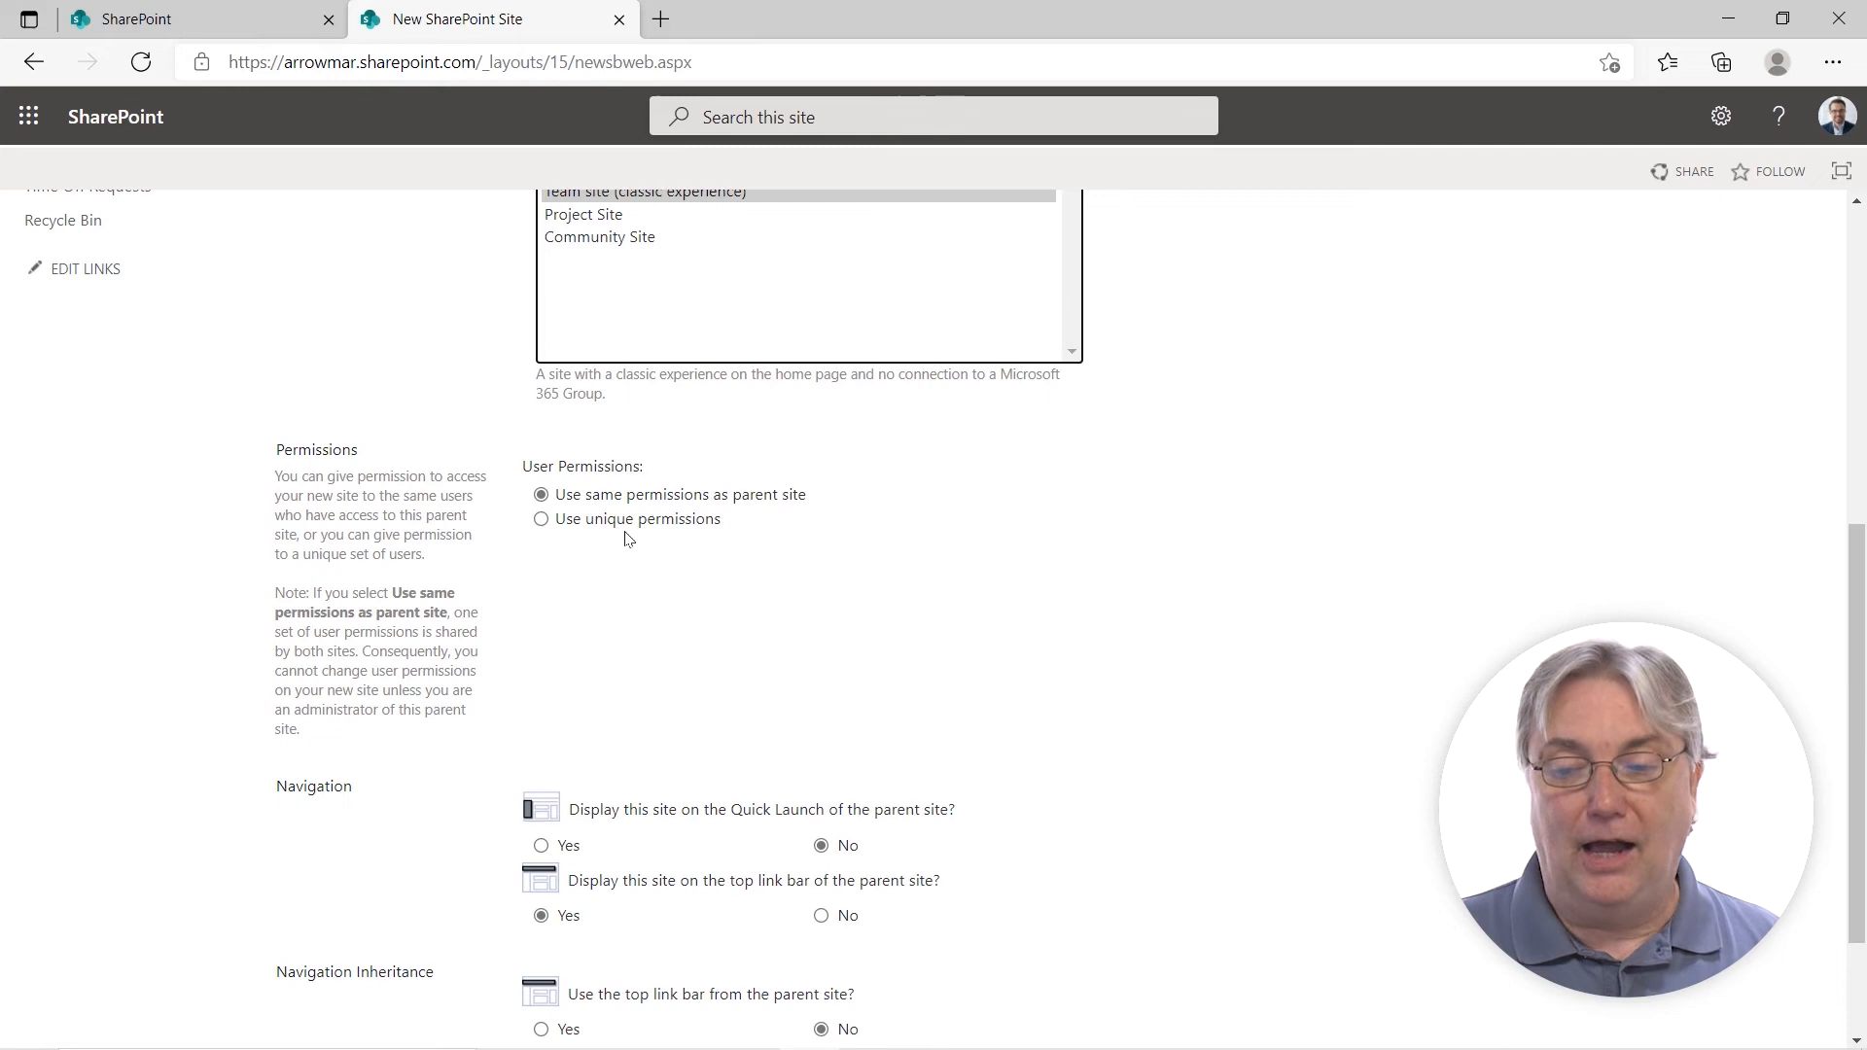
pyautogui.moveTo(805, 513)
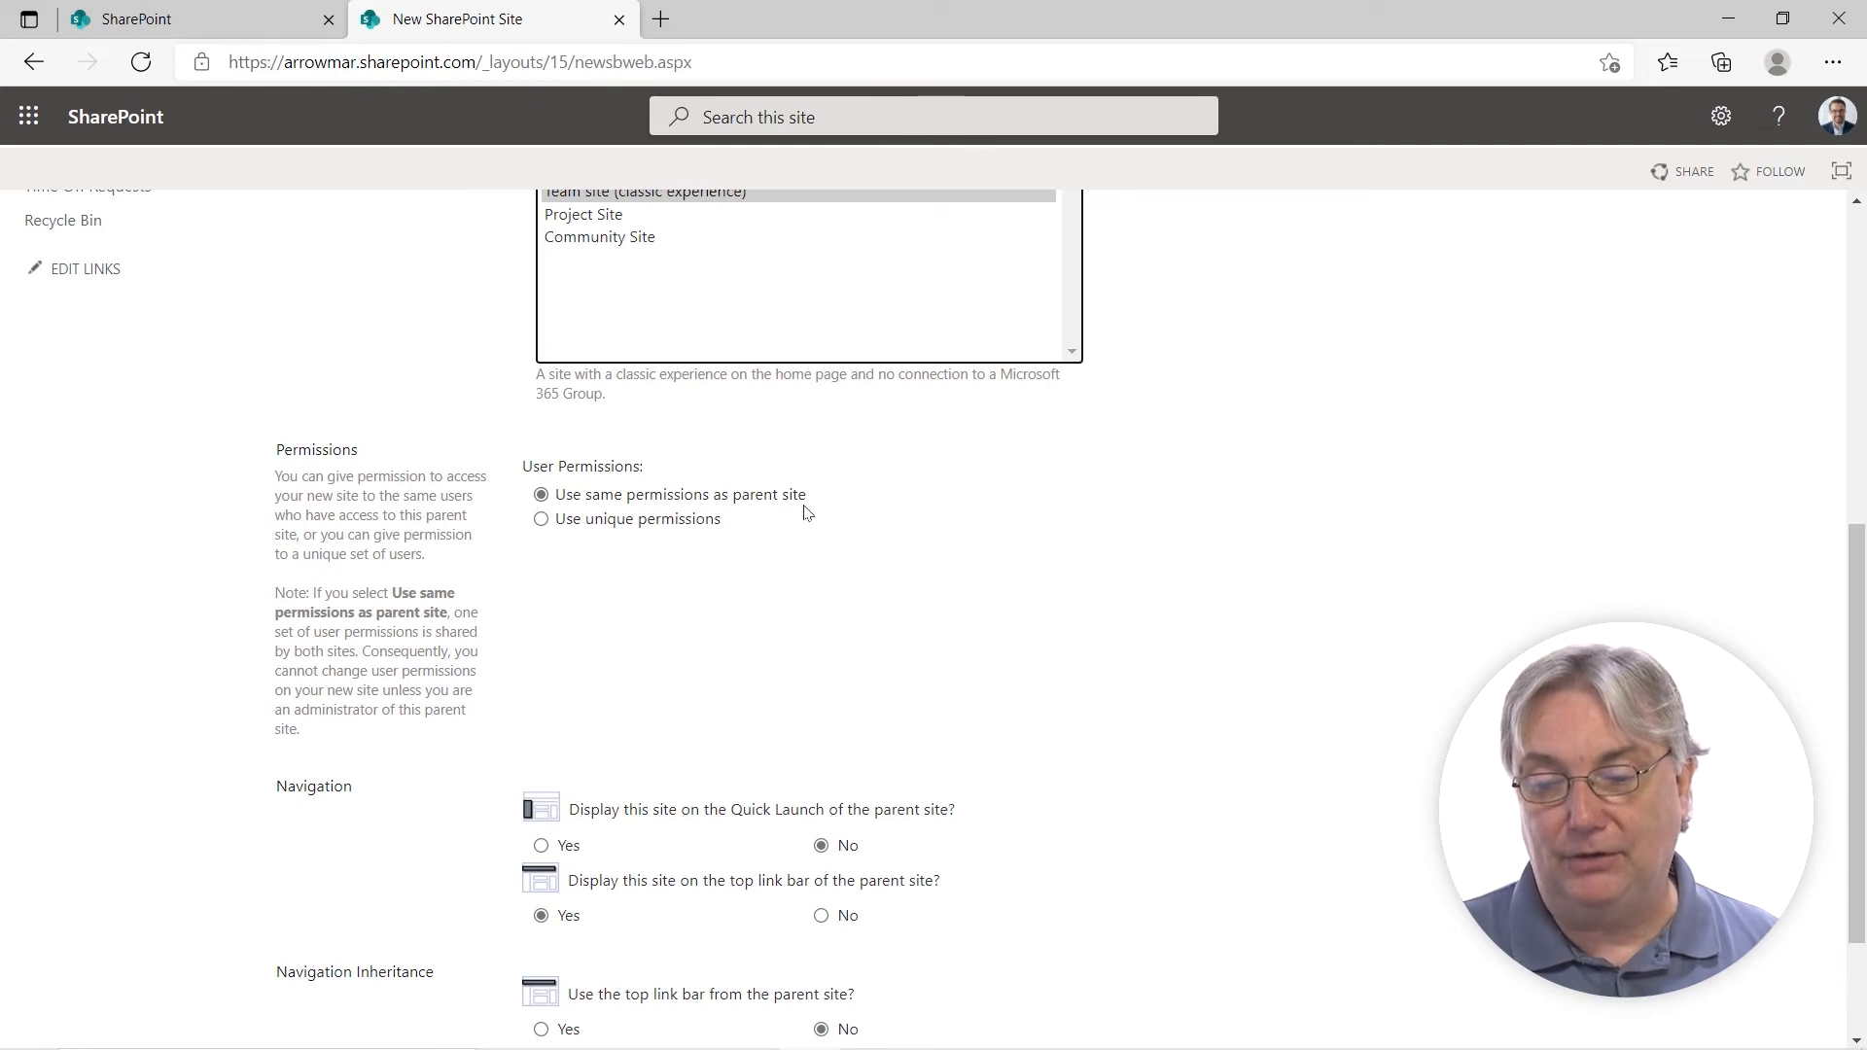
pyautogui.scroll(-3)
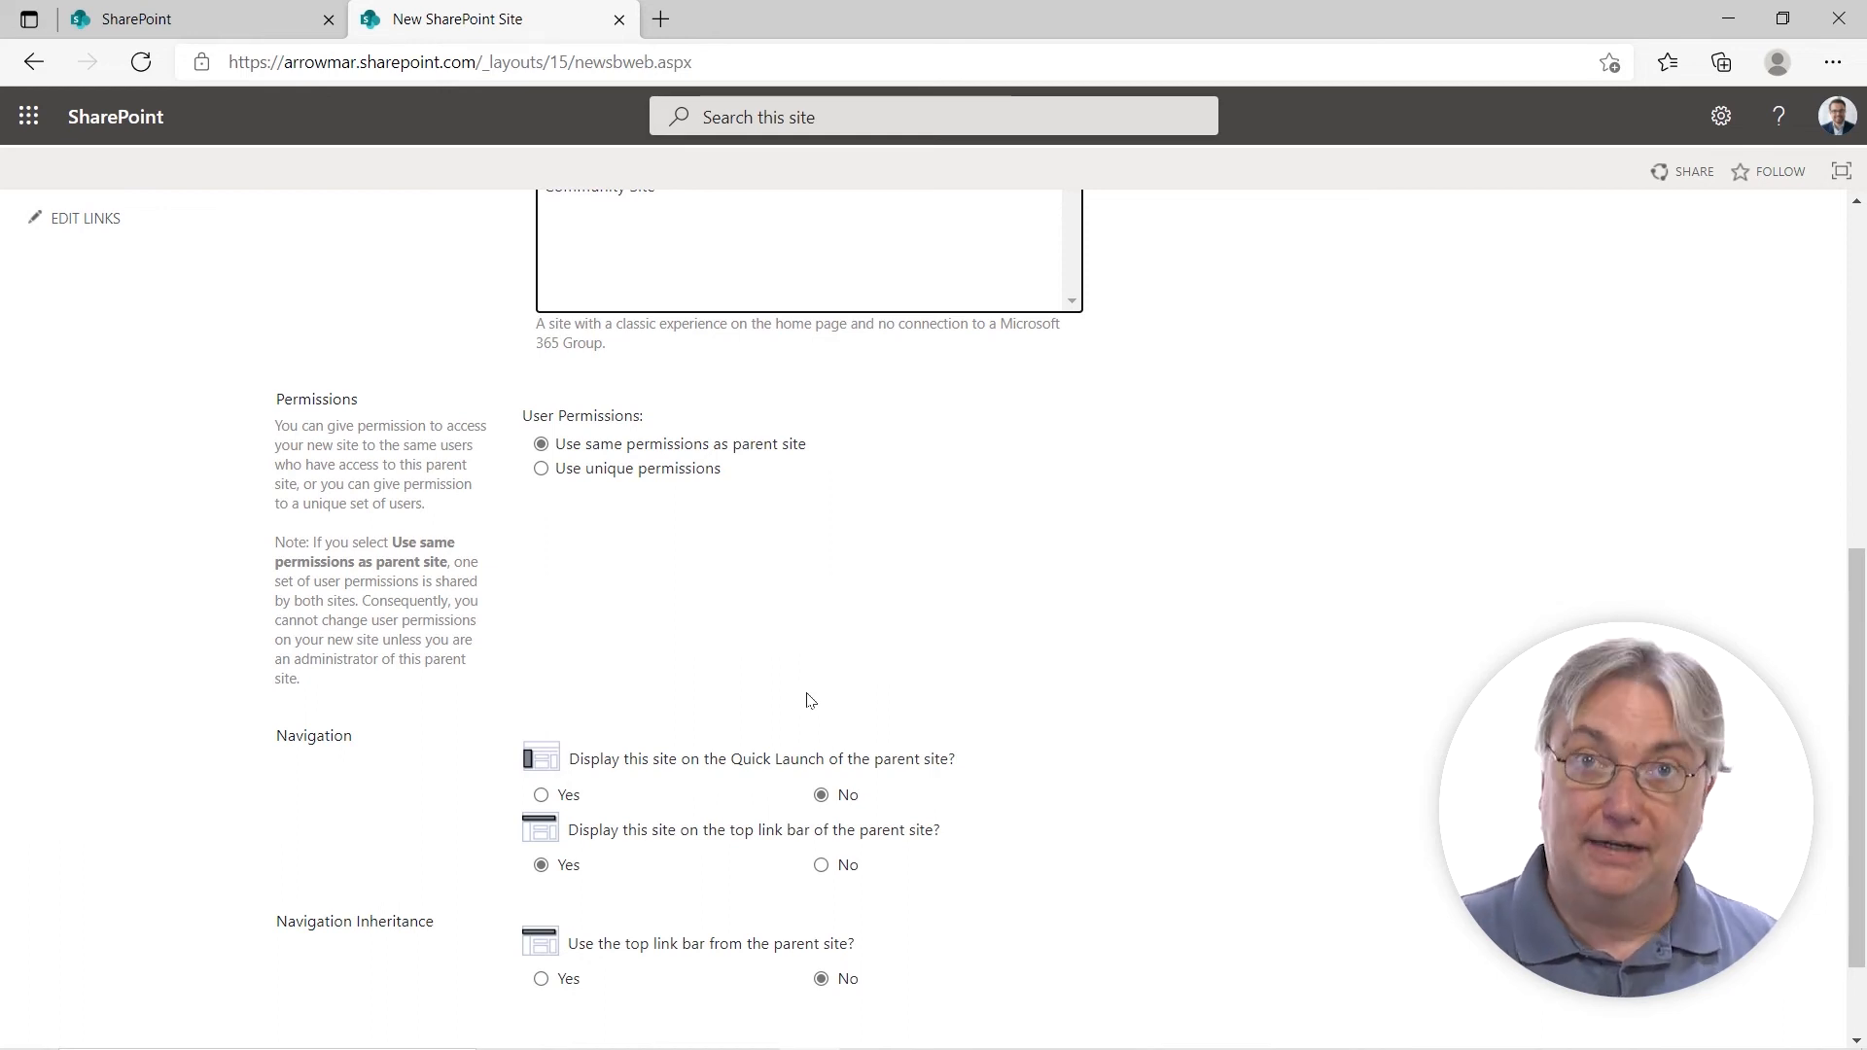
pyautogui.moveTo(805, 530)
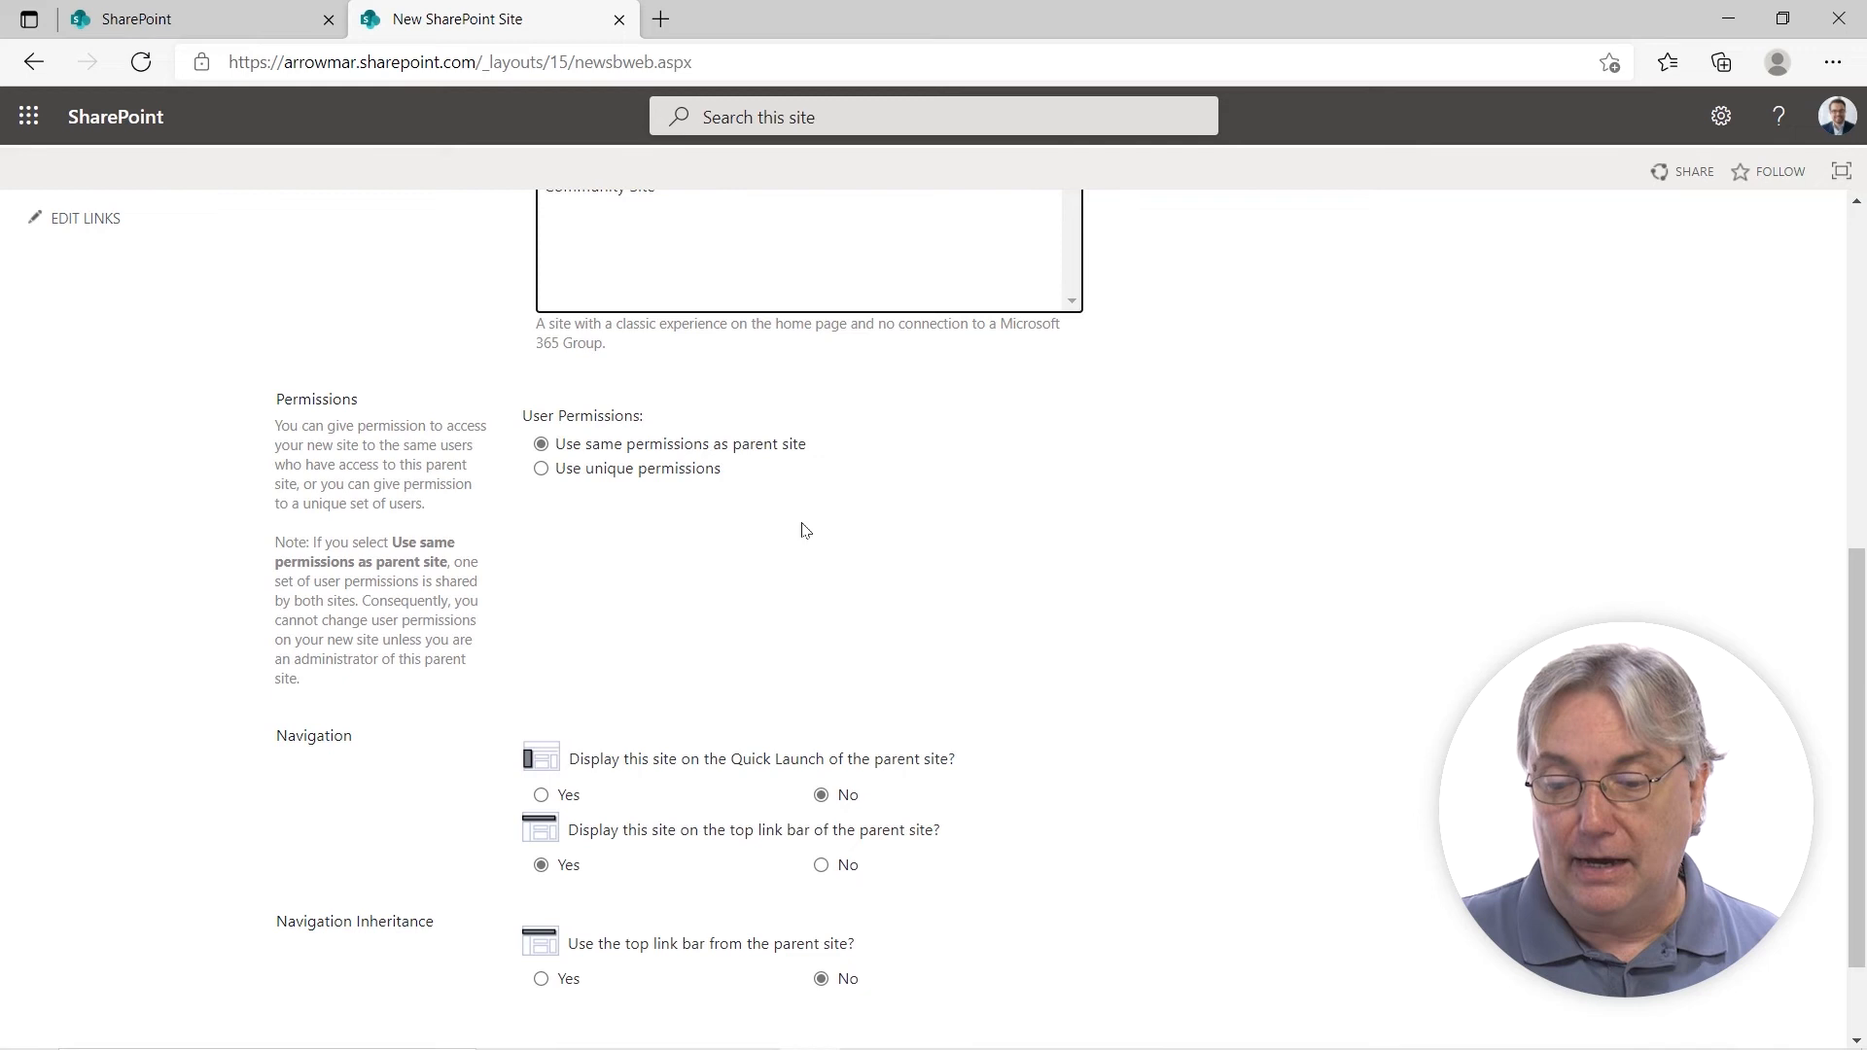
pyautogui.scroll(-3)
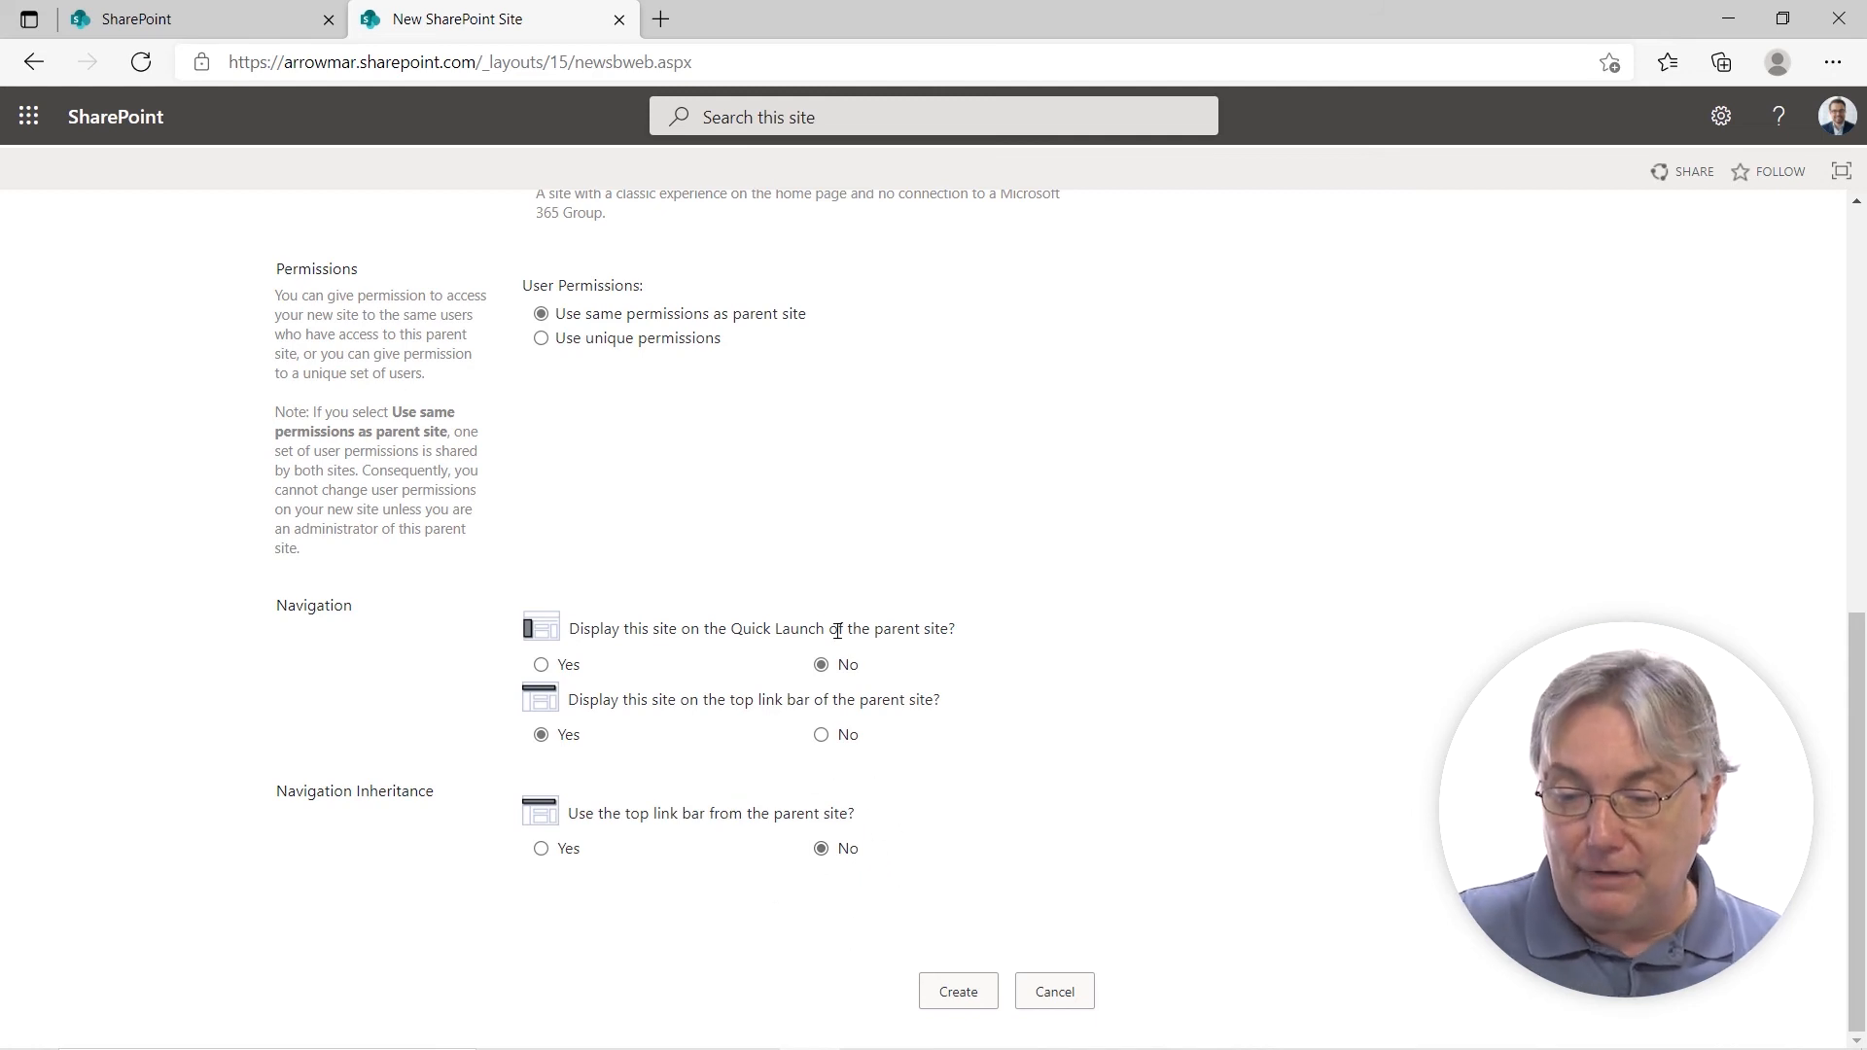
pyautogui.moveTo(823, 882)
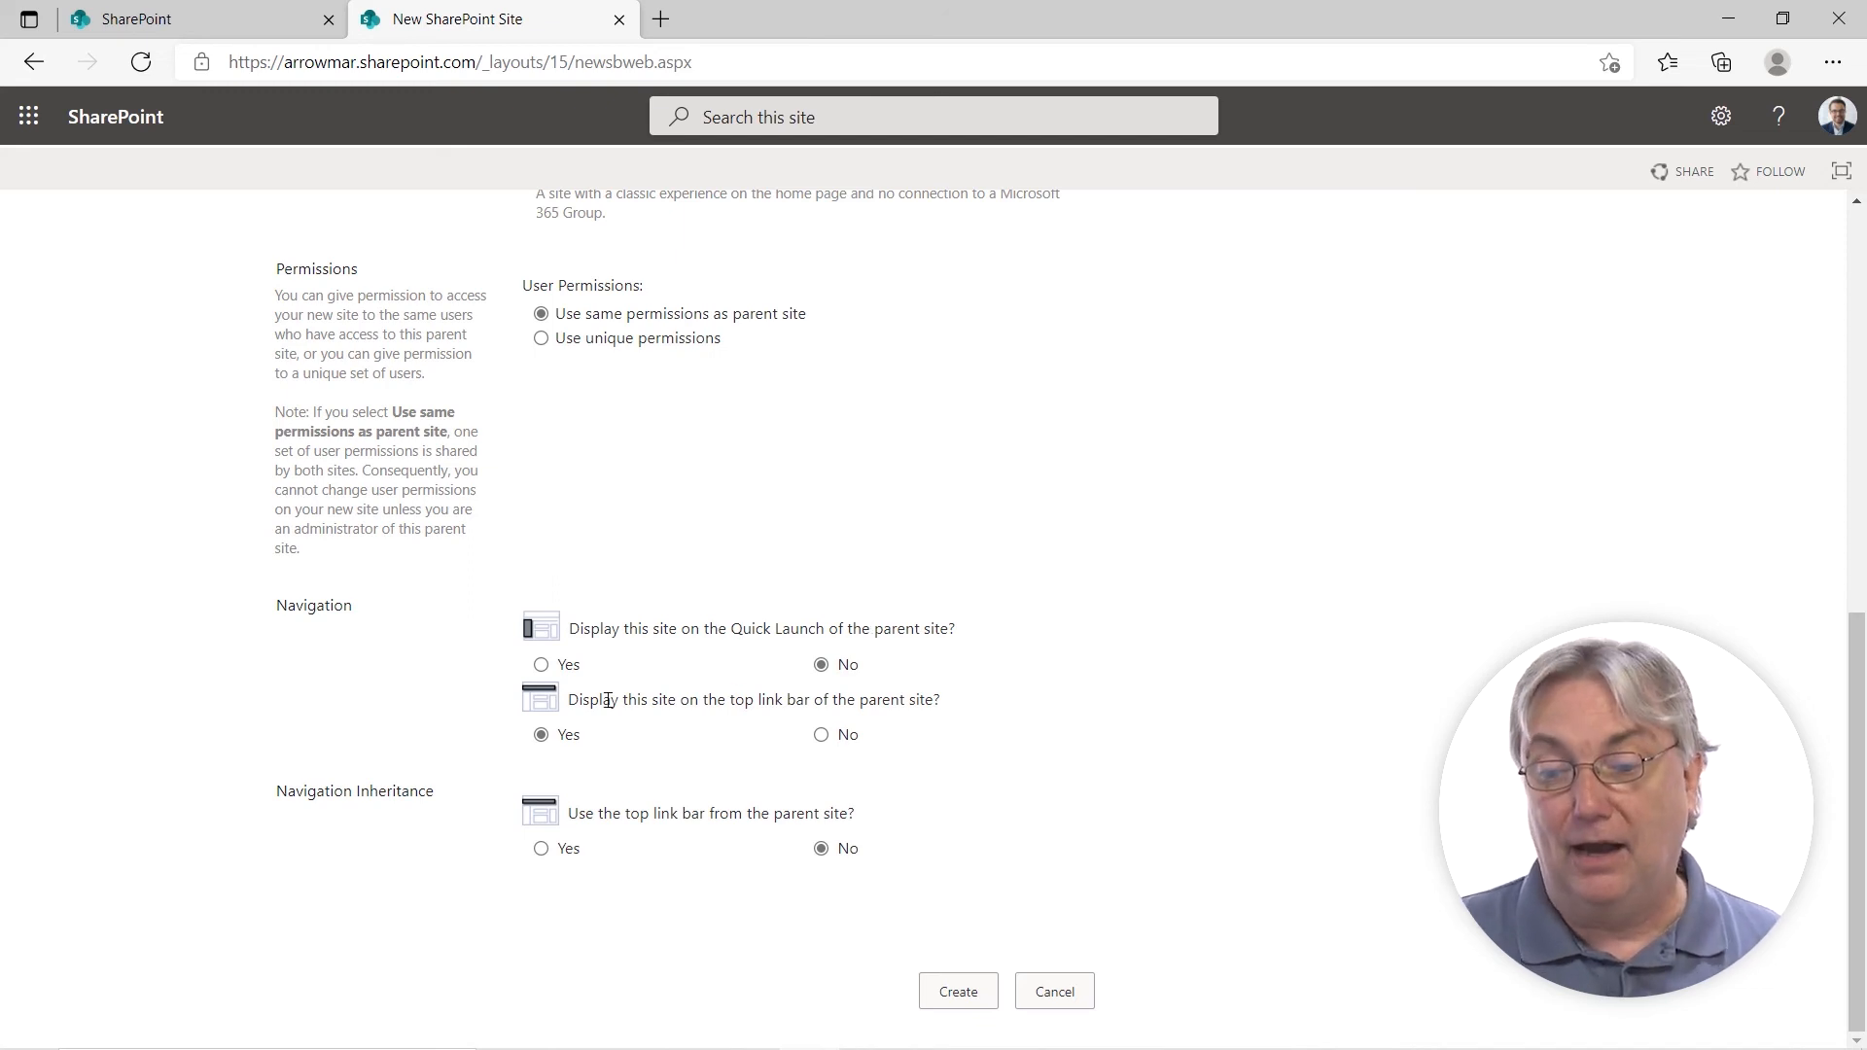
pyautogui.moveTo(587, 700); pyautogui.dragTo(816, 700)
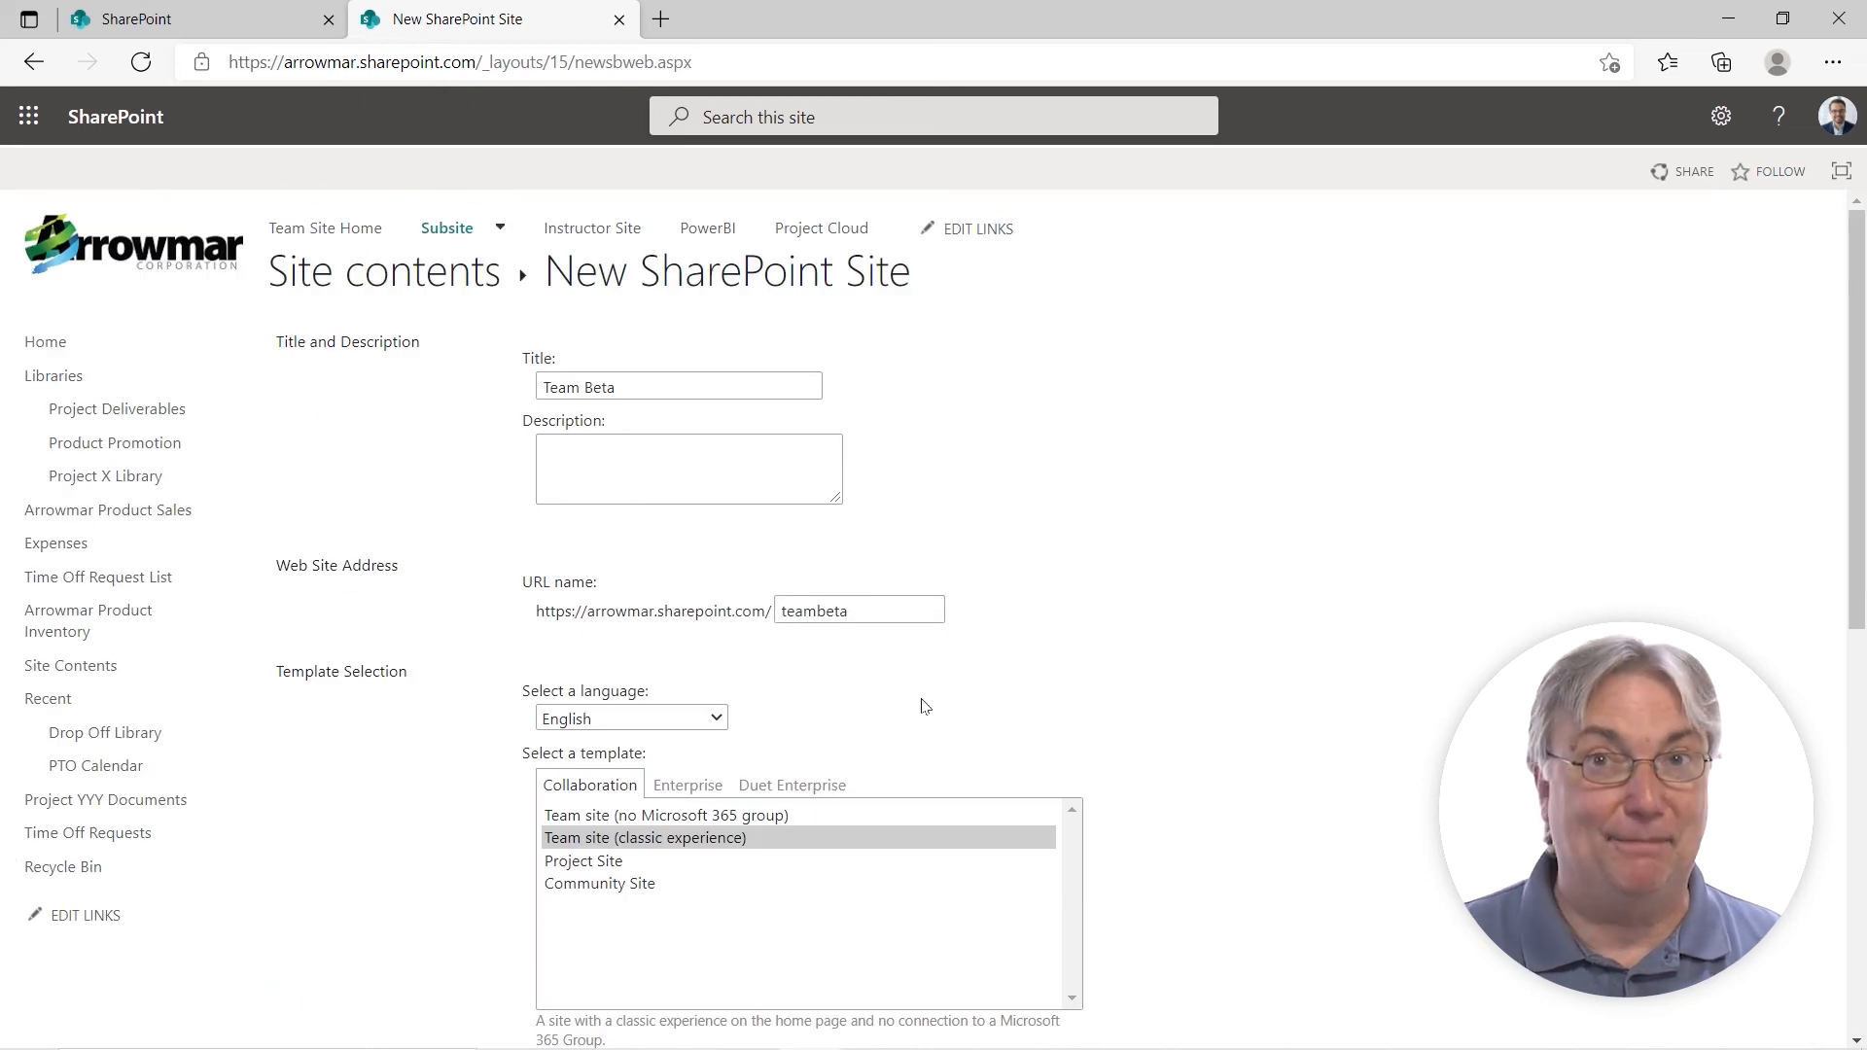
pyautogui.scroll(-3)
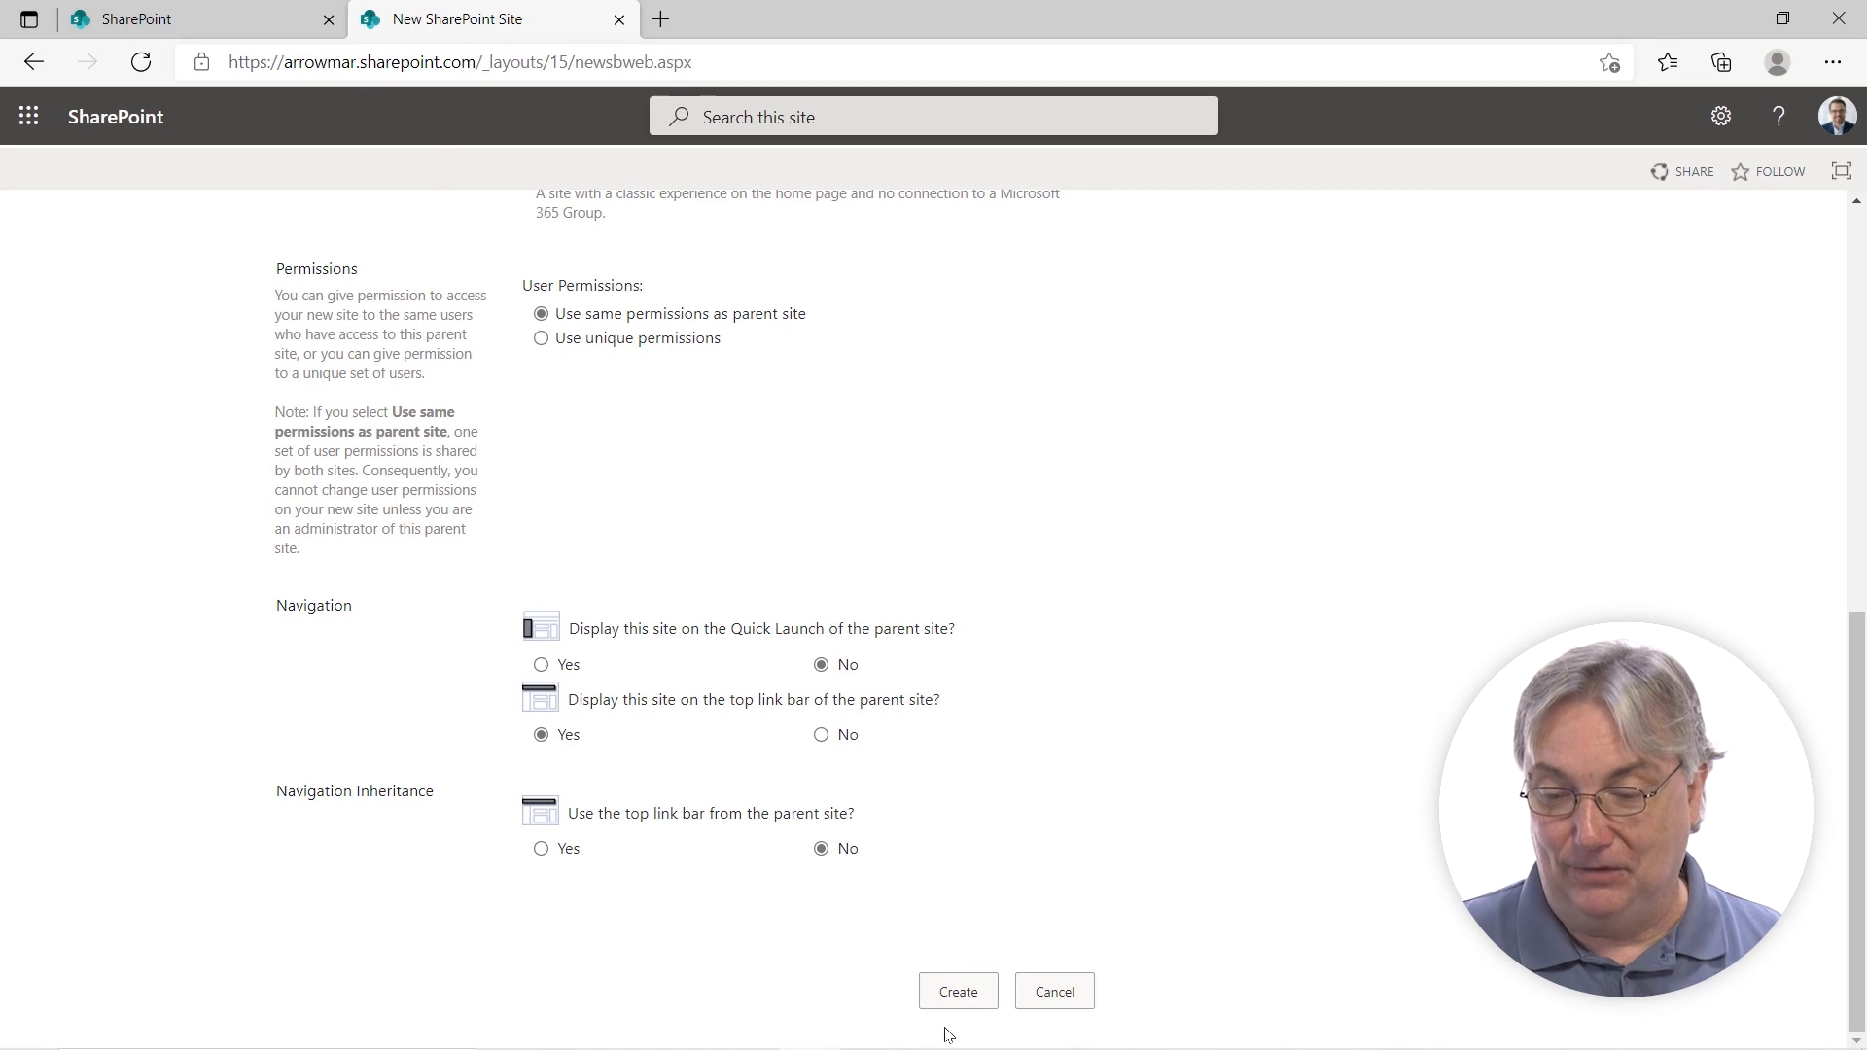
# Click Create to submit the Team Beta subsite form.
pyautogui.click(959, 991)
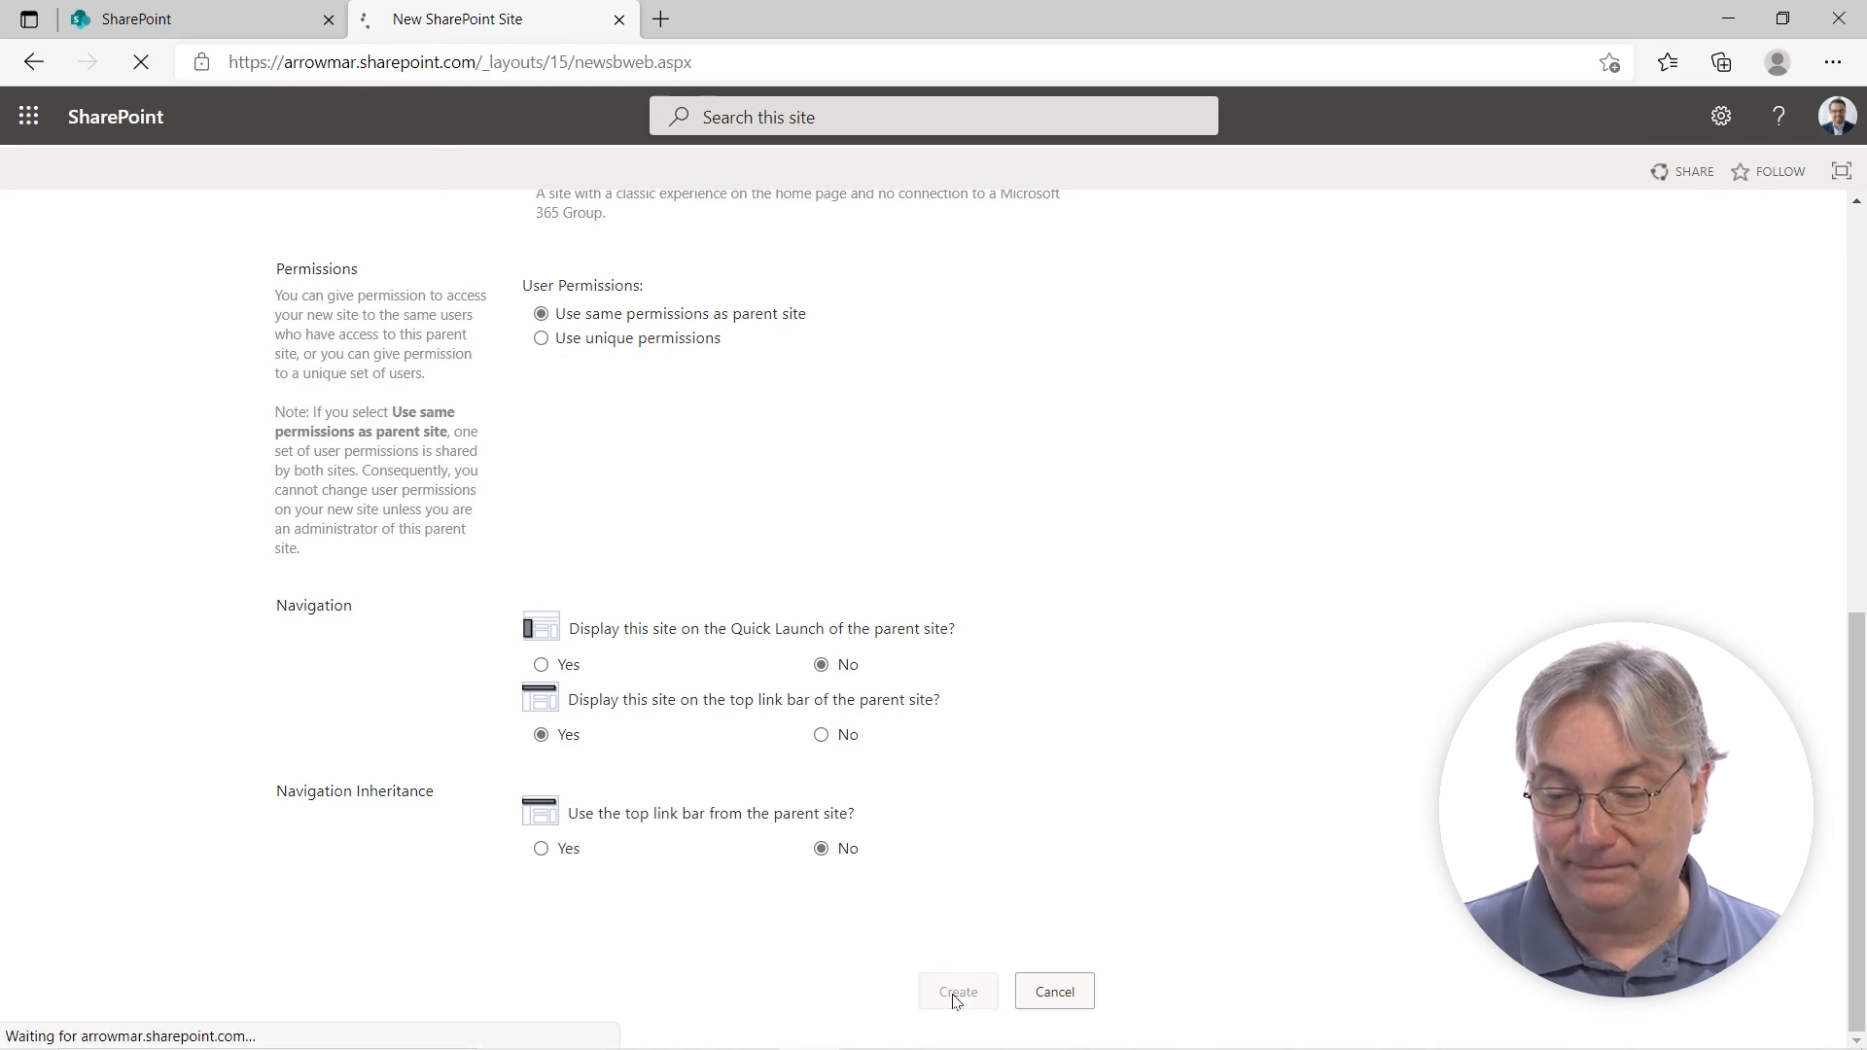
pyautogui.click(958, 991)
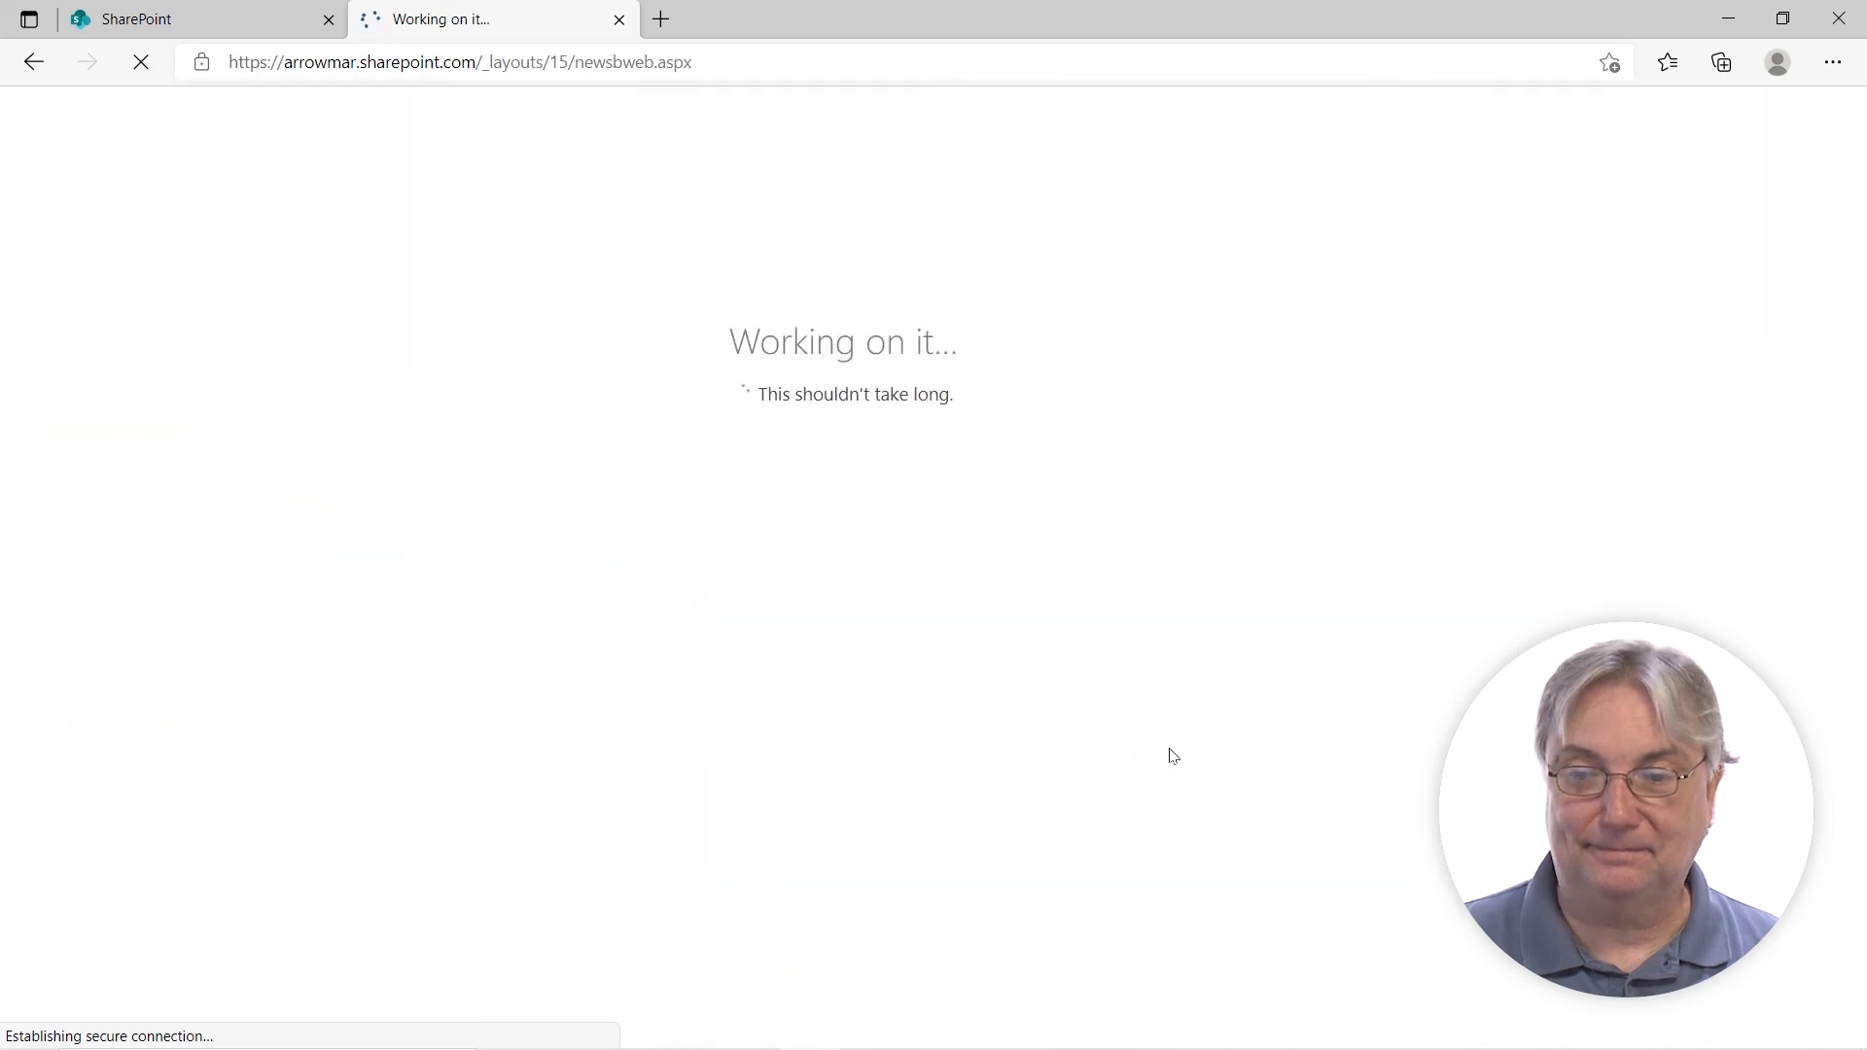
pyautogui.moveTo(1056, 704)
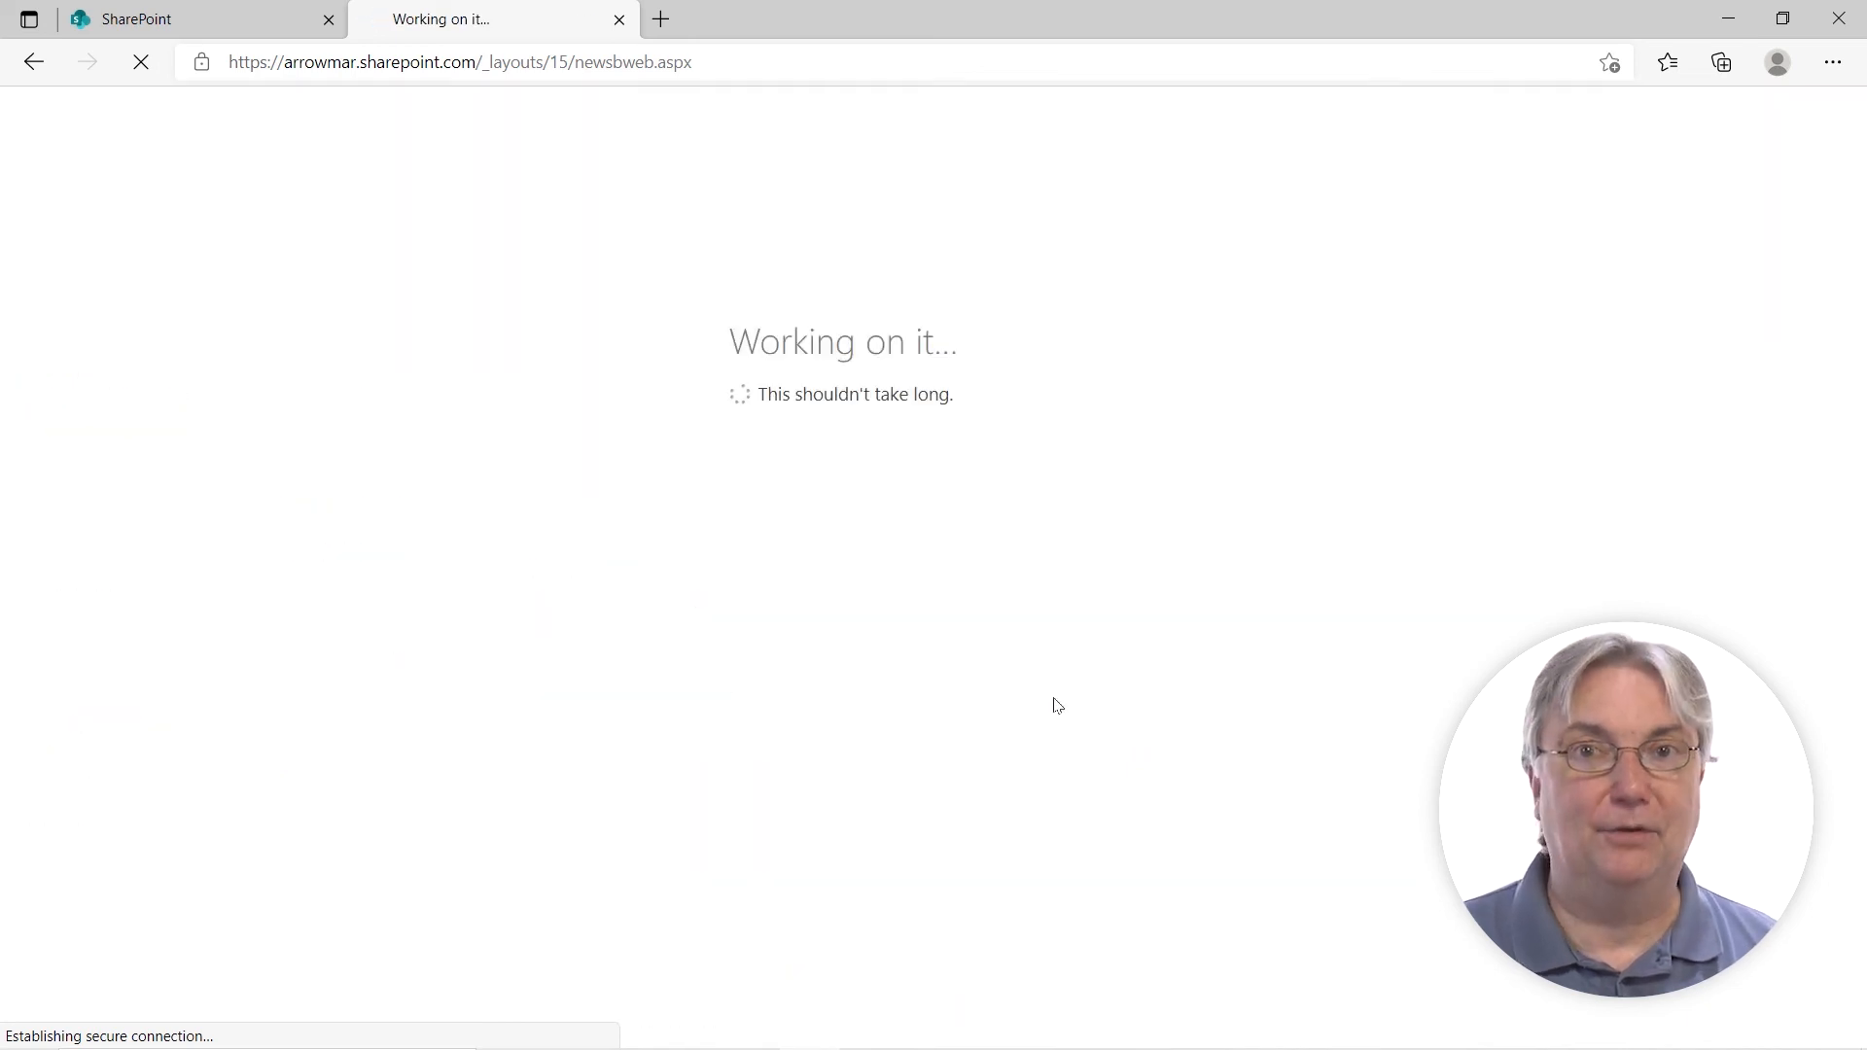